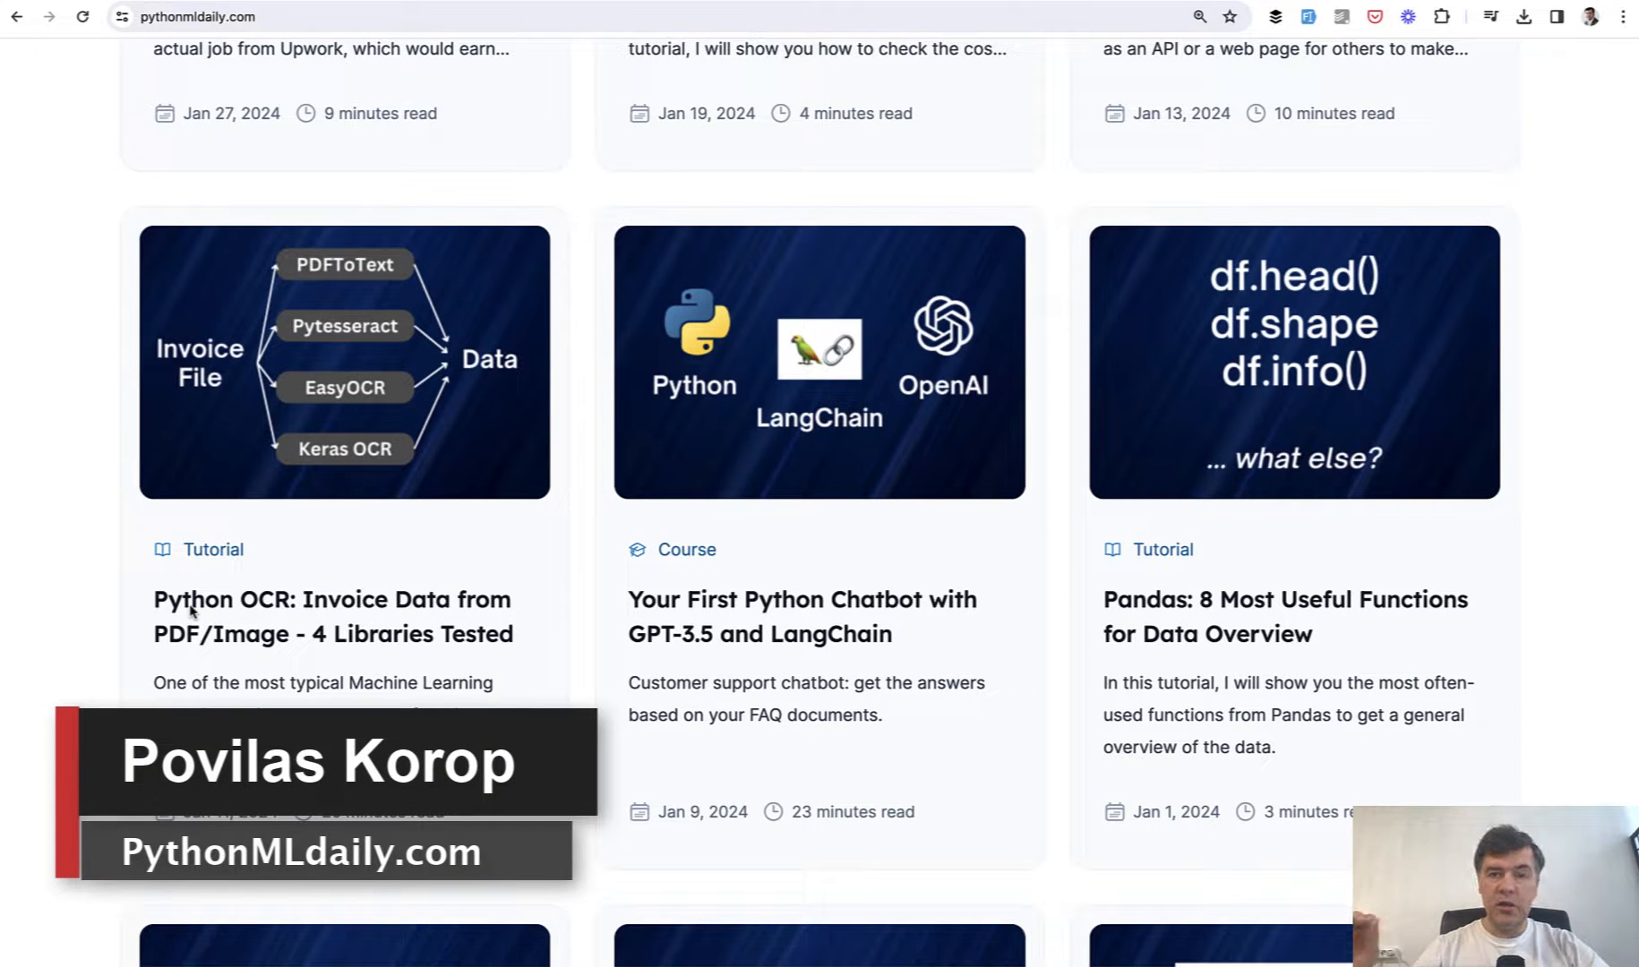
mouse_move(616, 508)
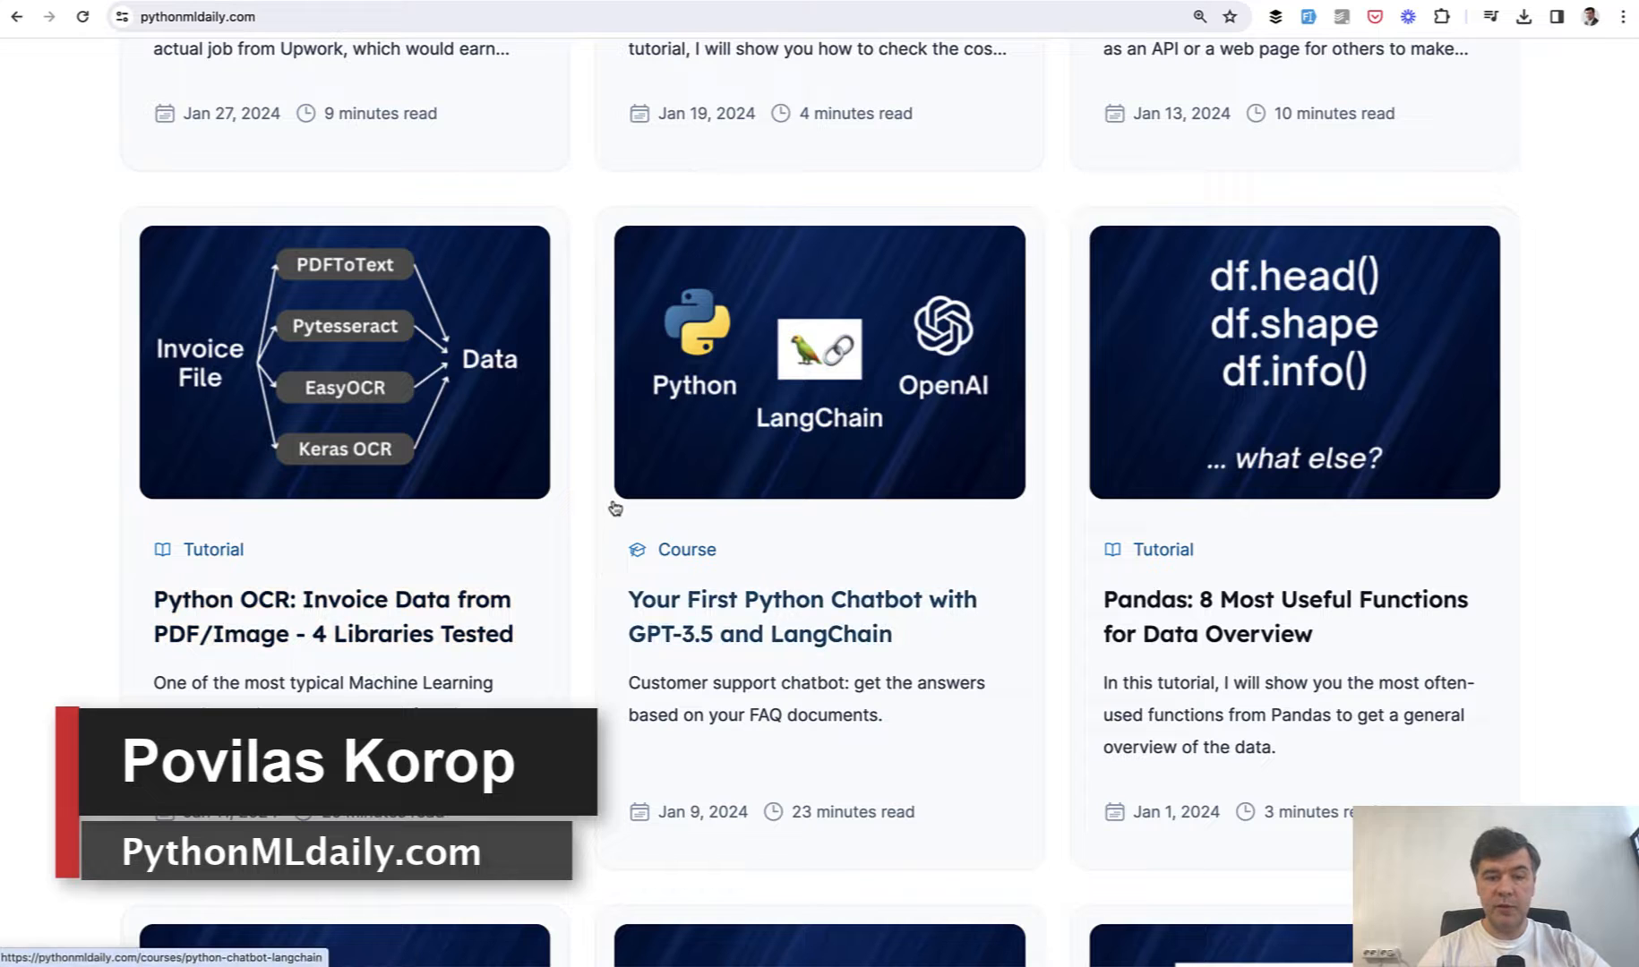
mouse_move(602, 267)
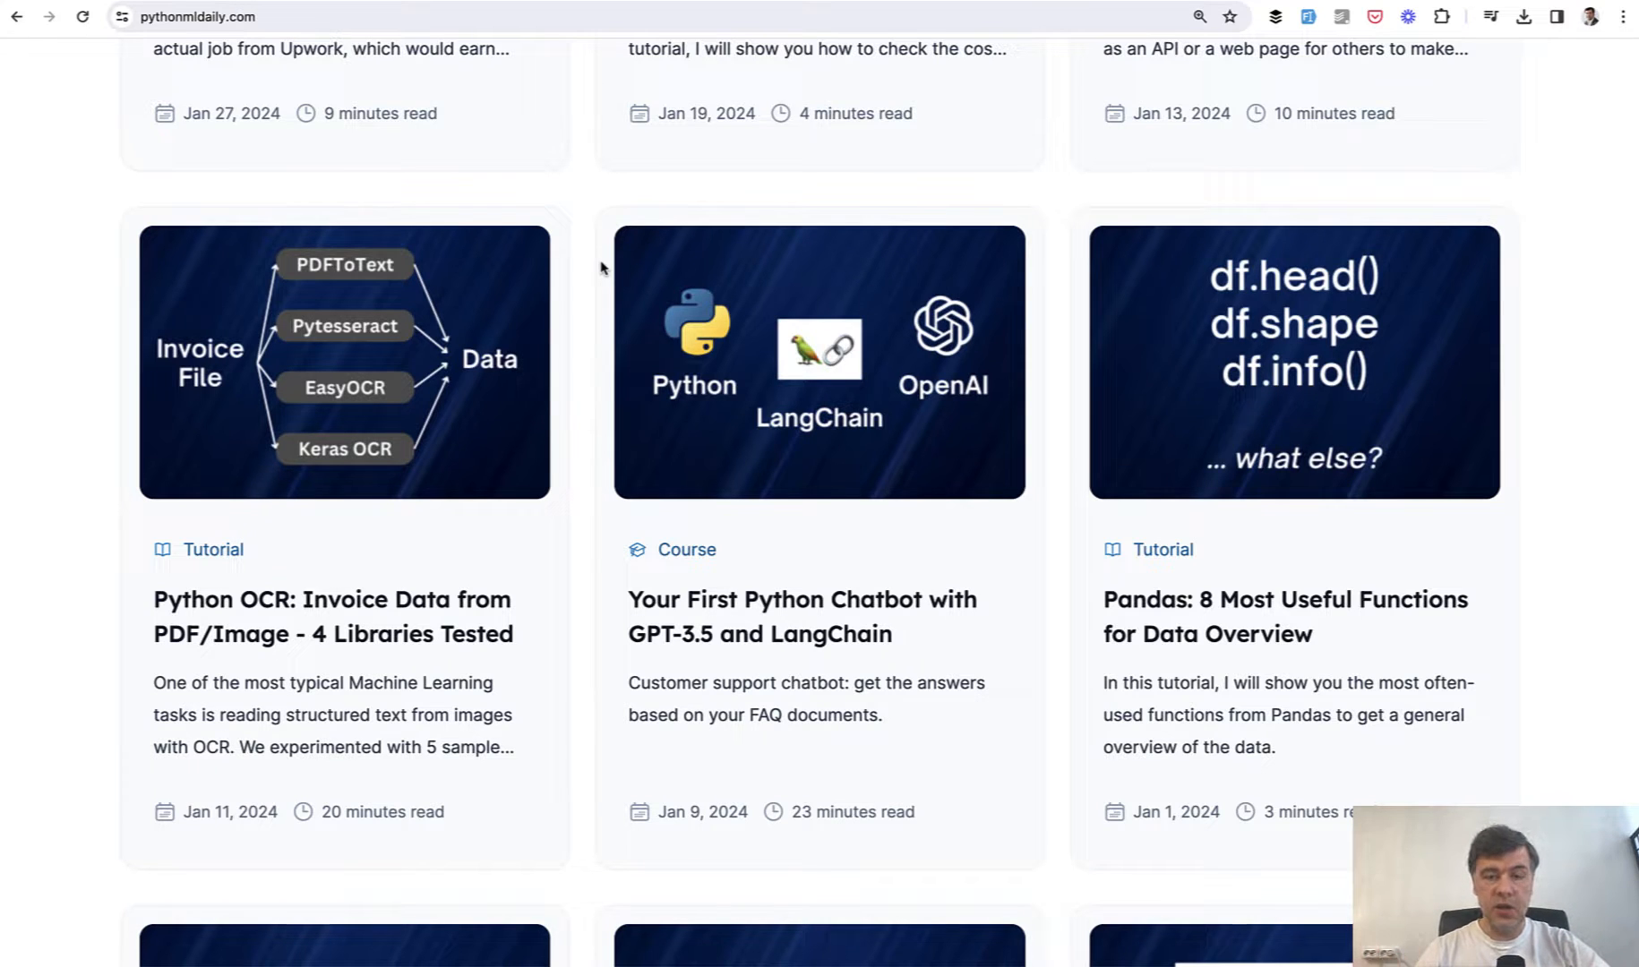
- Enter the question "Do you have a yearly plan?" in the chat message box
scroll(up, 3)
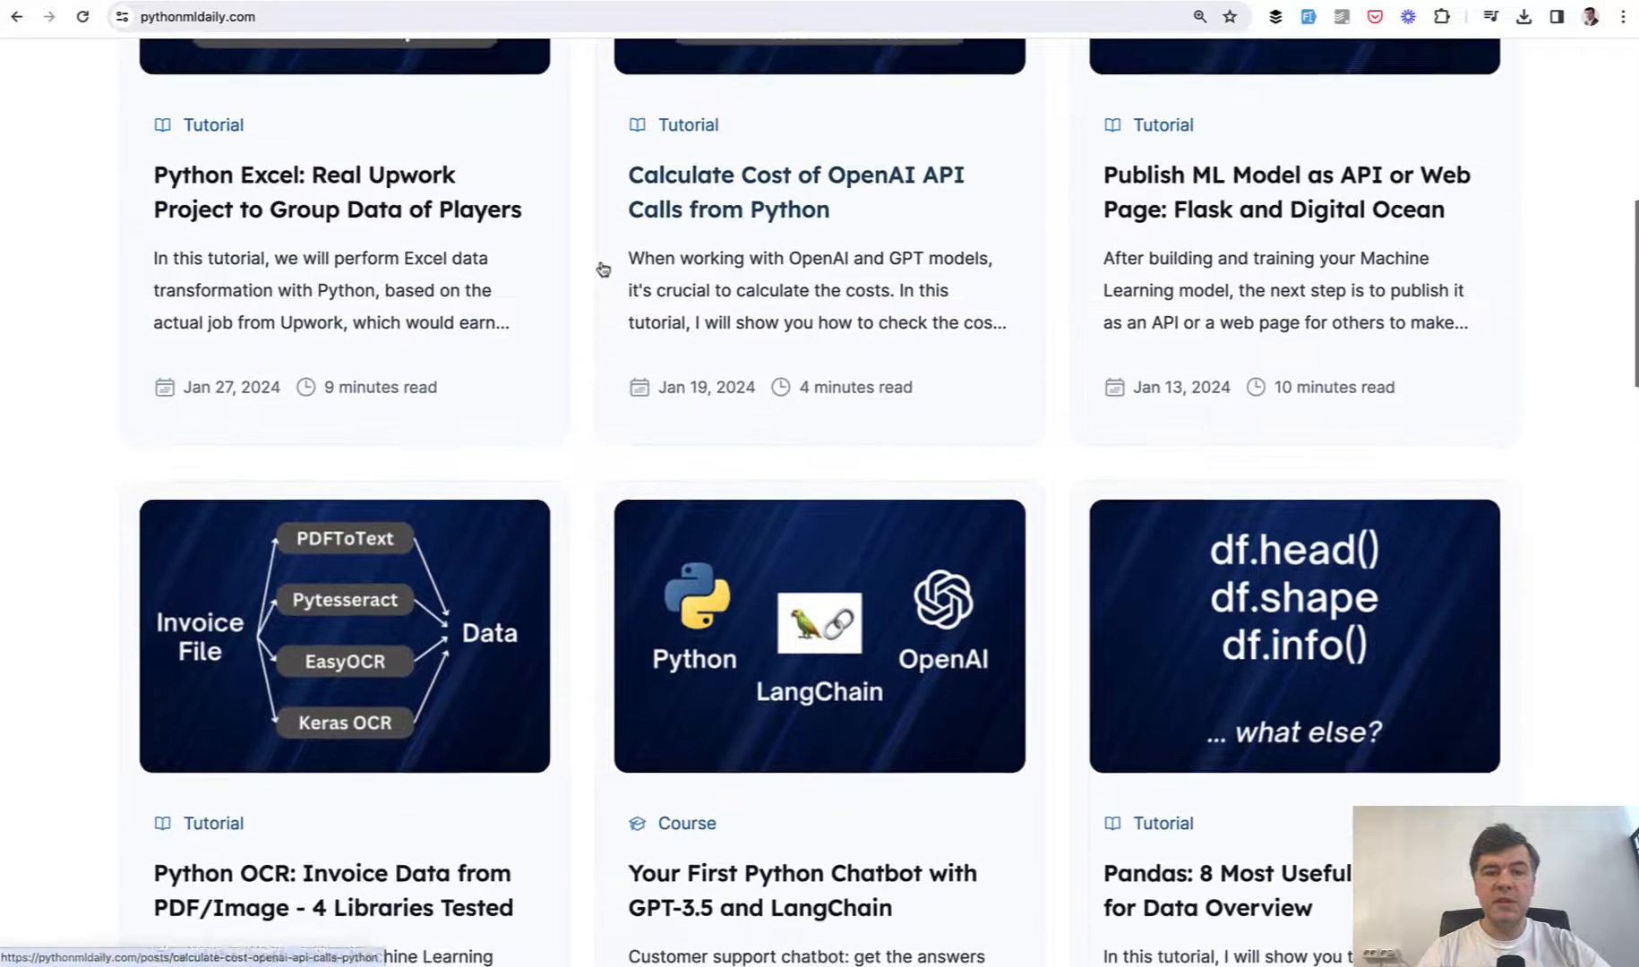
scroll(up, 3)
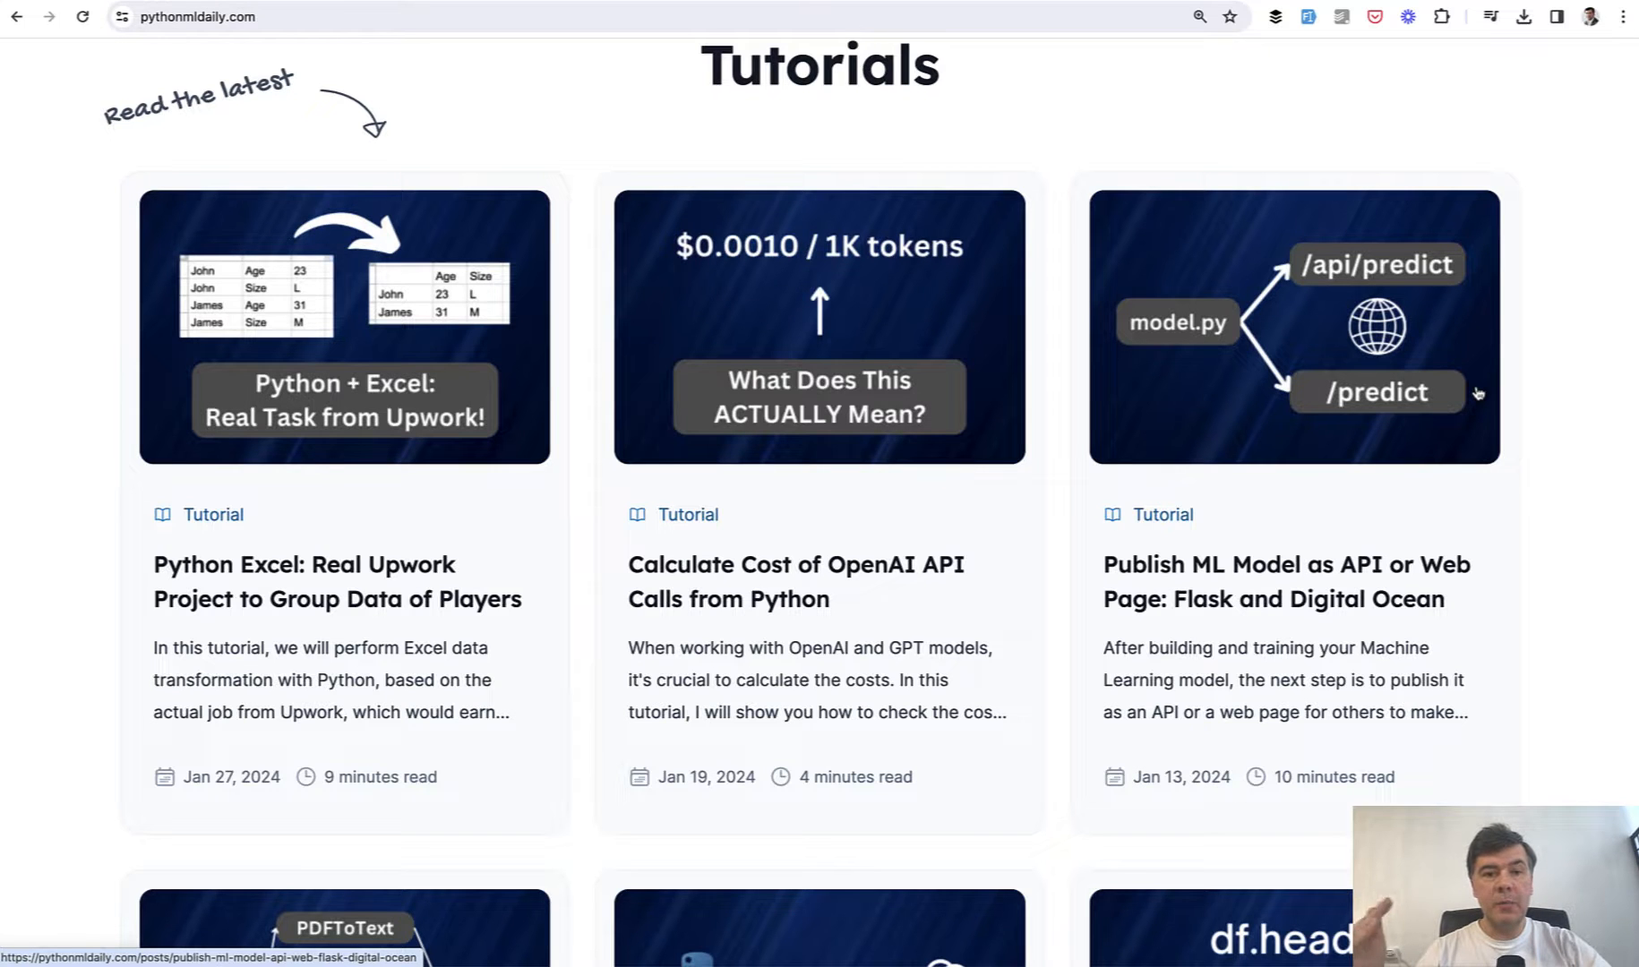
scroll(down, 3)
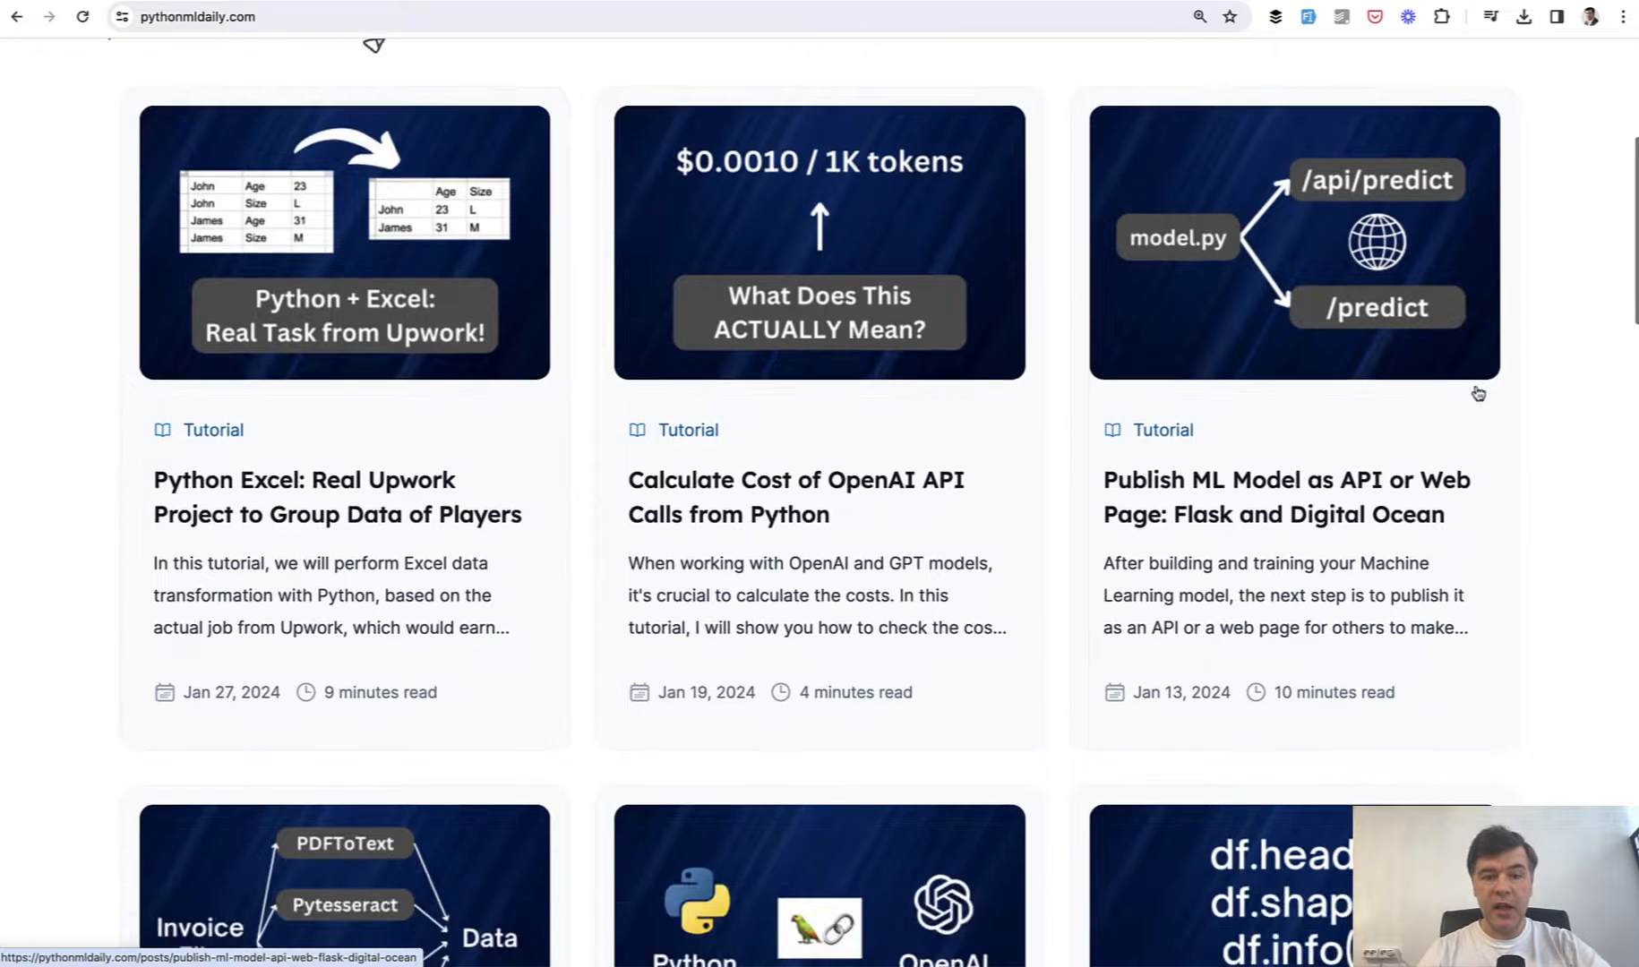
scroll(down, 3)
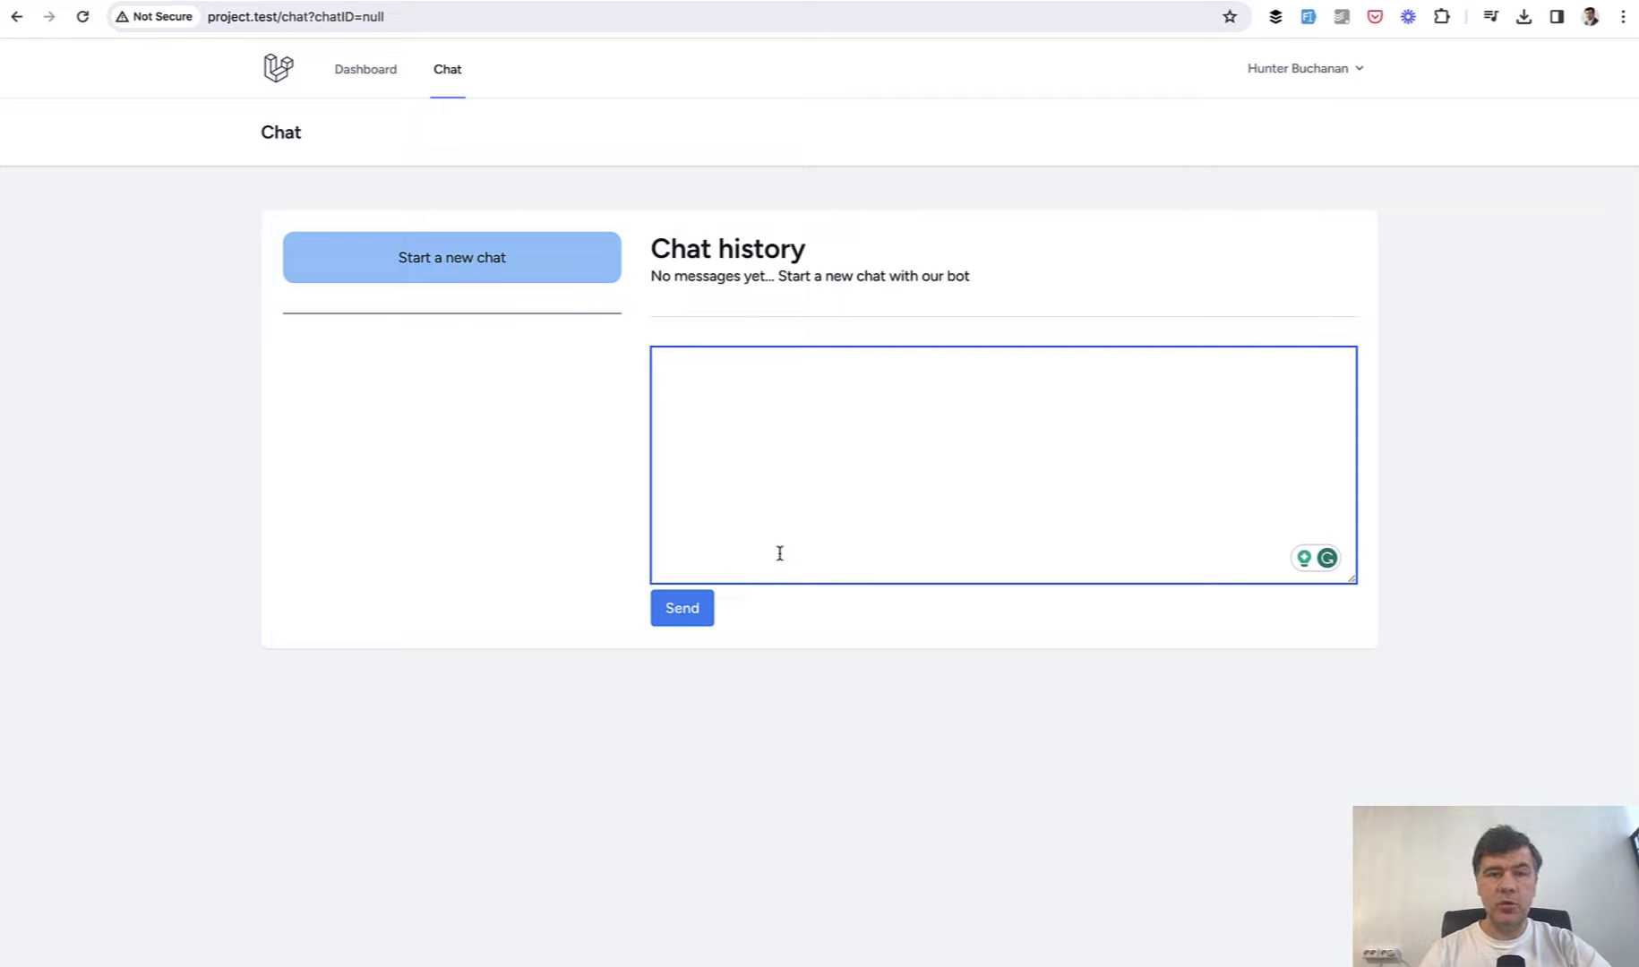
text(Do you)
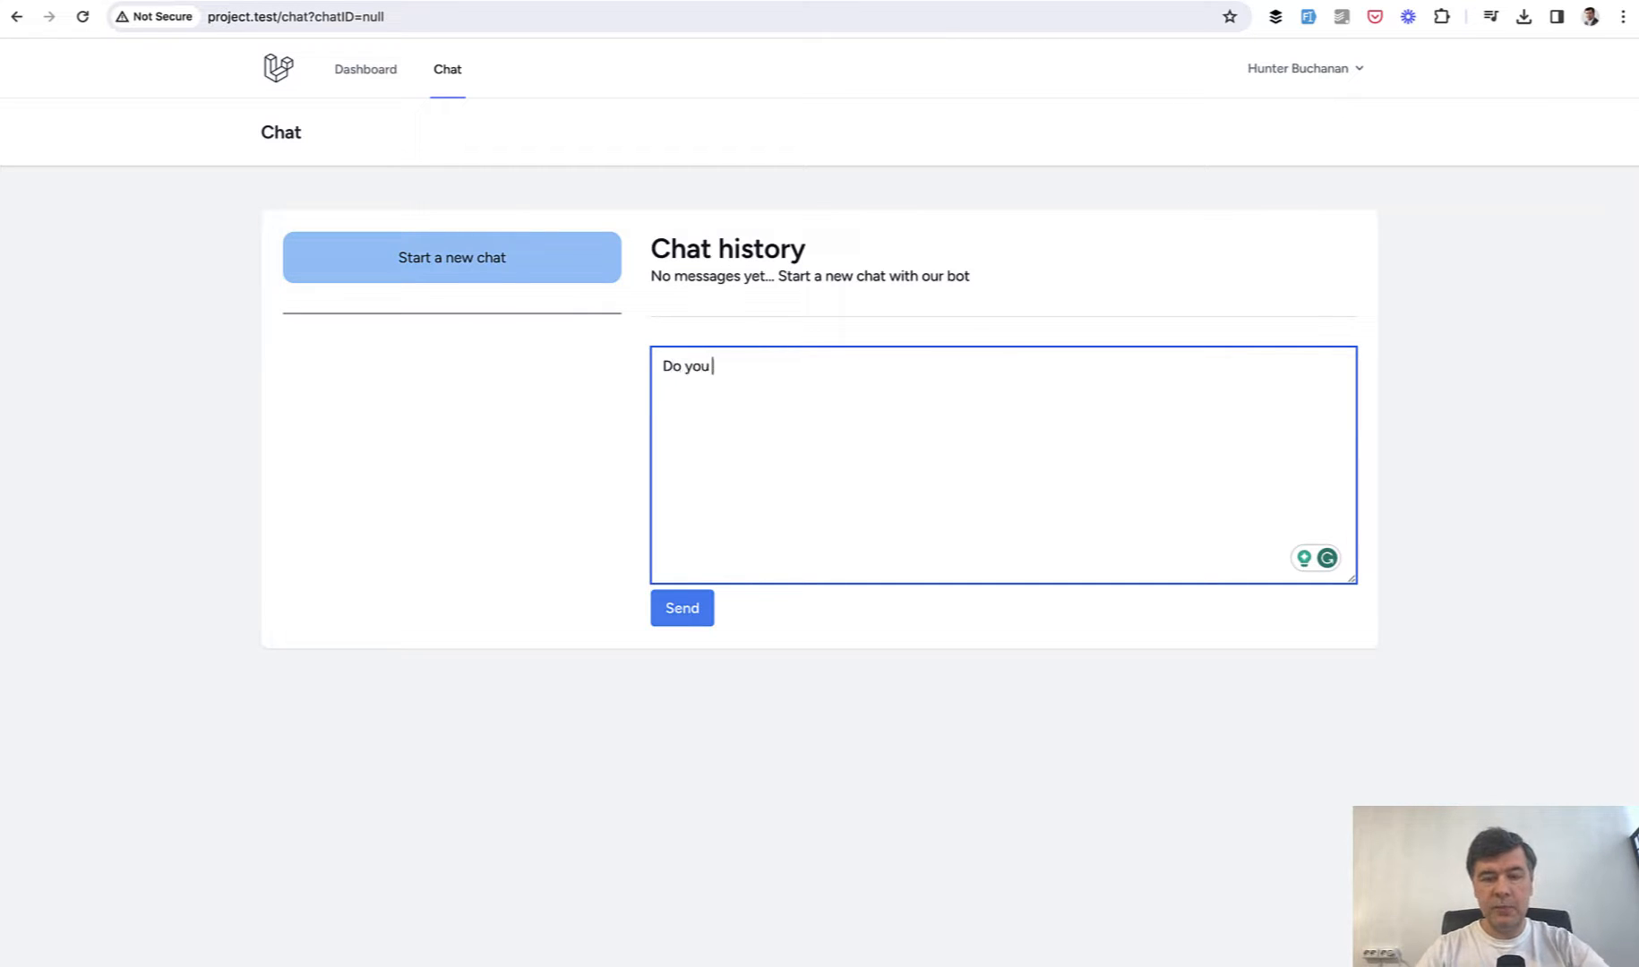
text(have a yearly p)
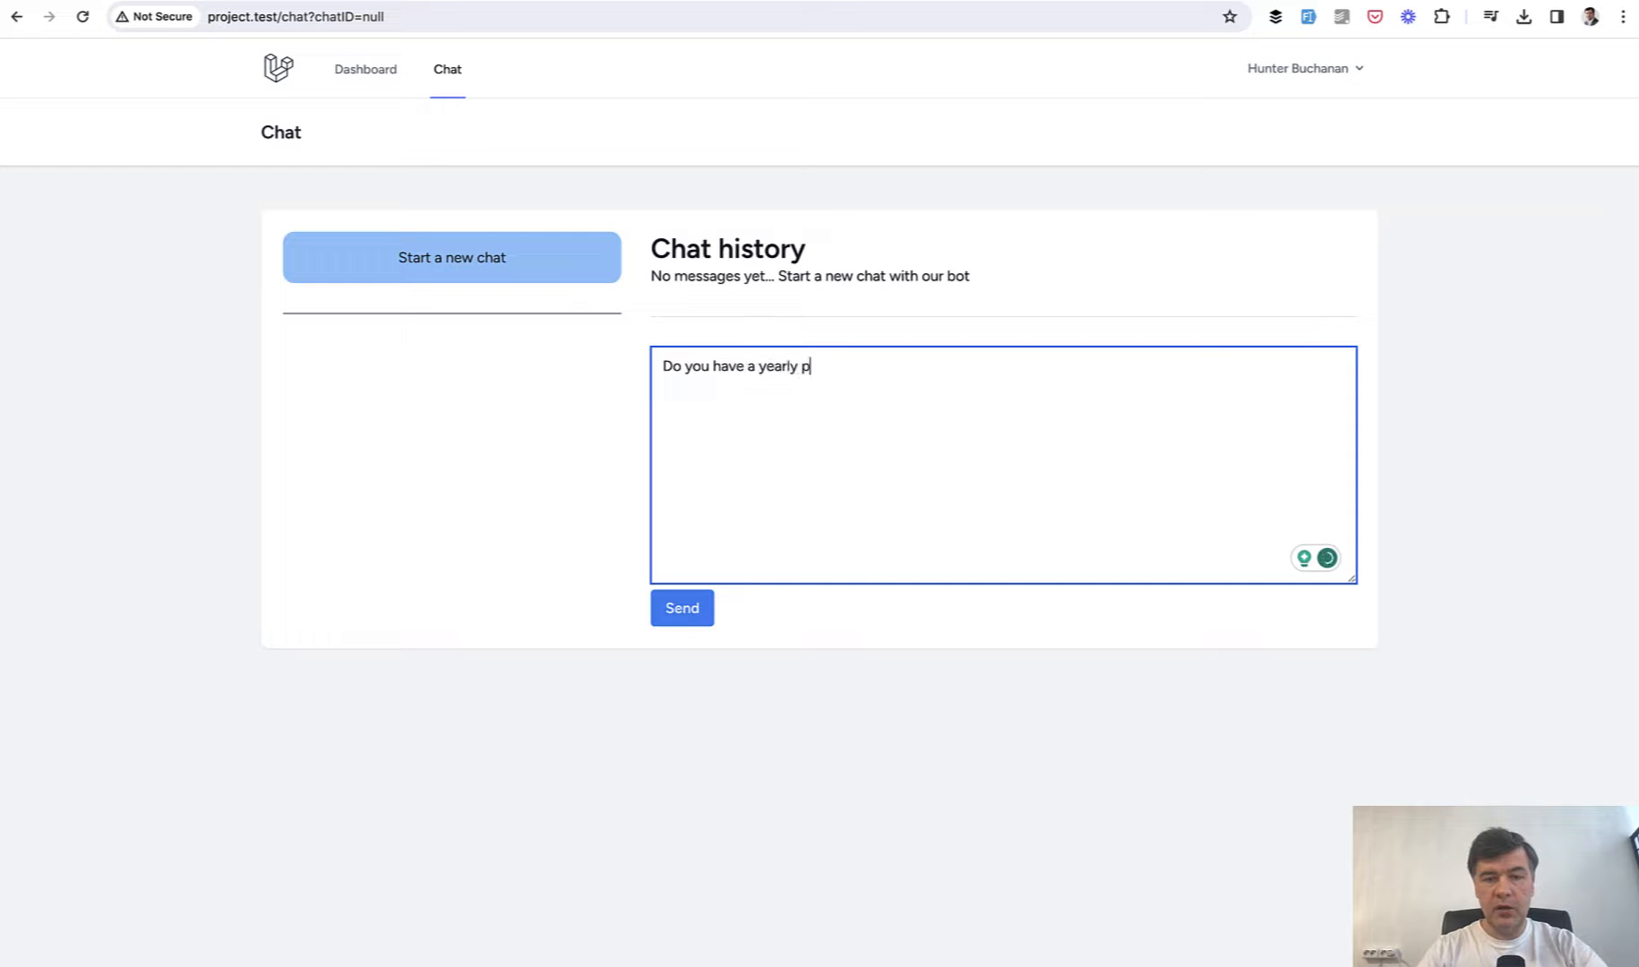
text(lan?)
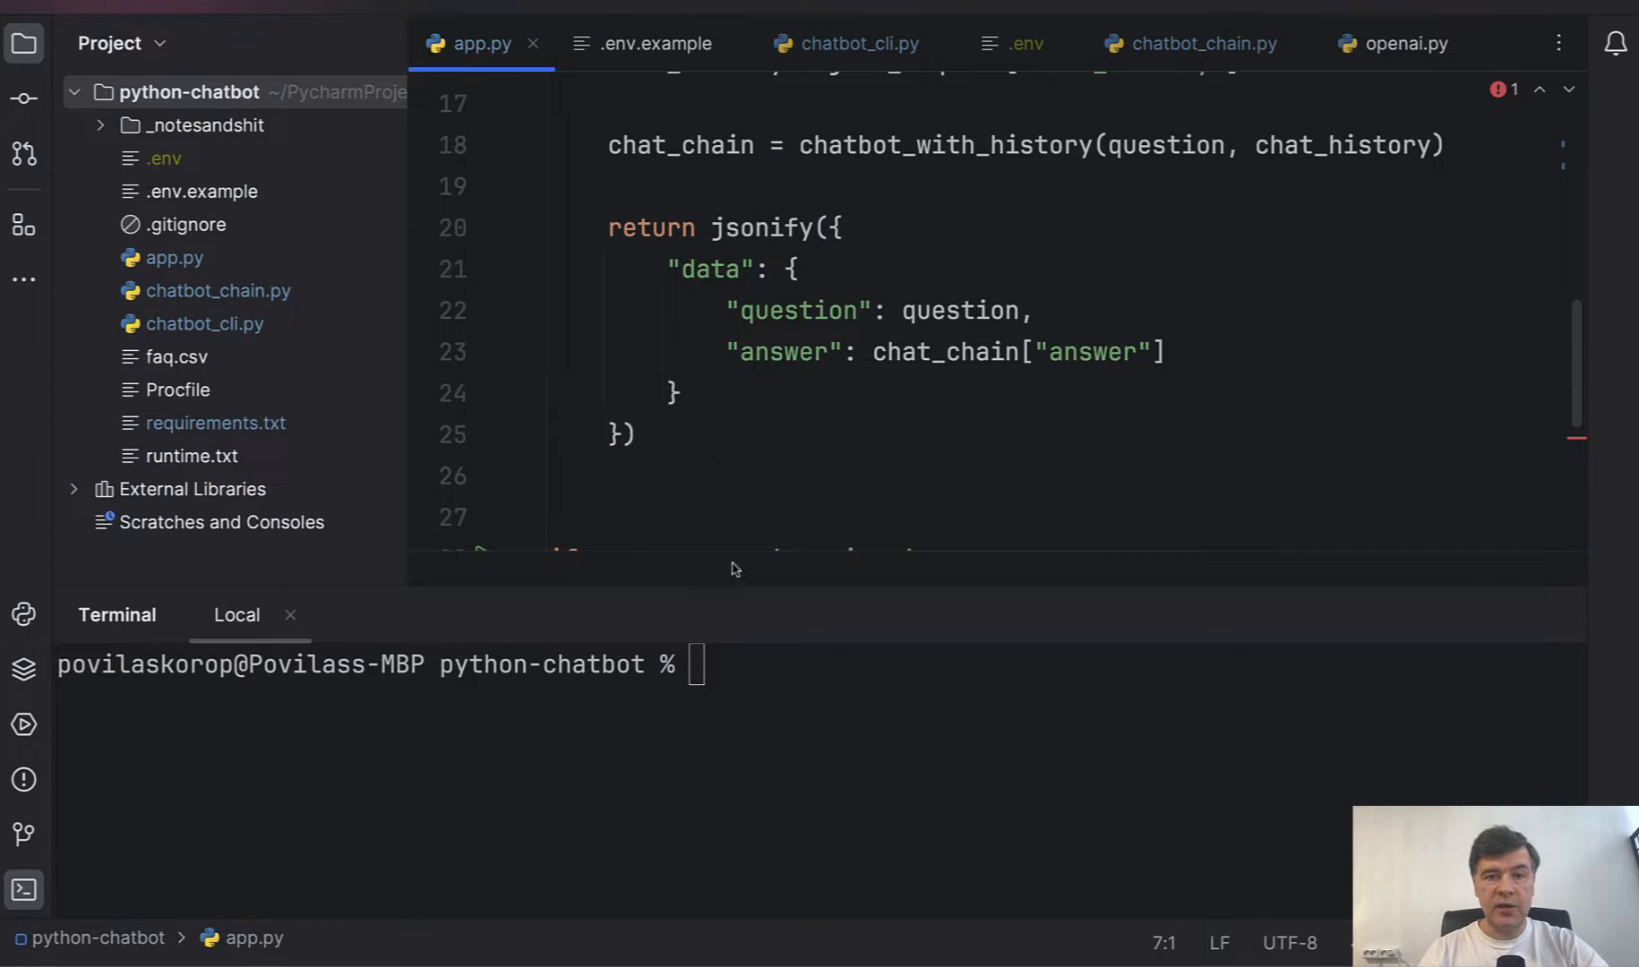
- Review app.py, then start the Flask server with "flask run" in the terminal
scroll(up, 3)
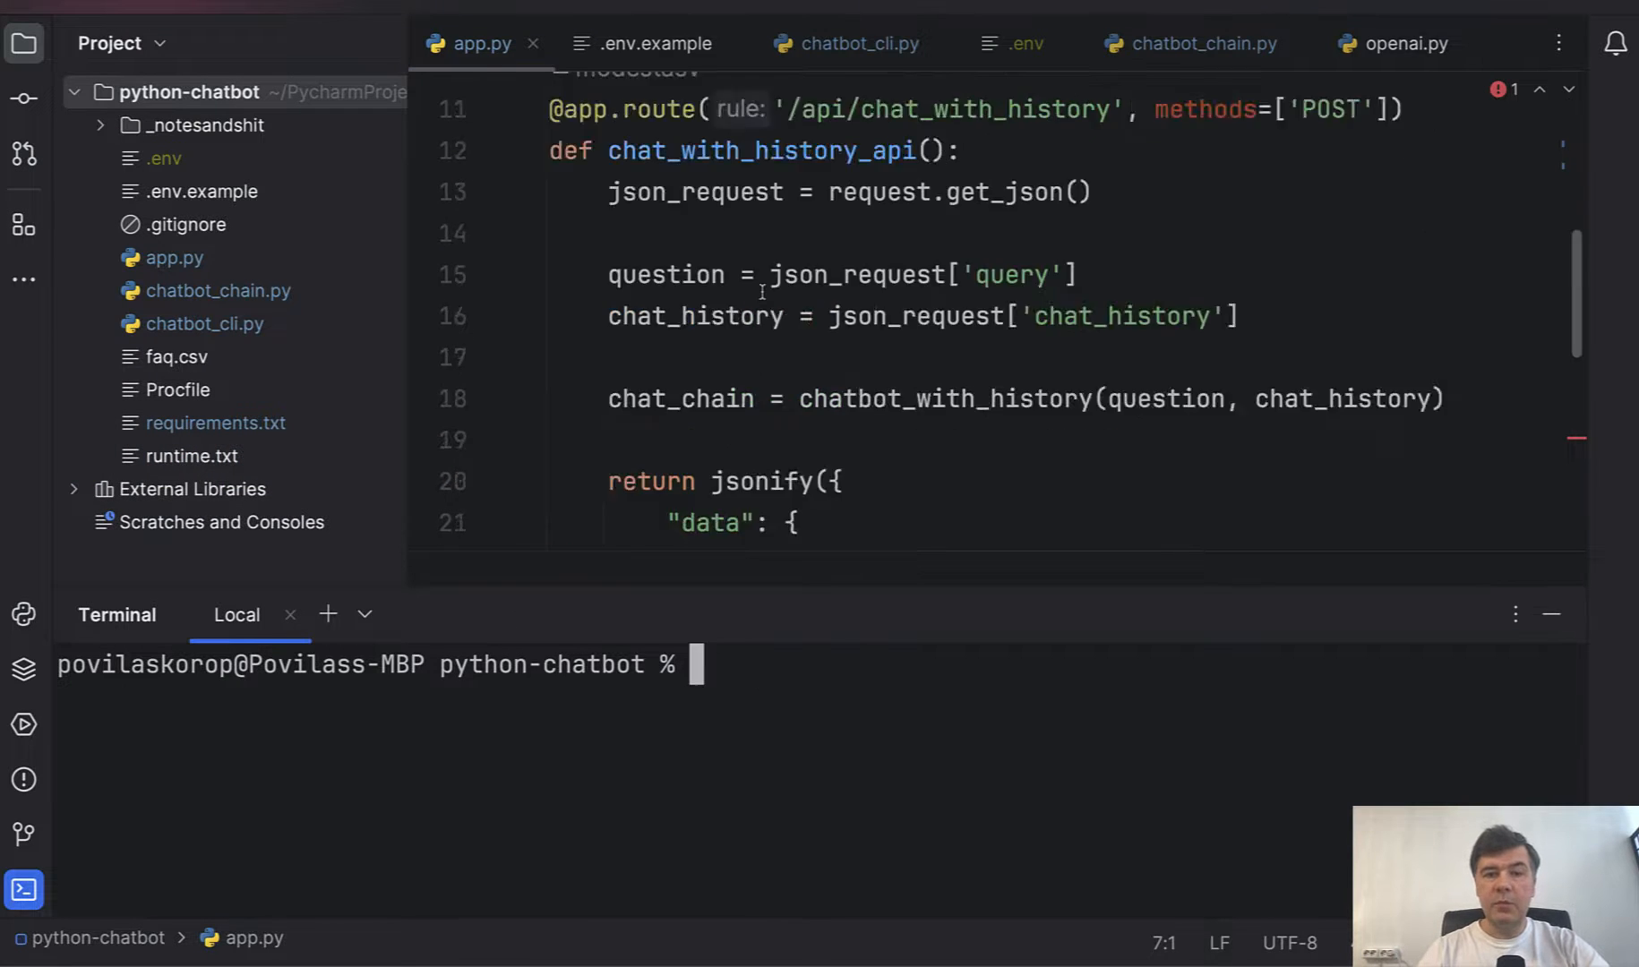
scroll(up, 3)
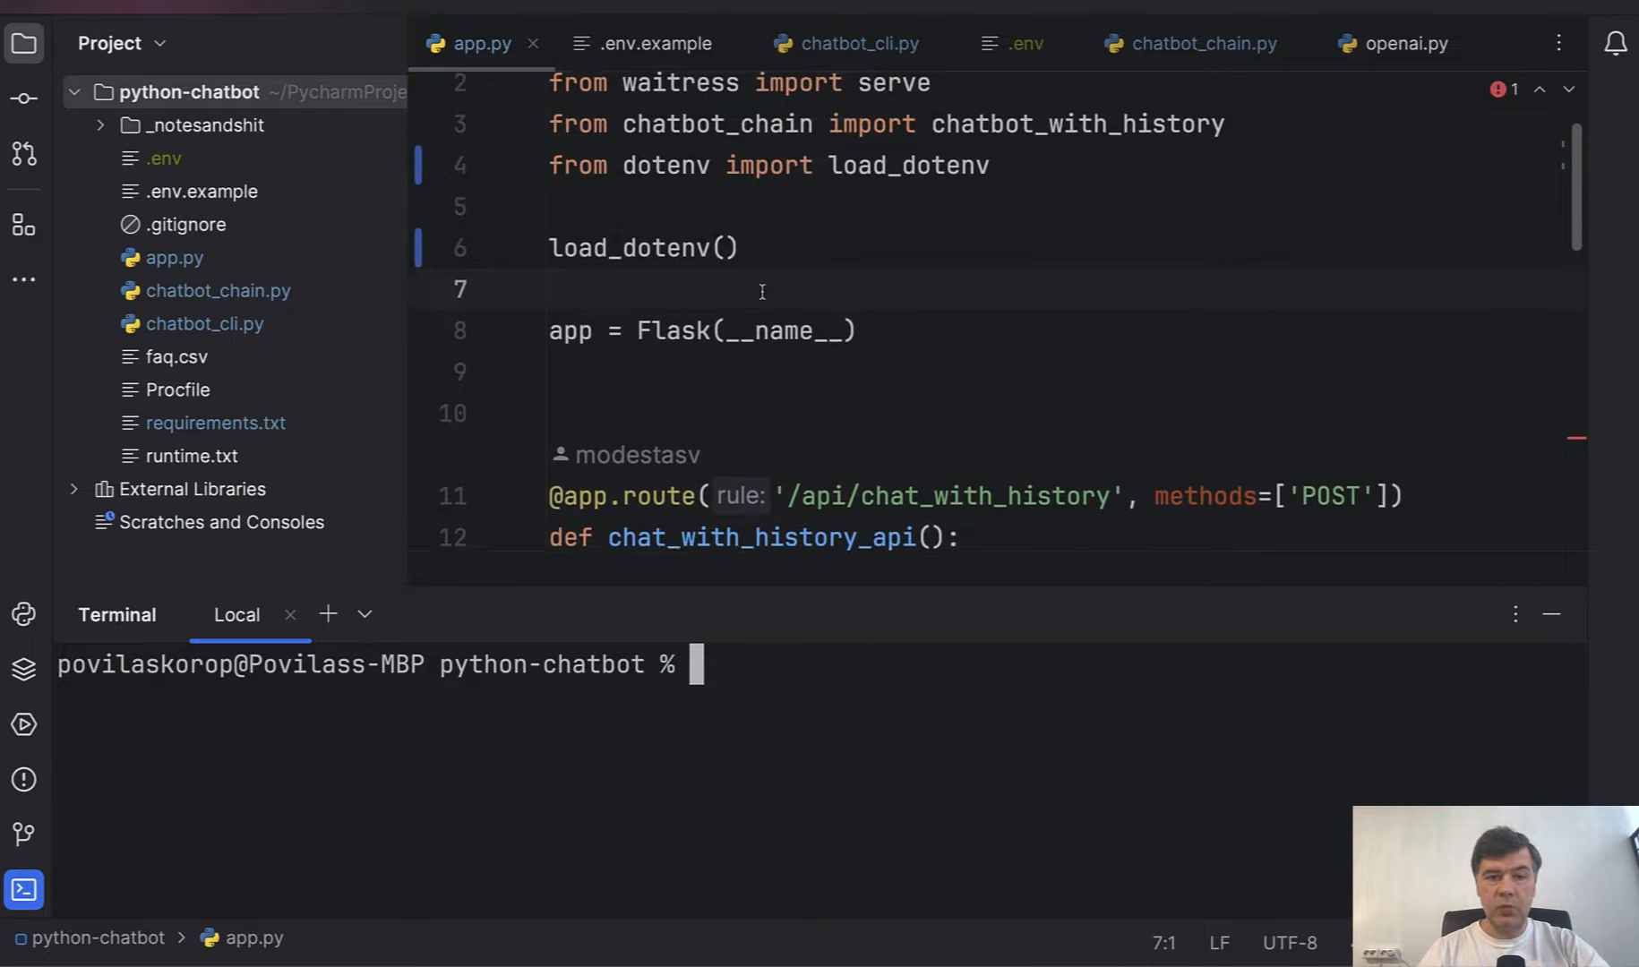
scroll(up, 3)
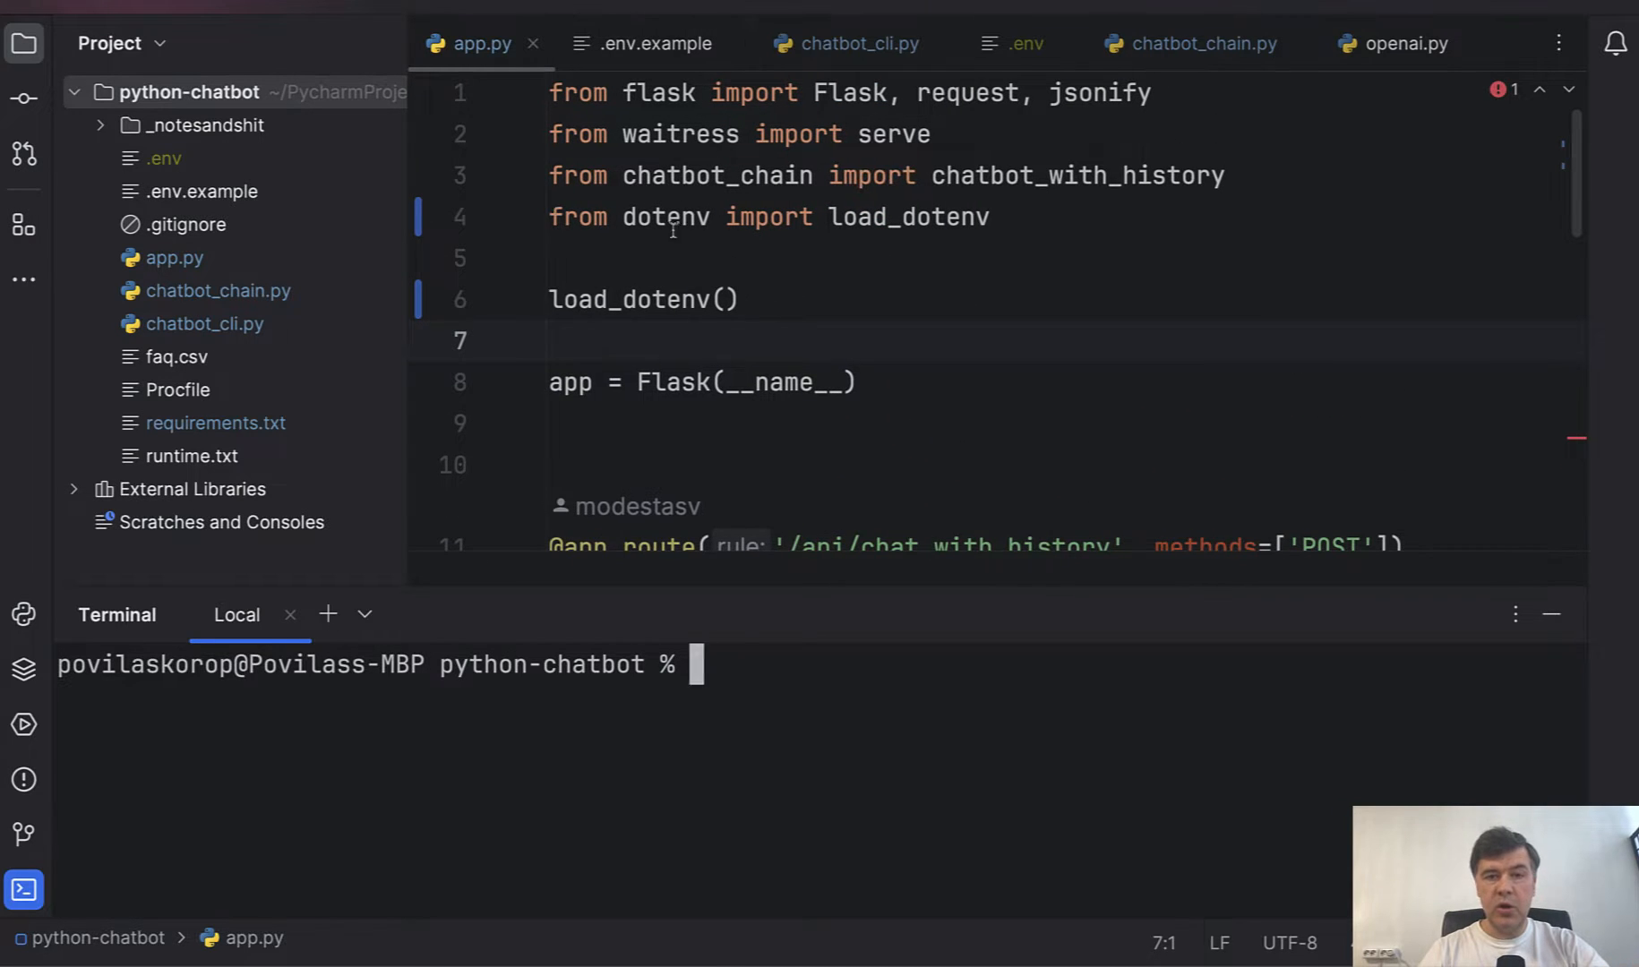
mouse_move(857, 266)
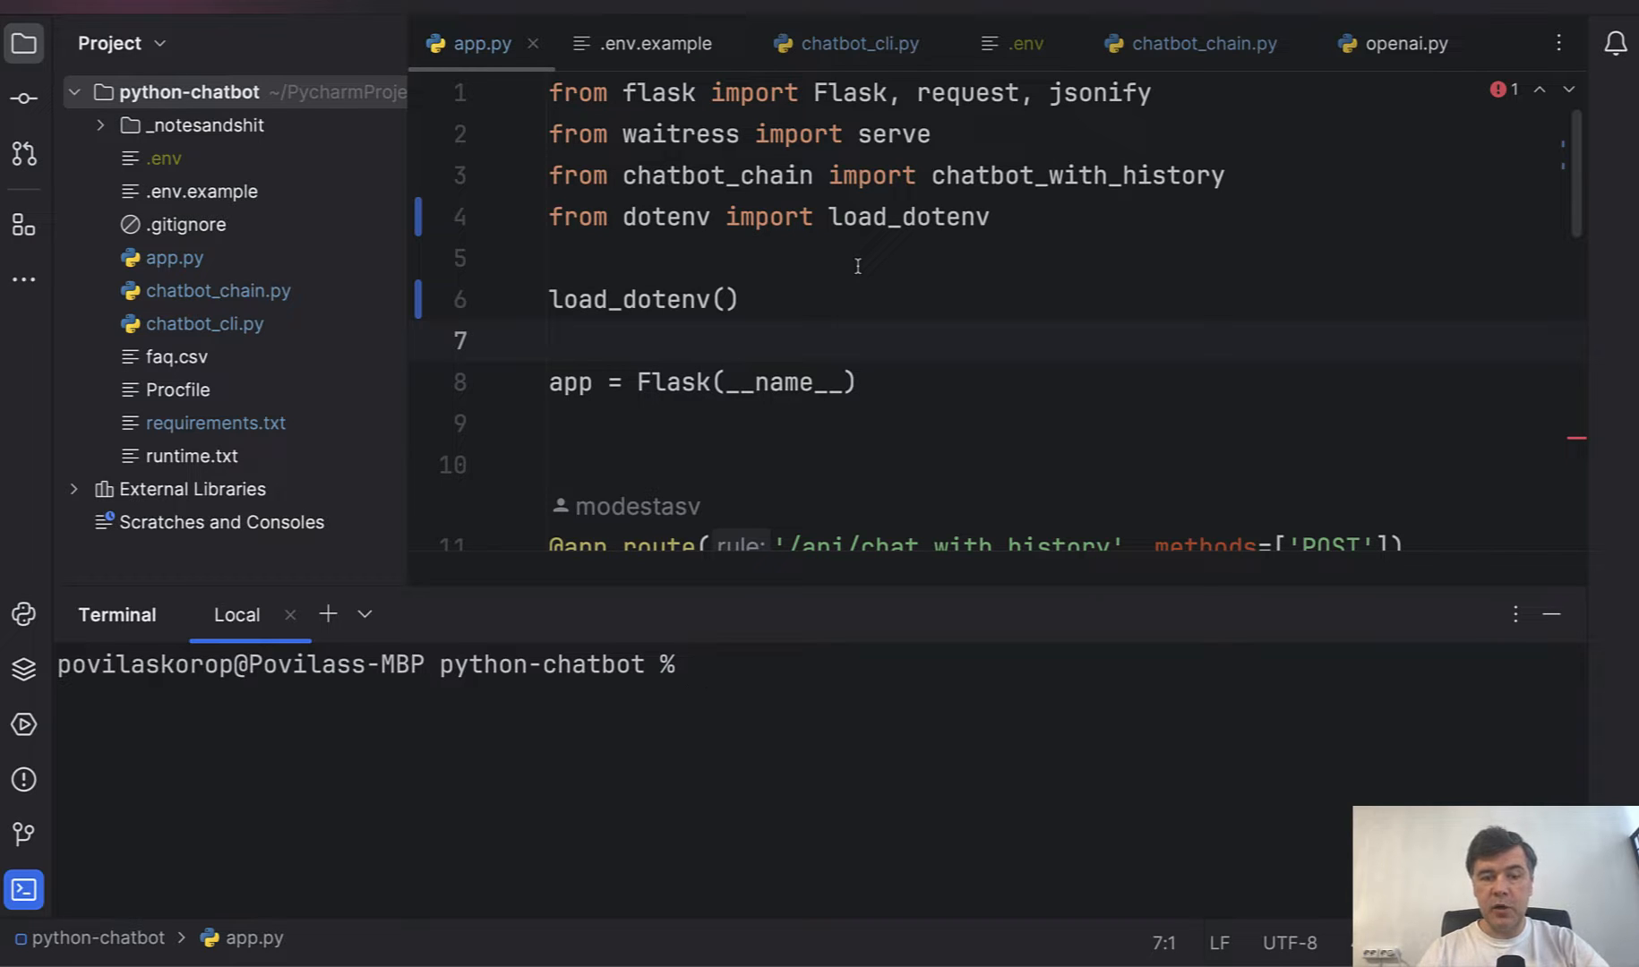
text(fl)
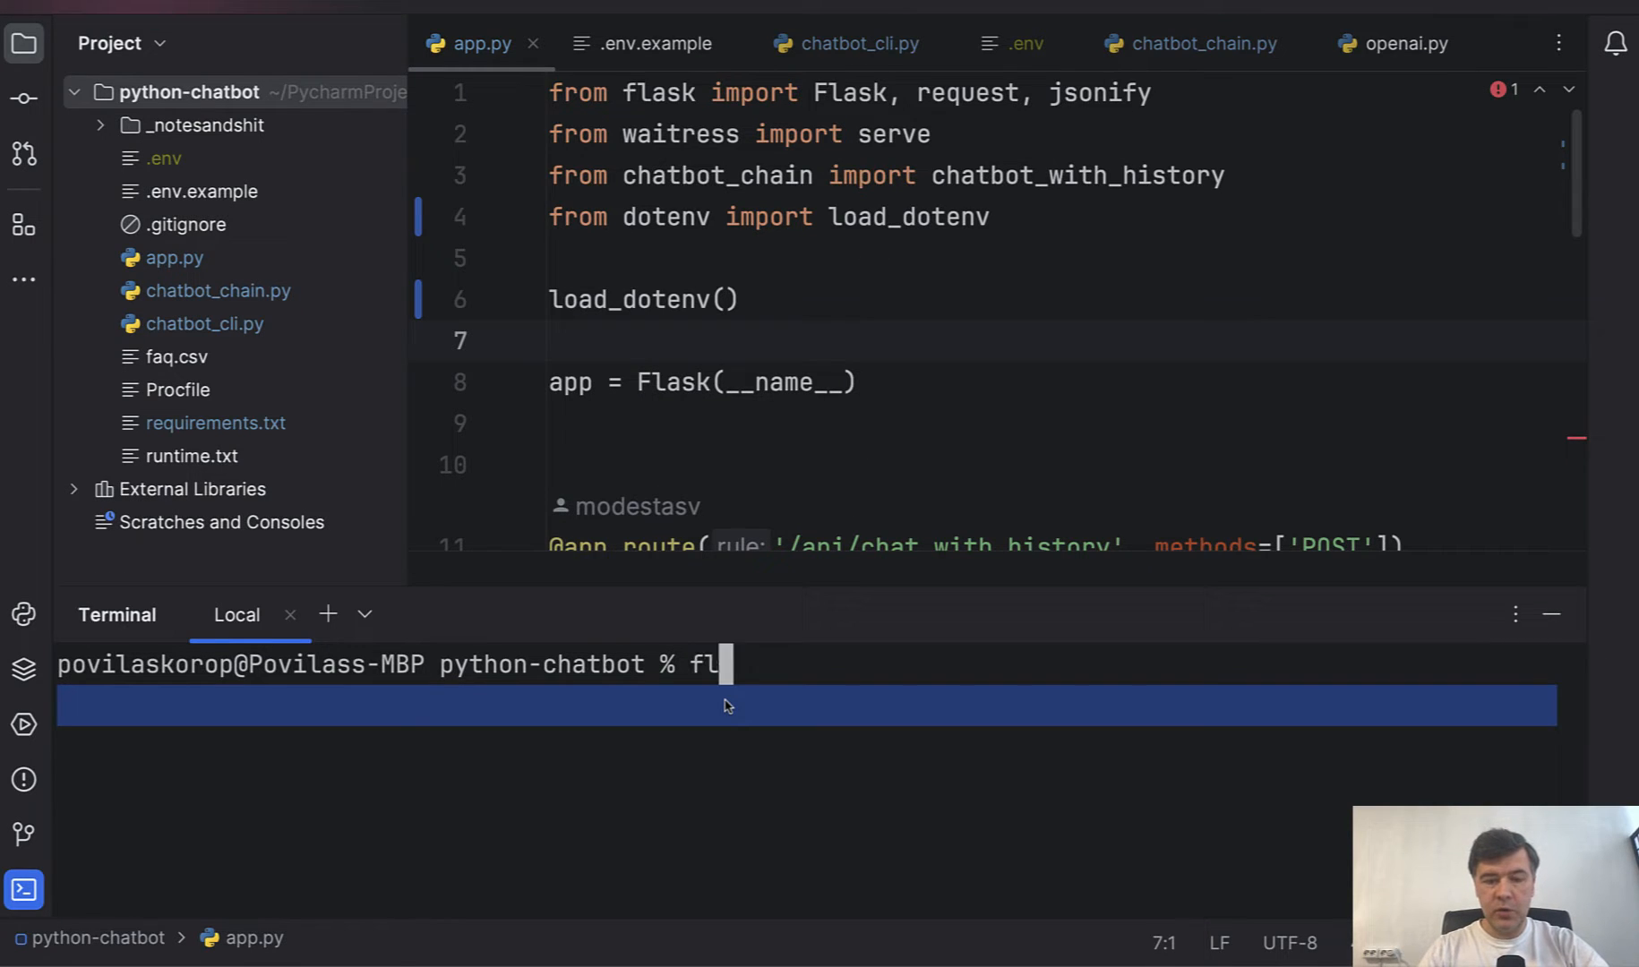
text(ask run)
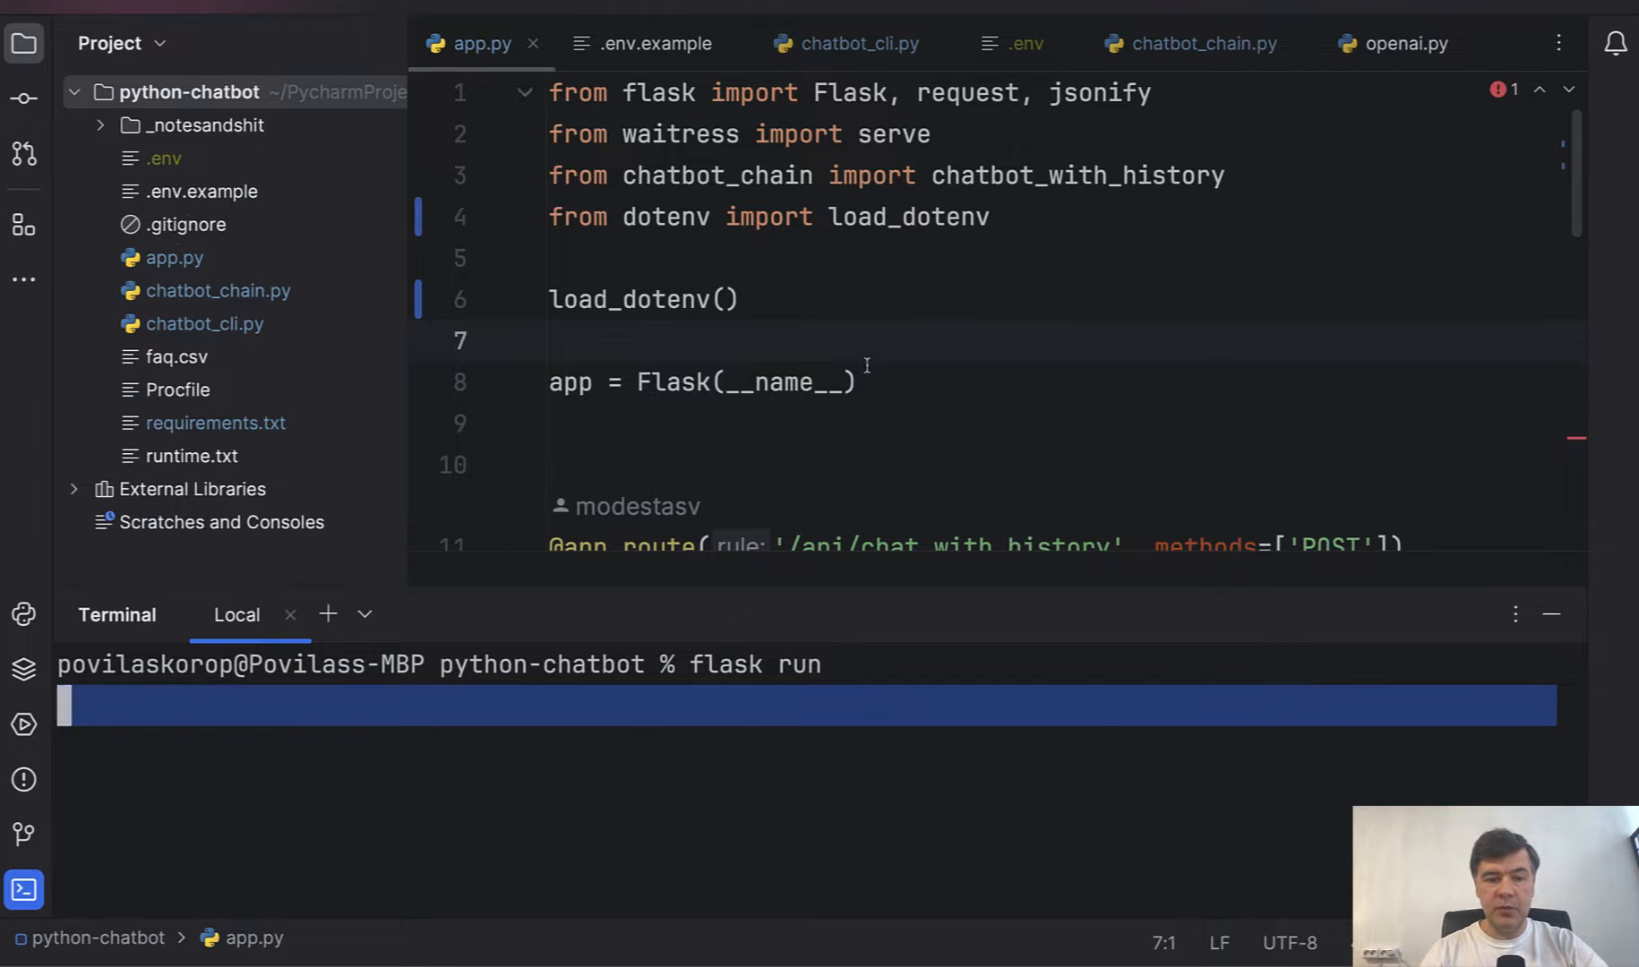
key(Return)
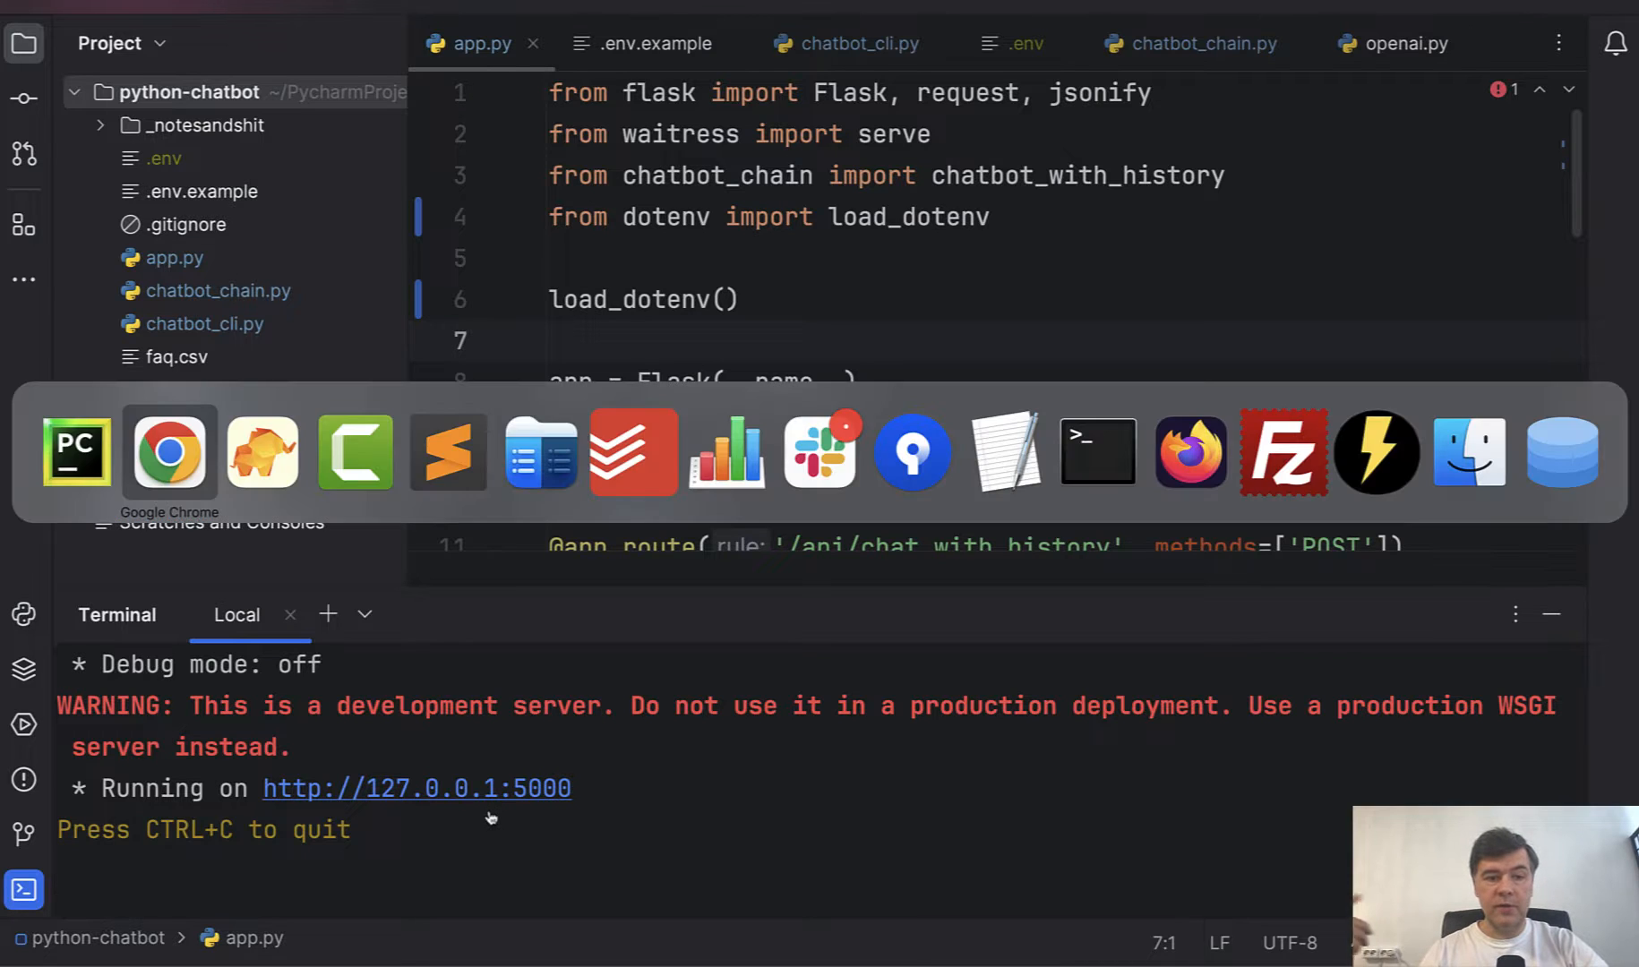
- Send the yearly plan question, then ask the follow-up "Any dscounts for that?"
click(169, 451)
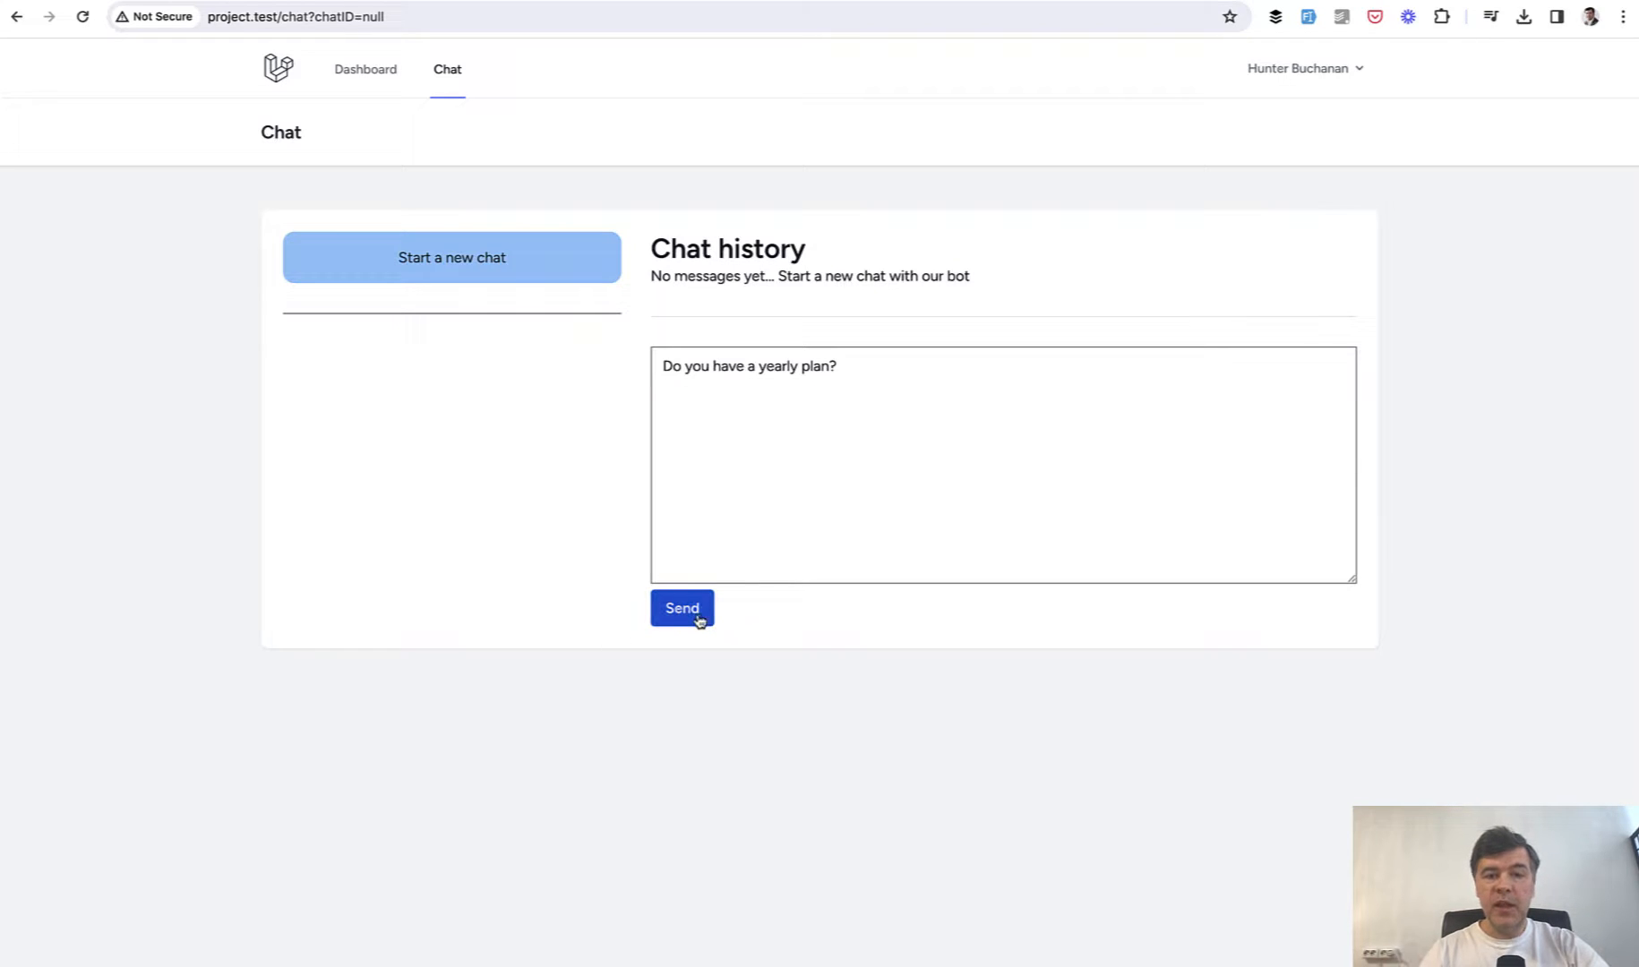
mouse_move(564, 607)
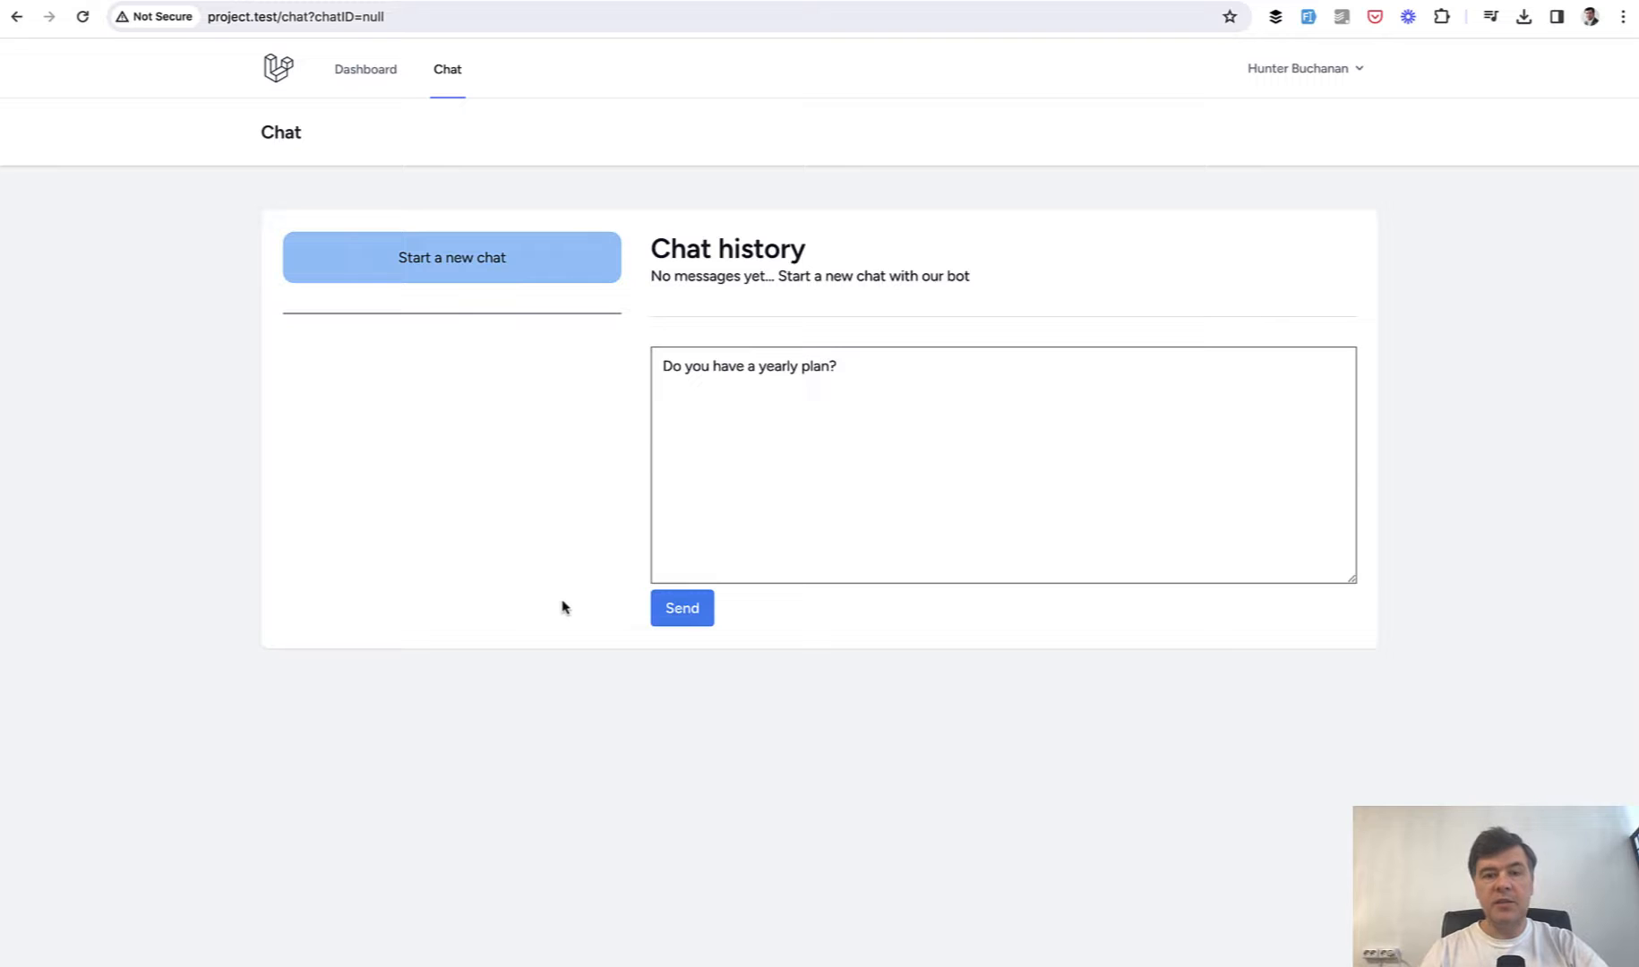
click(681, 607)
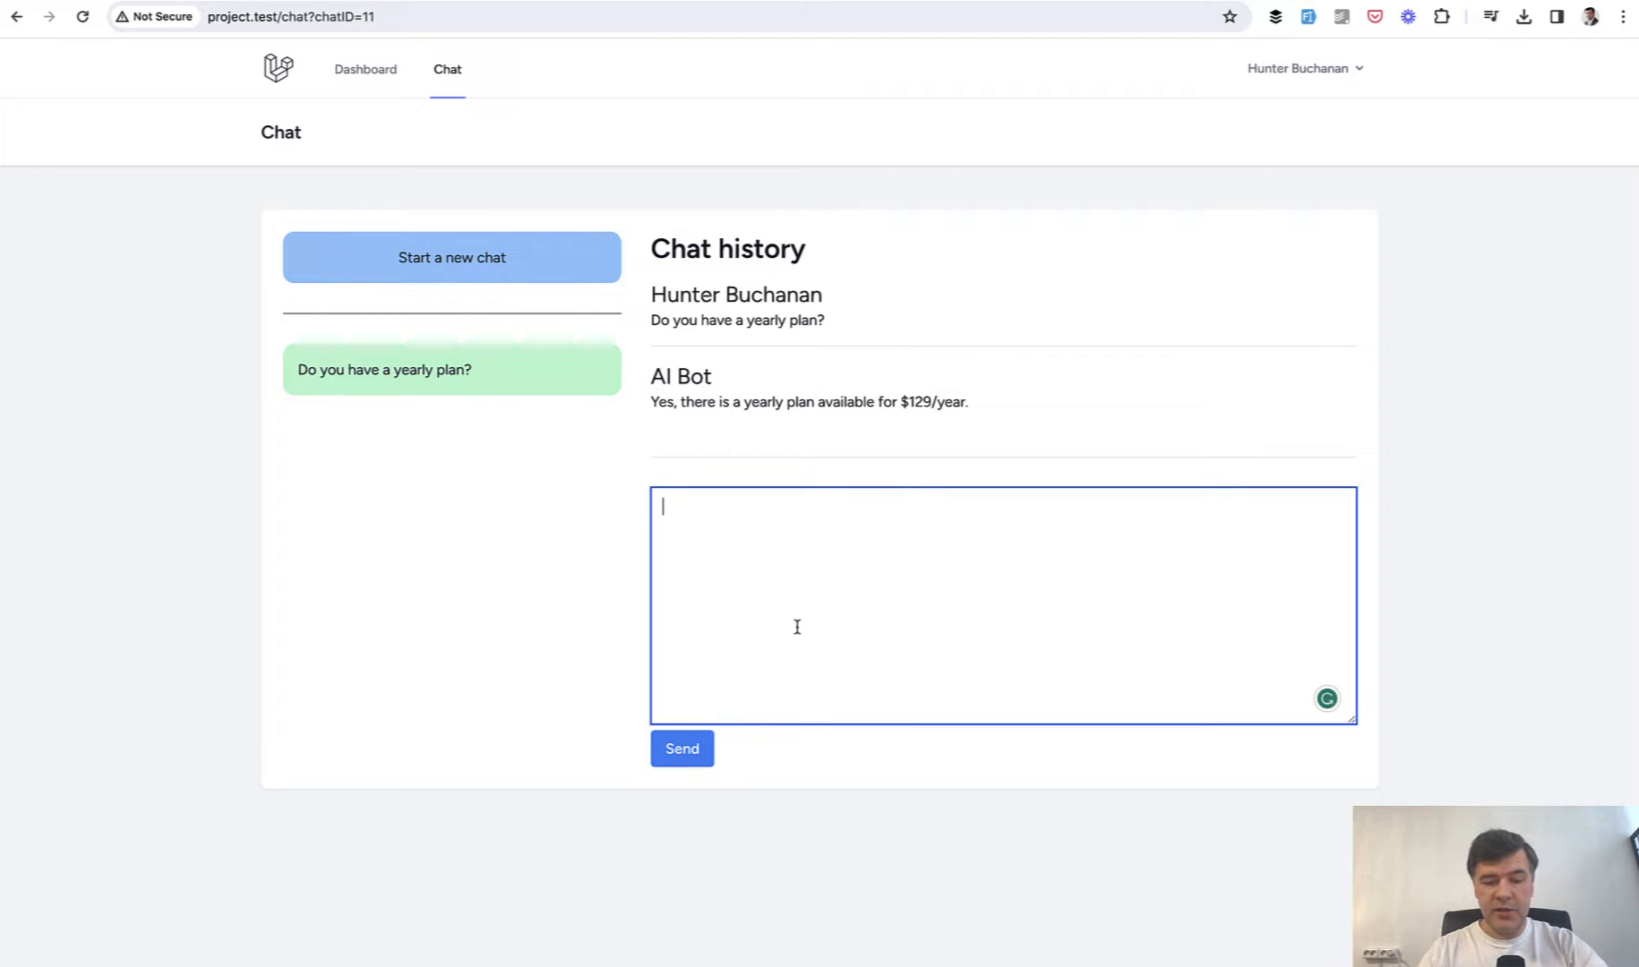
text(Any dscount)
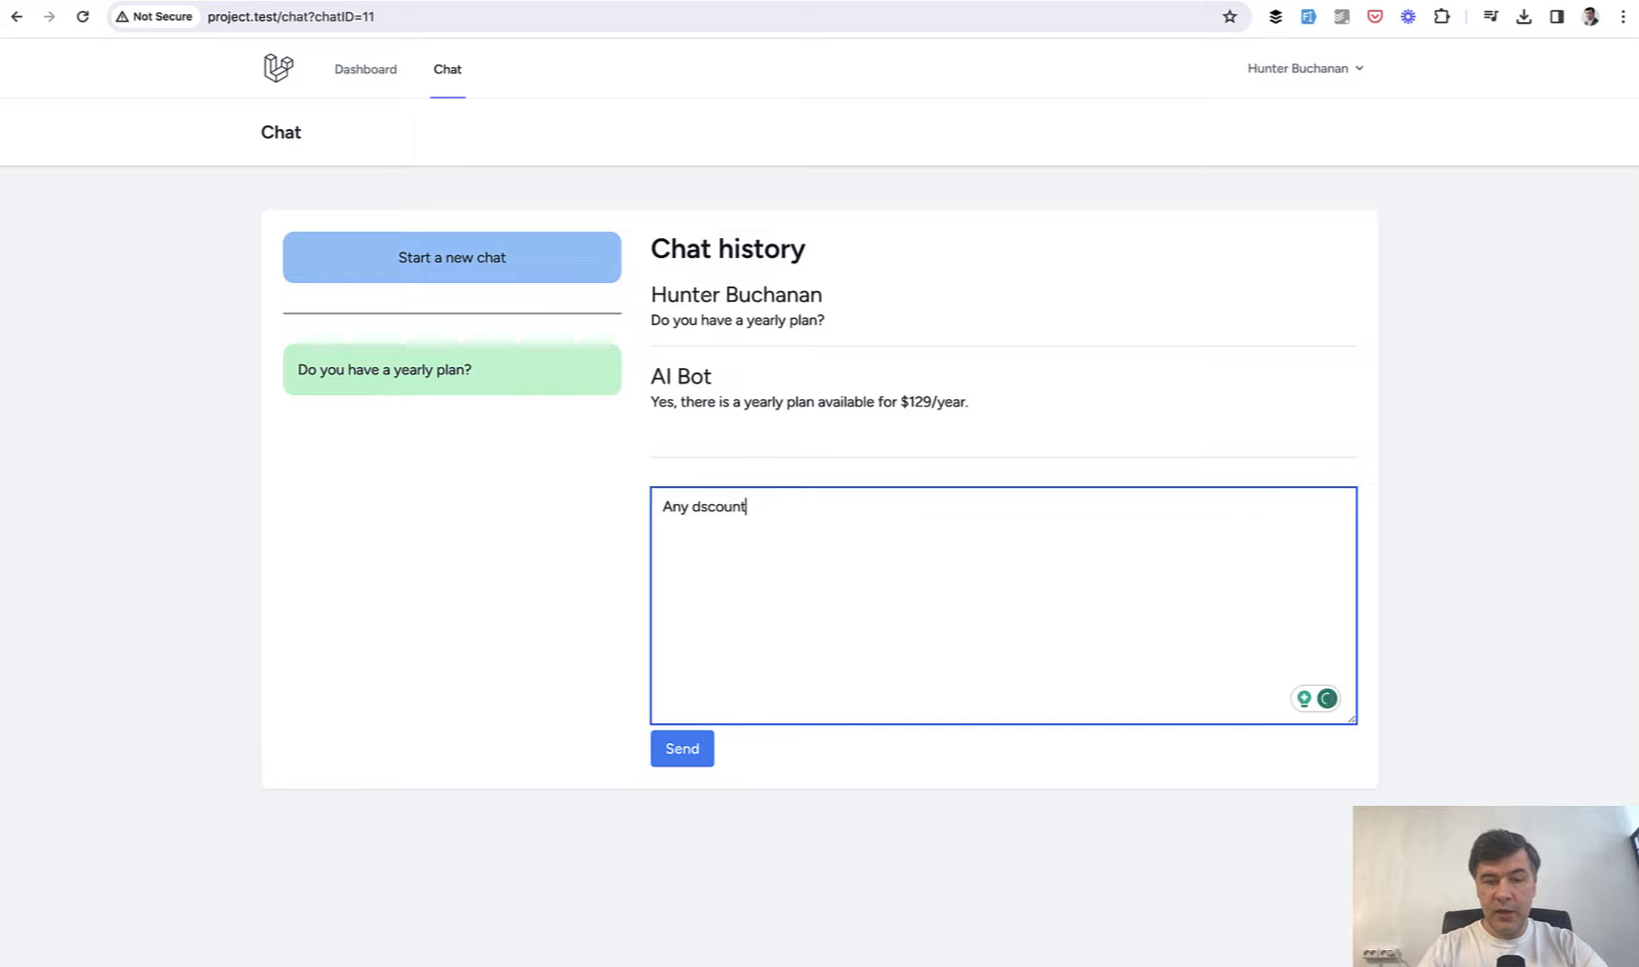
text(s for that?)
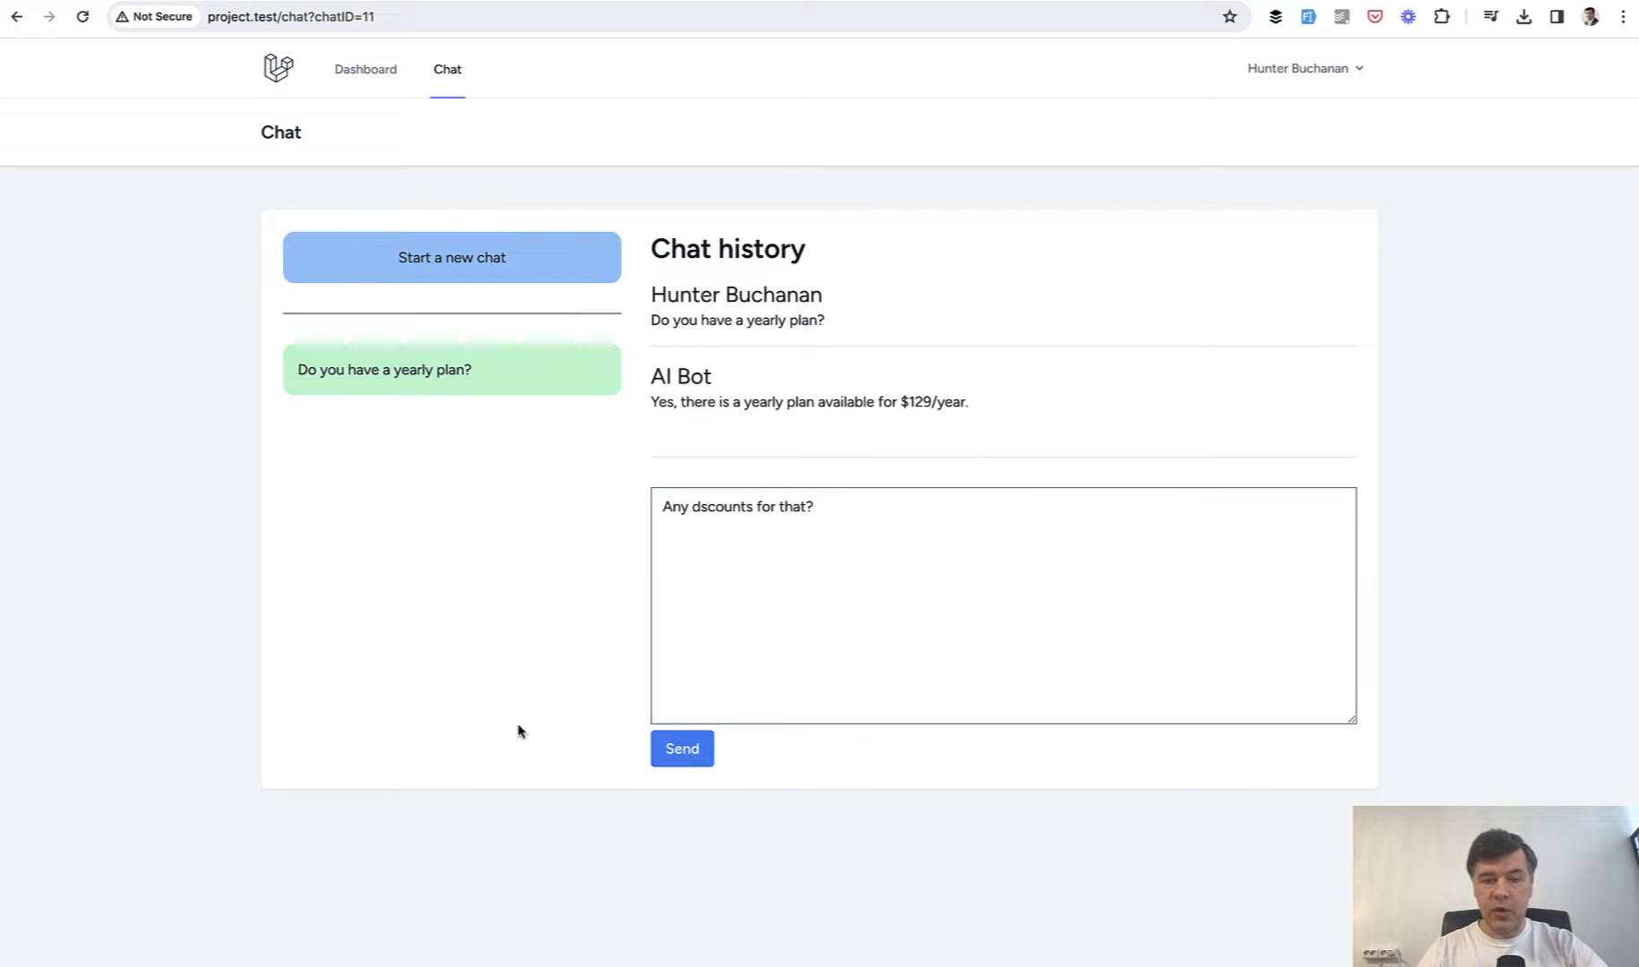
click(681, 747)
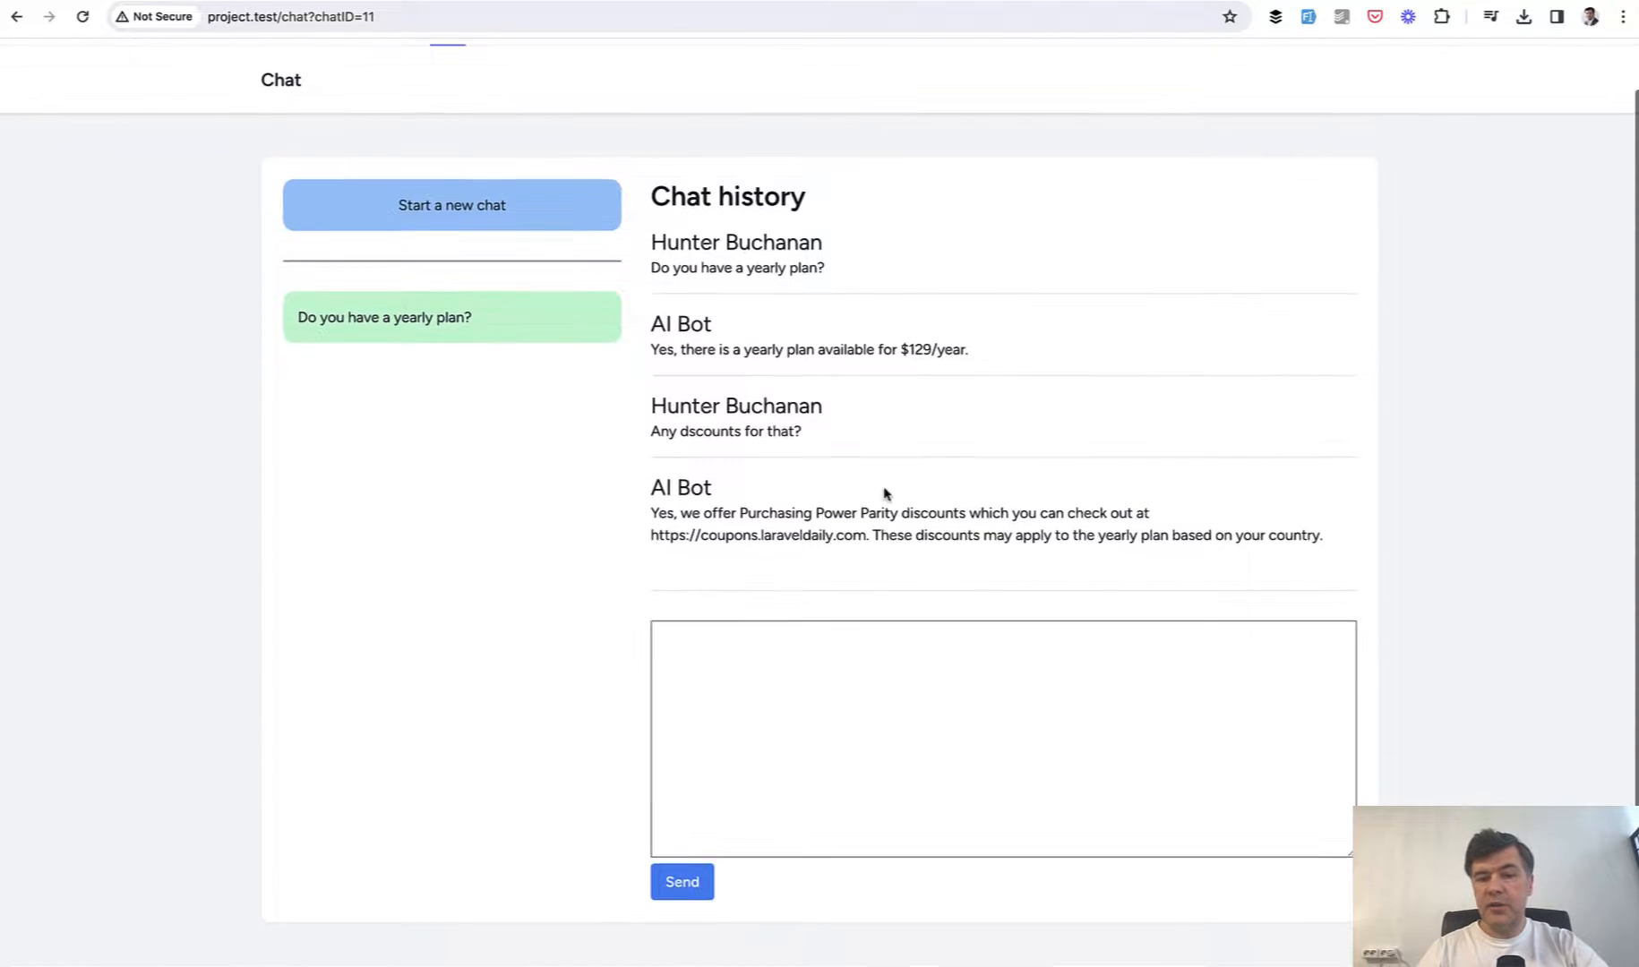
mouse_move(947, 451)
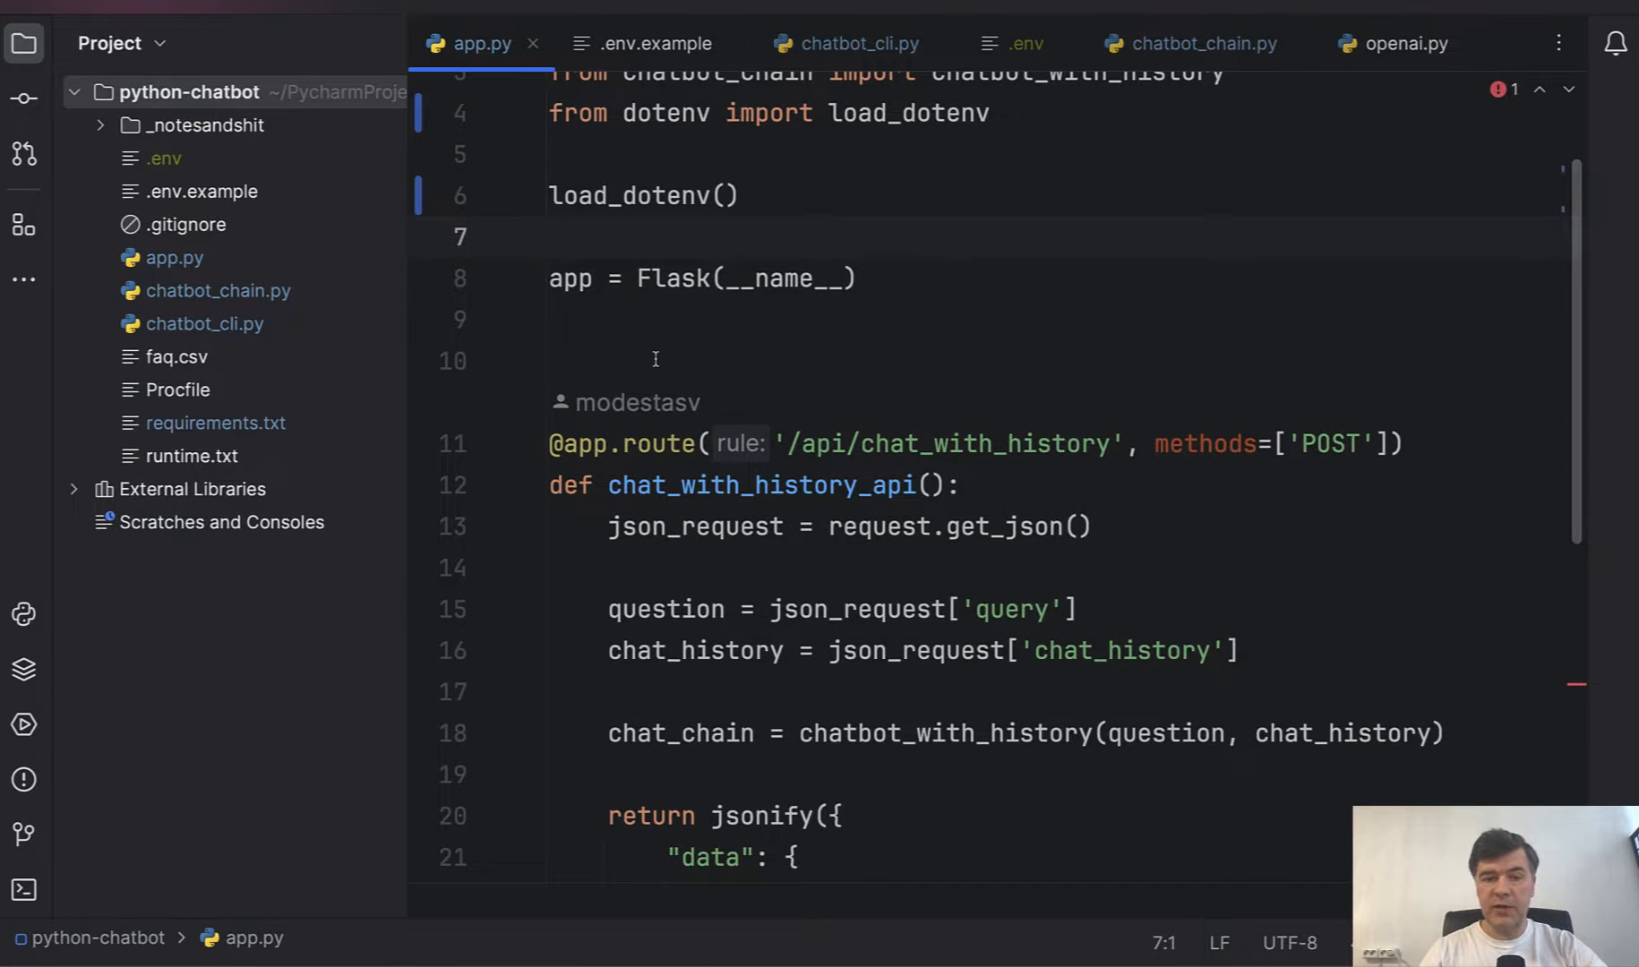
- Walk through the chat_with_history route and highlight the chatbot_with_history call
scroll(down, 3)
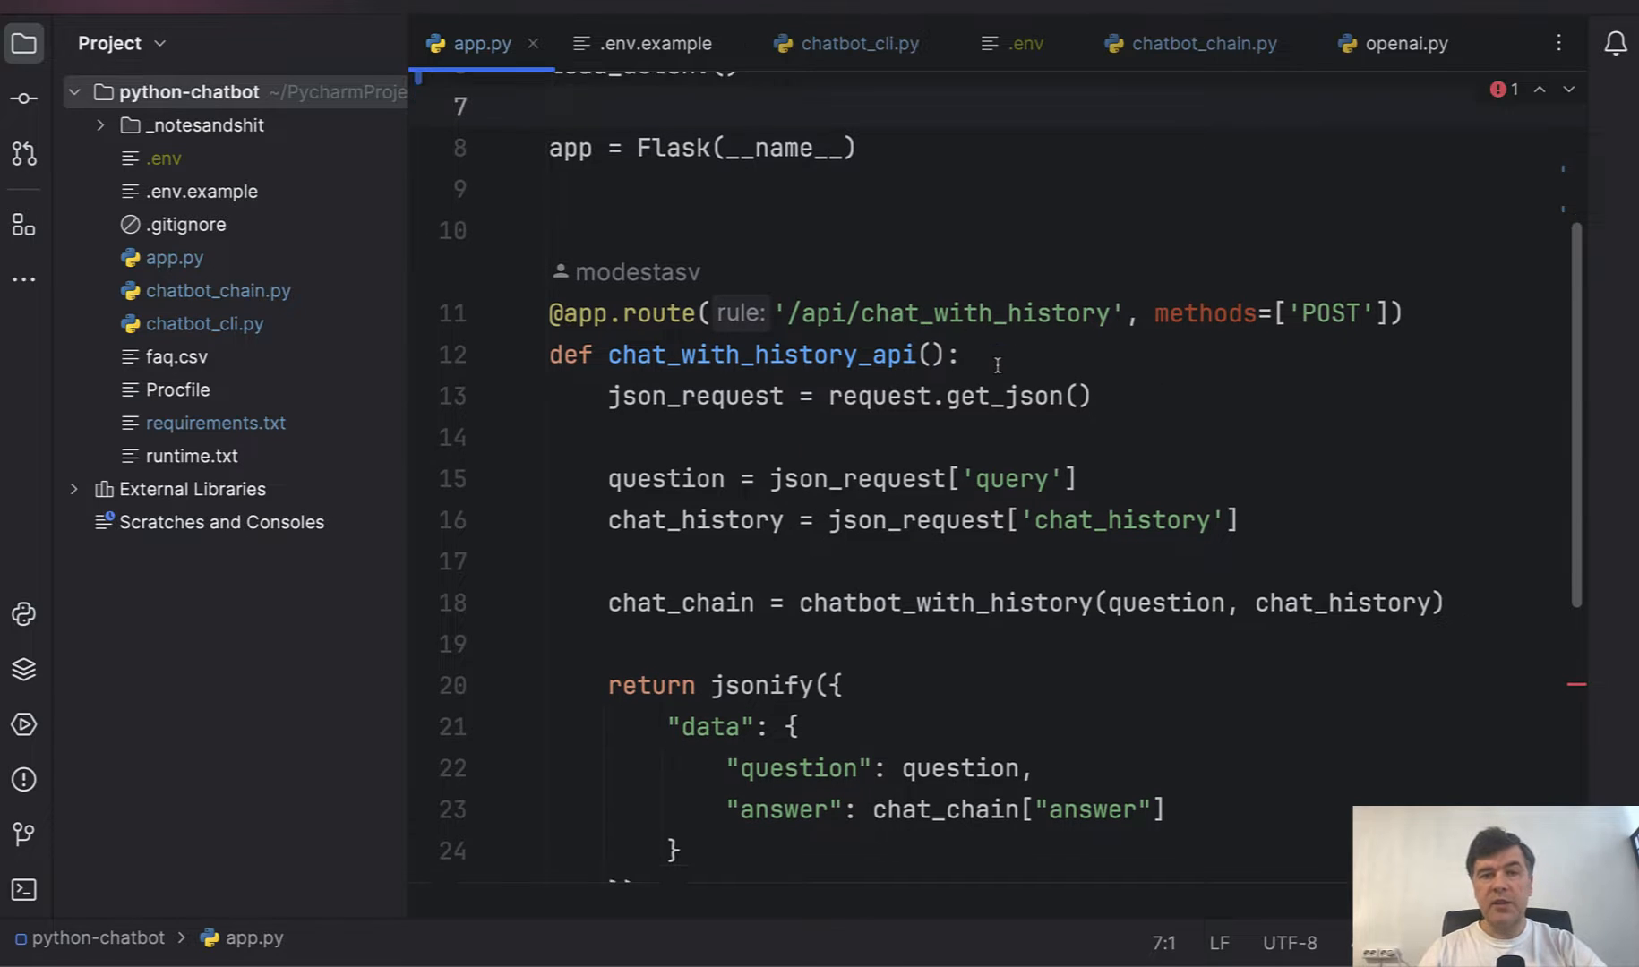
scroll(down, 3)
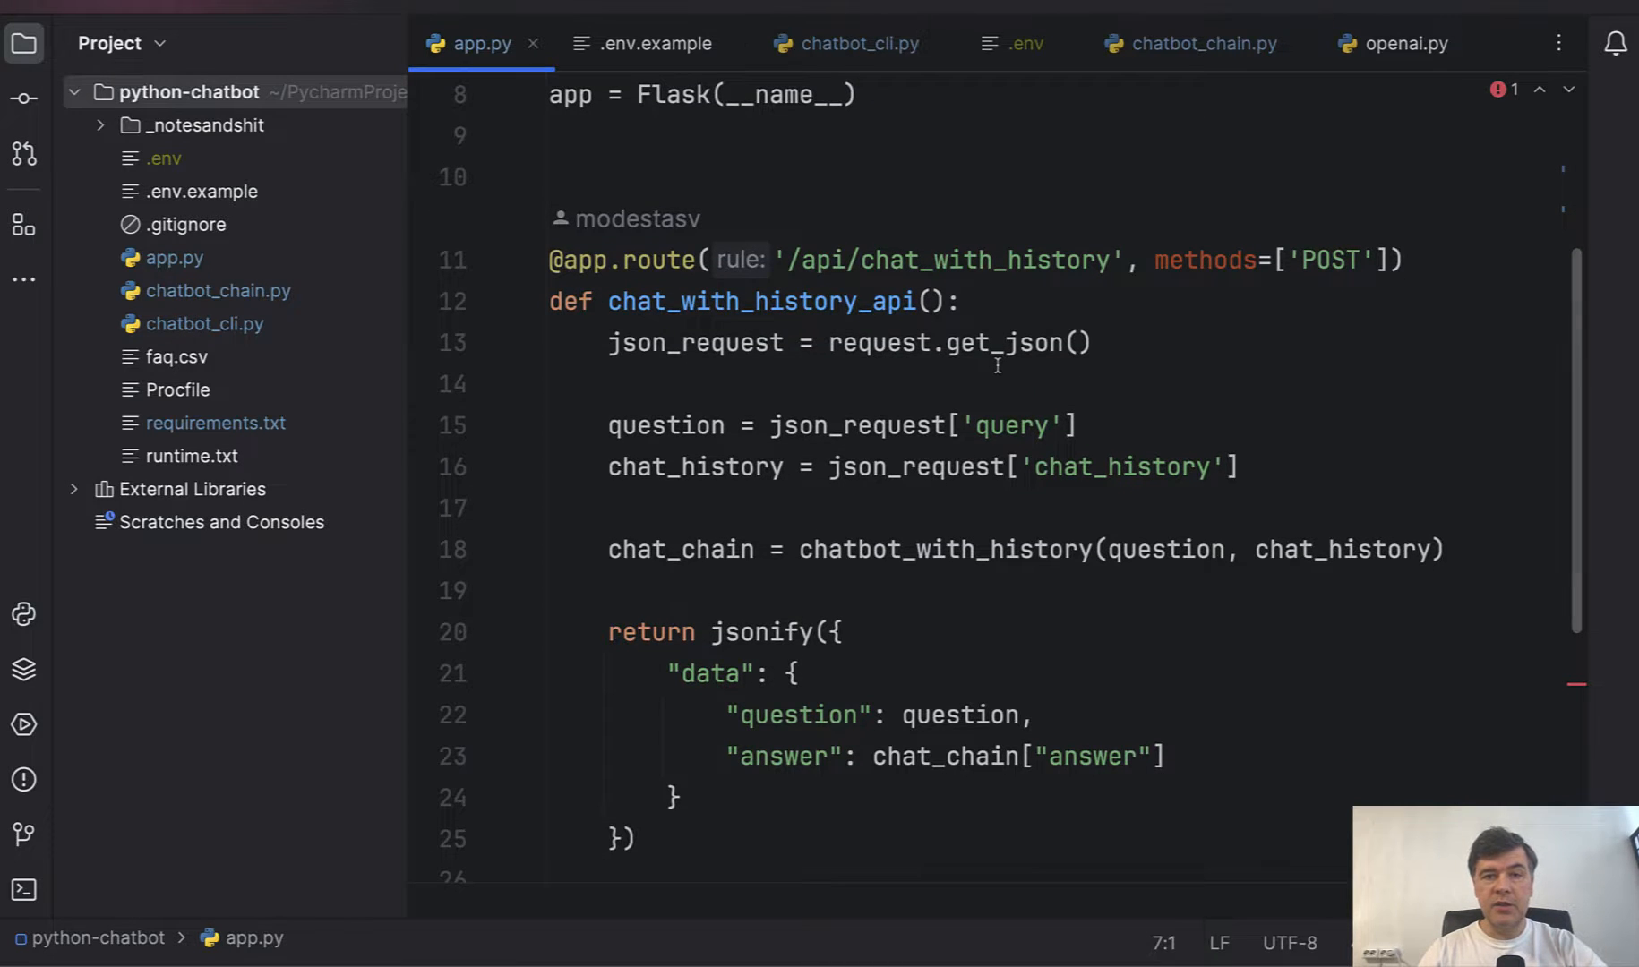
scroll(down, 3)
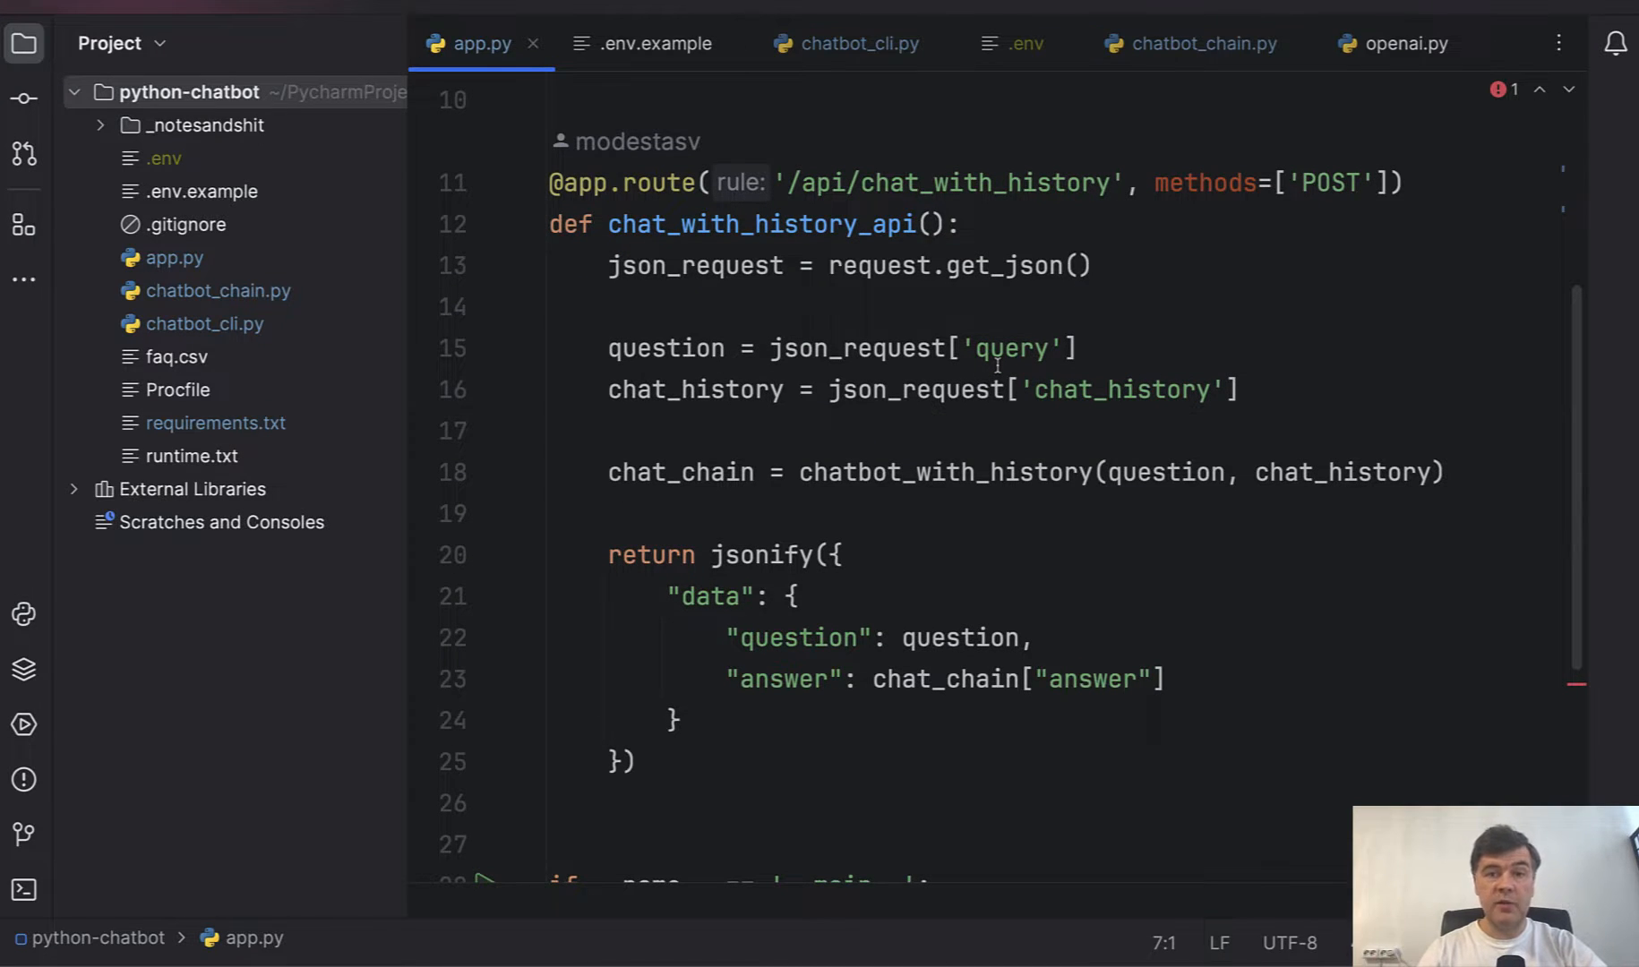
mouse_move(622, 265)
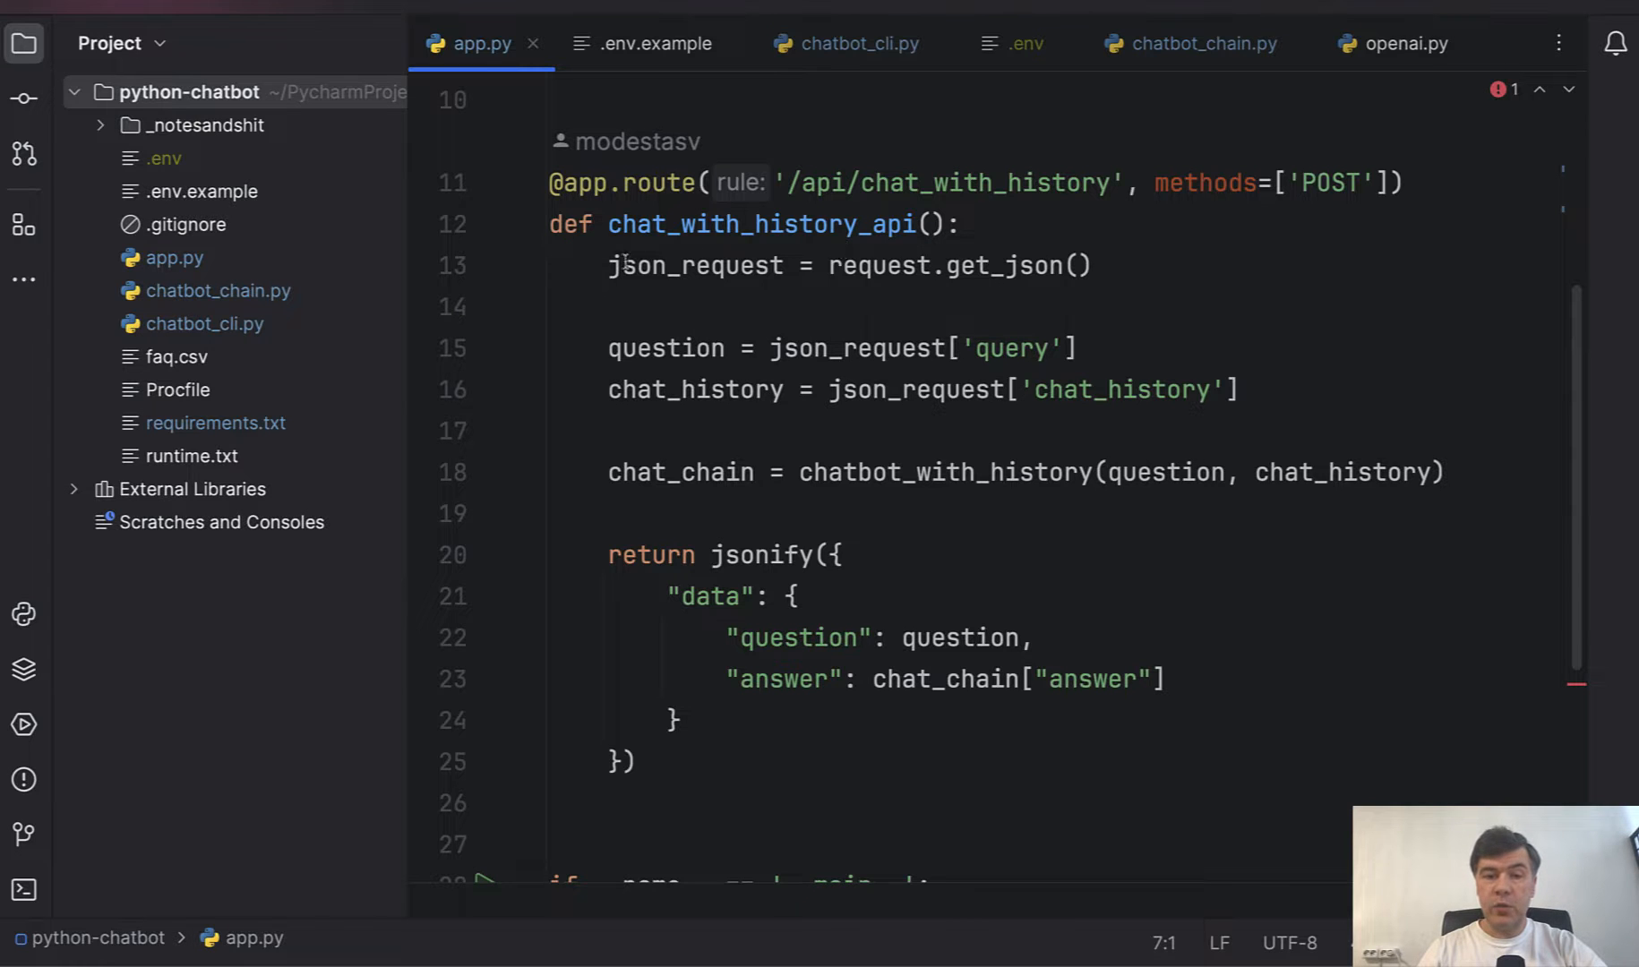
scroll(down, 3)
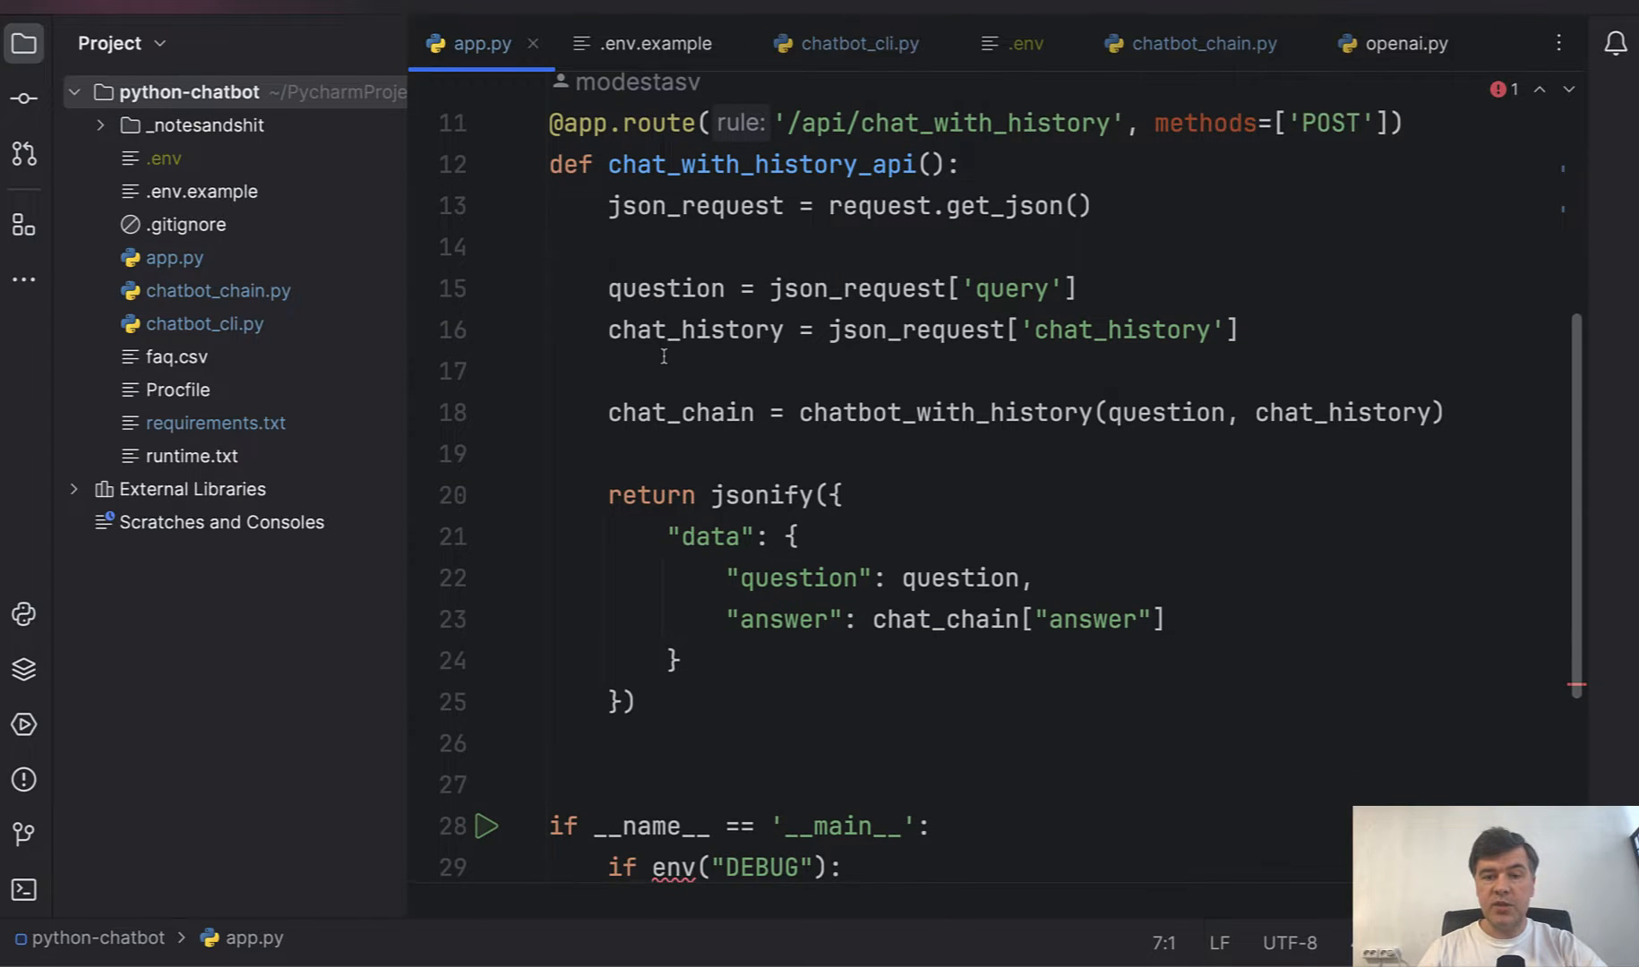
click(1055, 329)
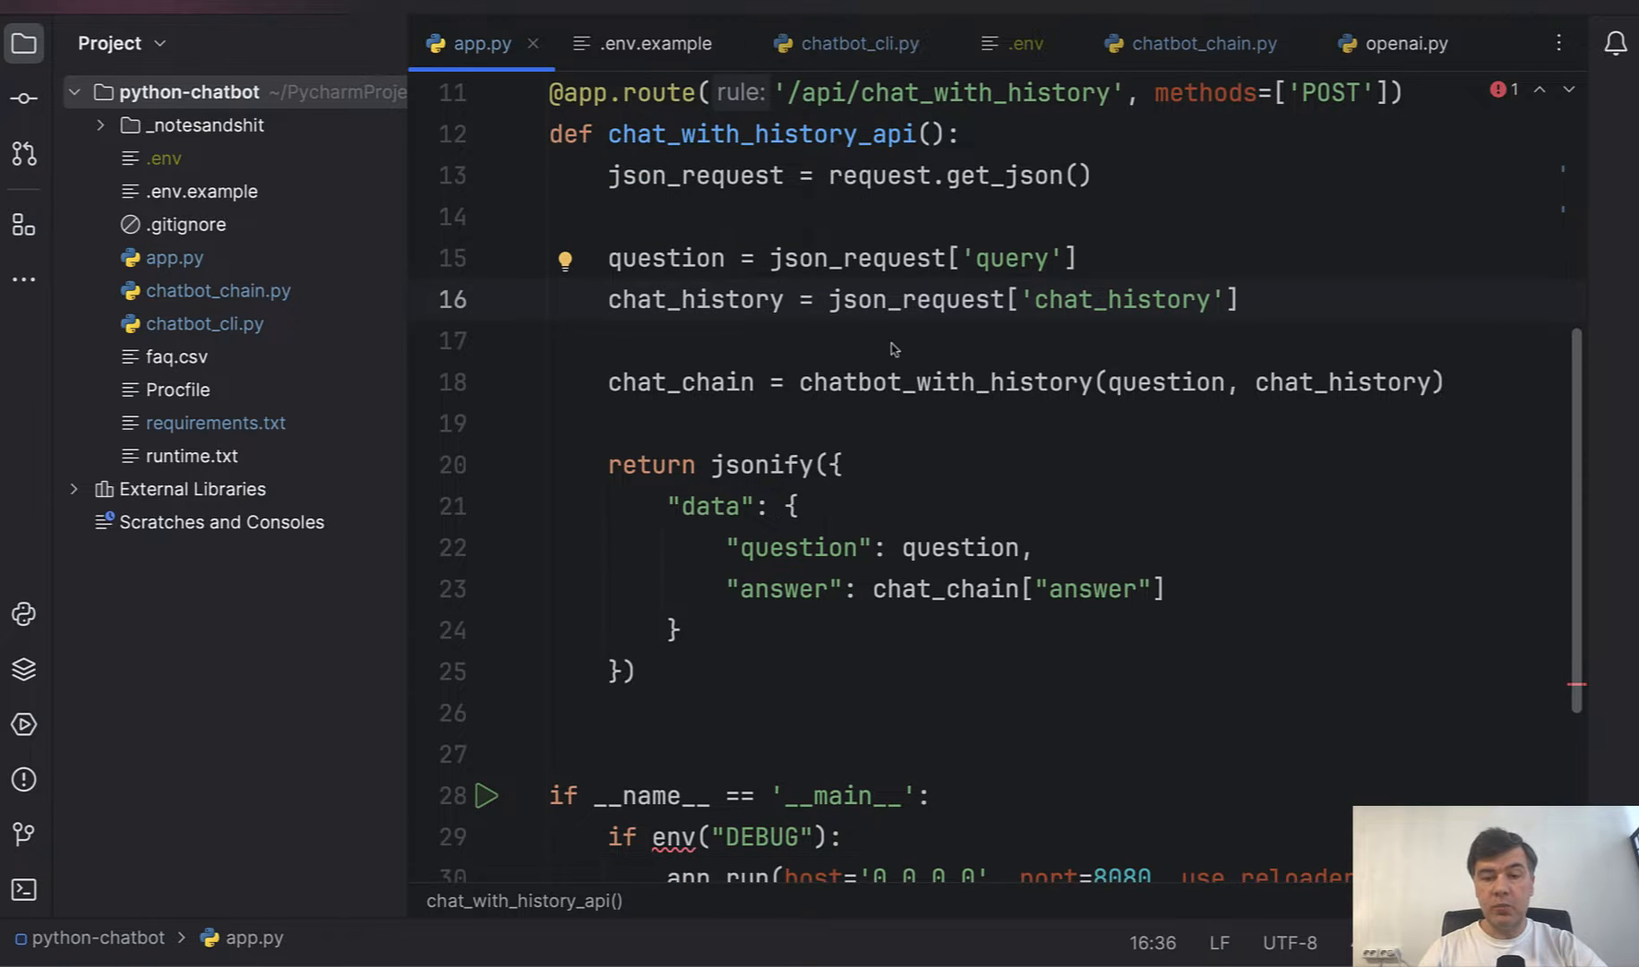
mouse_move(866, 355)
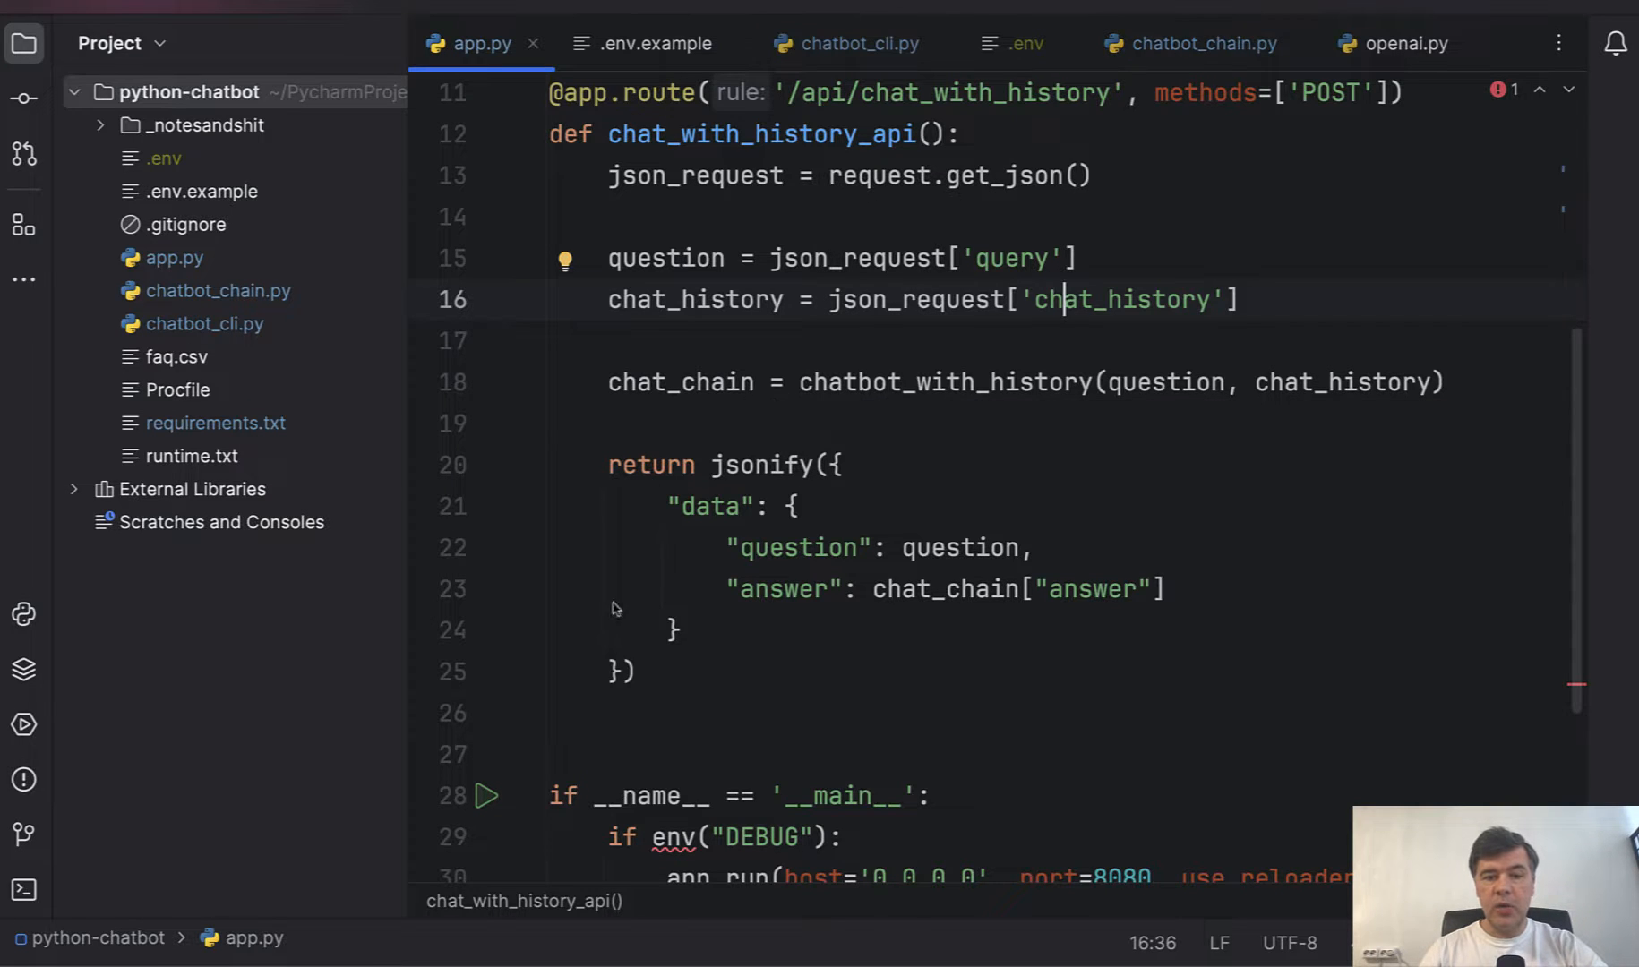
scroll(down, 3)
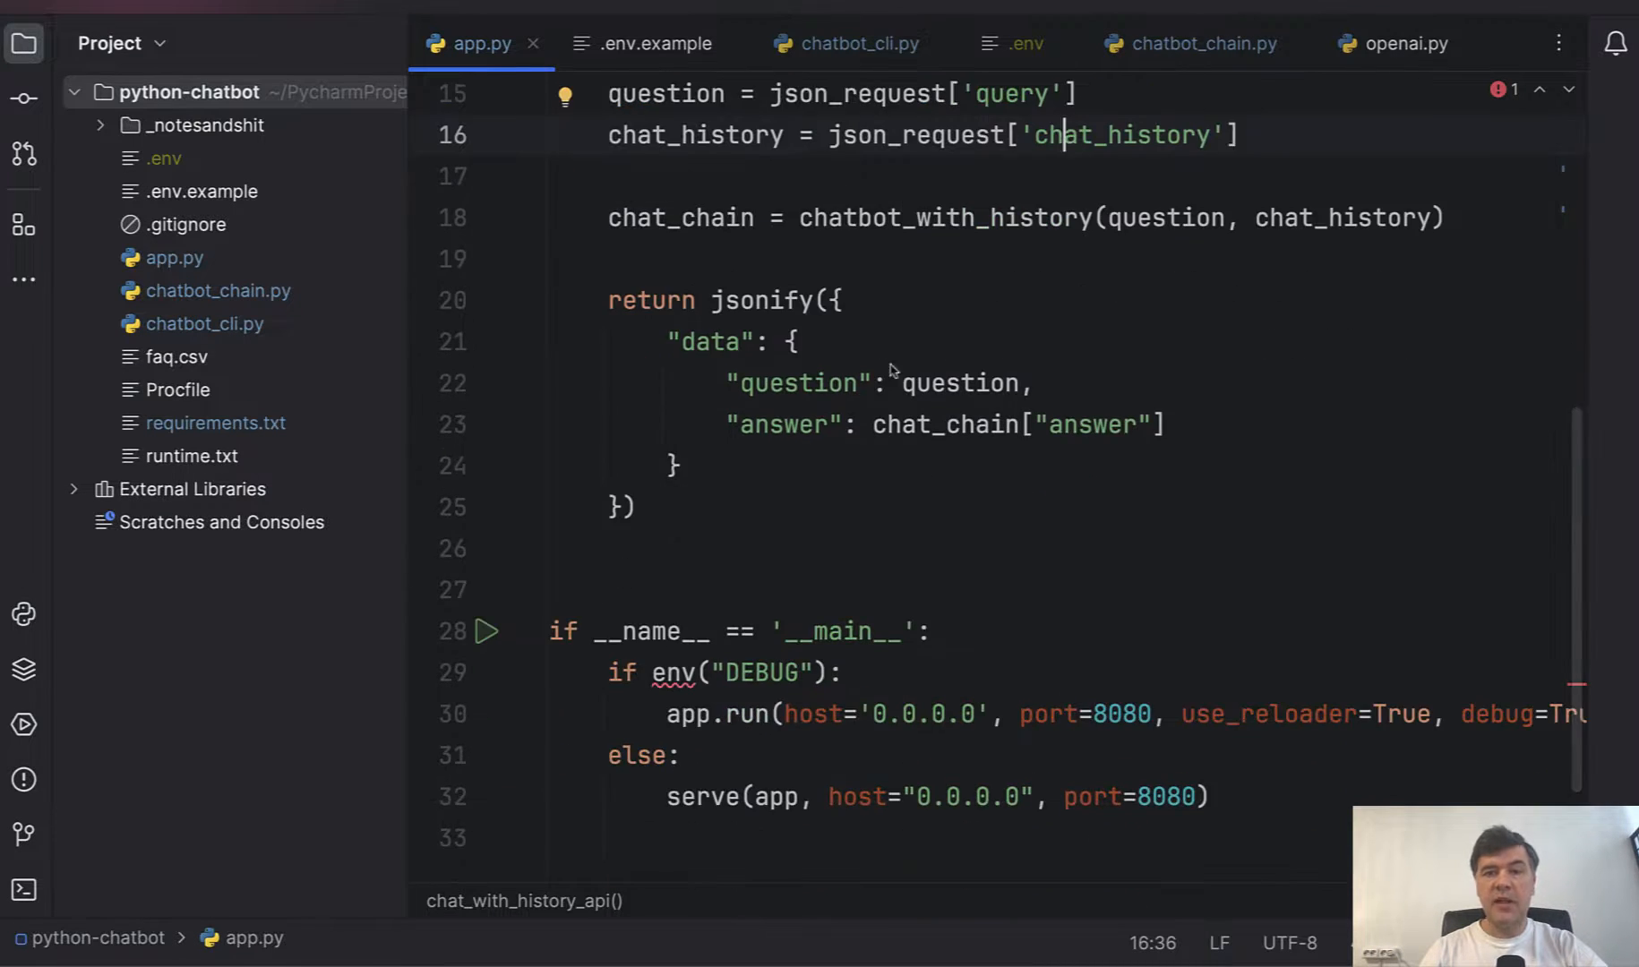
mouse_move(748, 373)
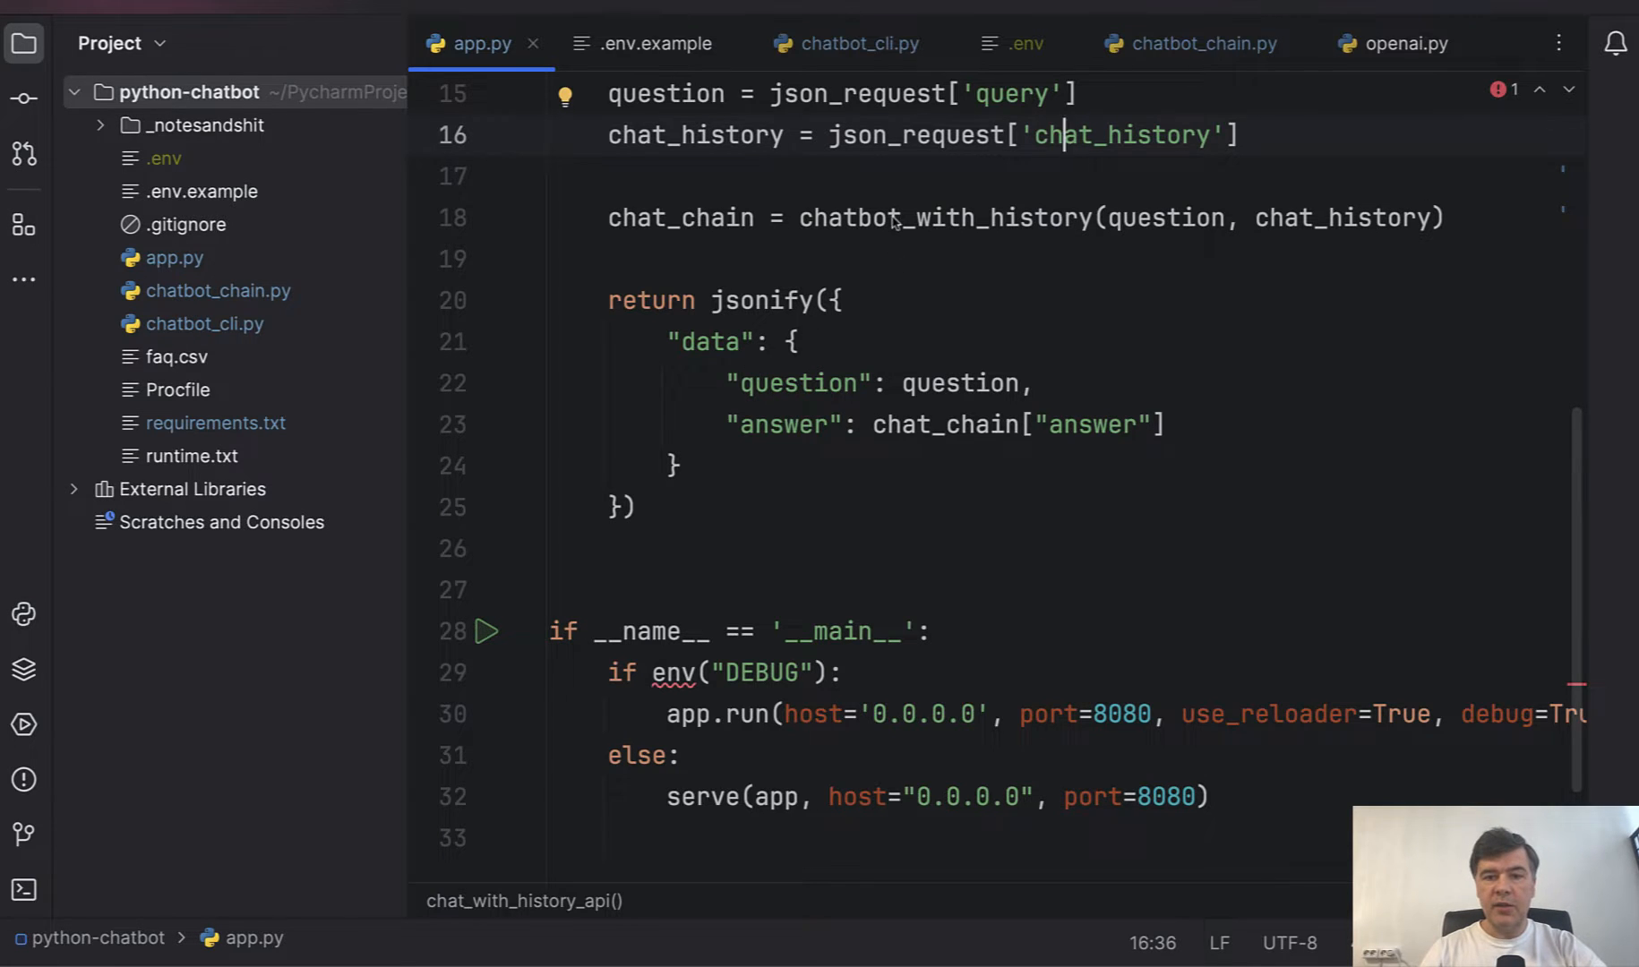
double_click(944, 217)
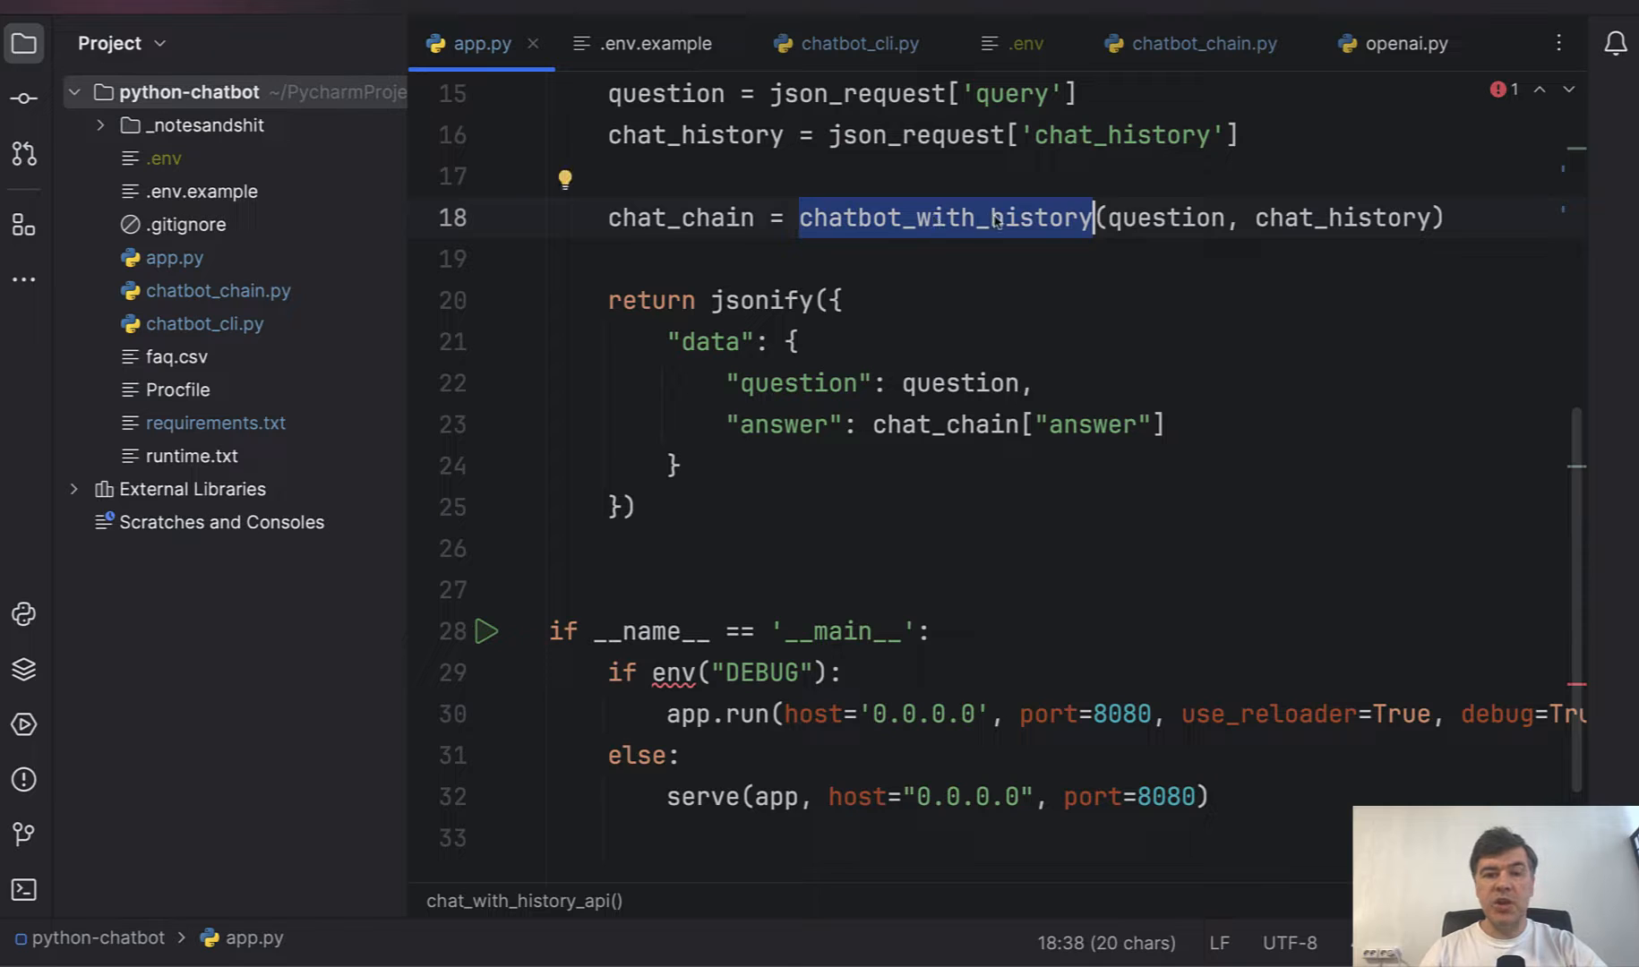
mouse_move(786, 270)
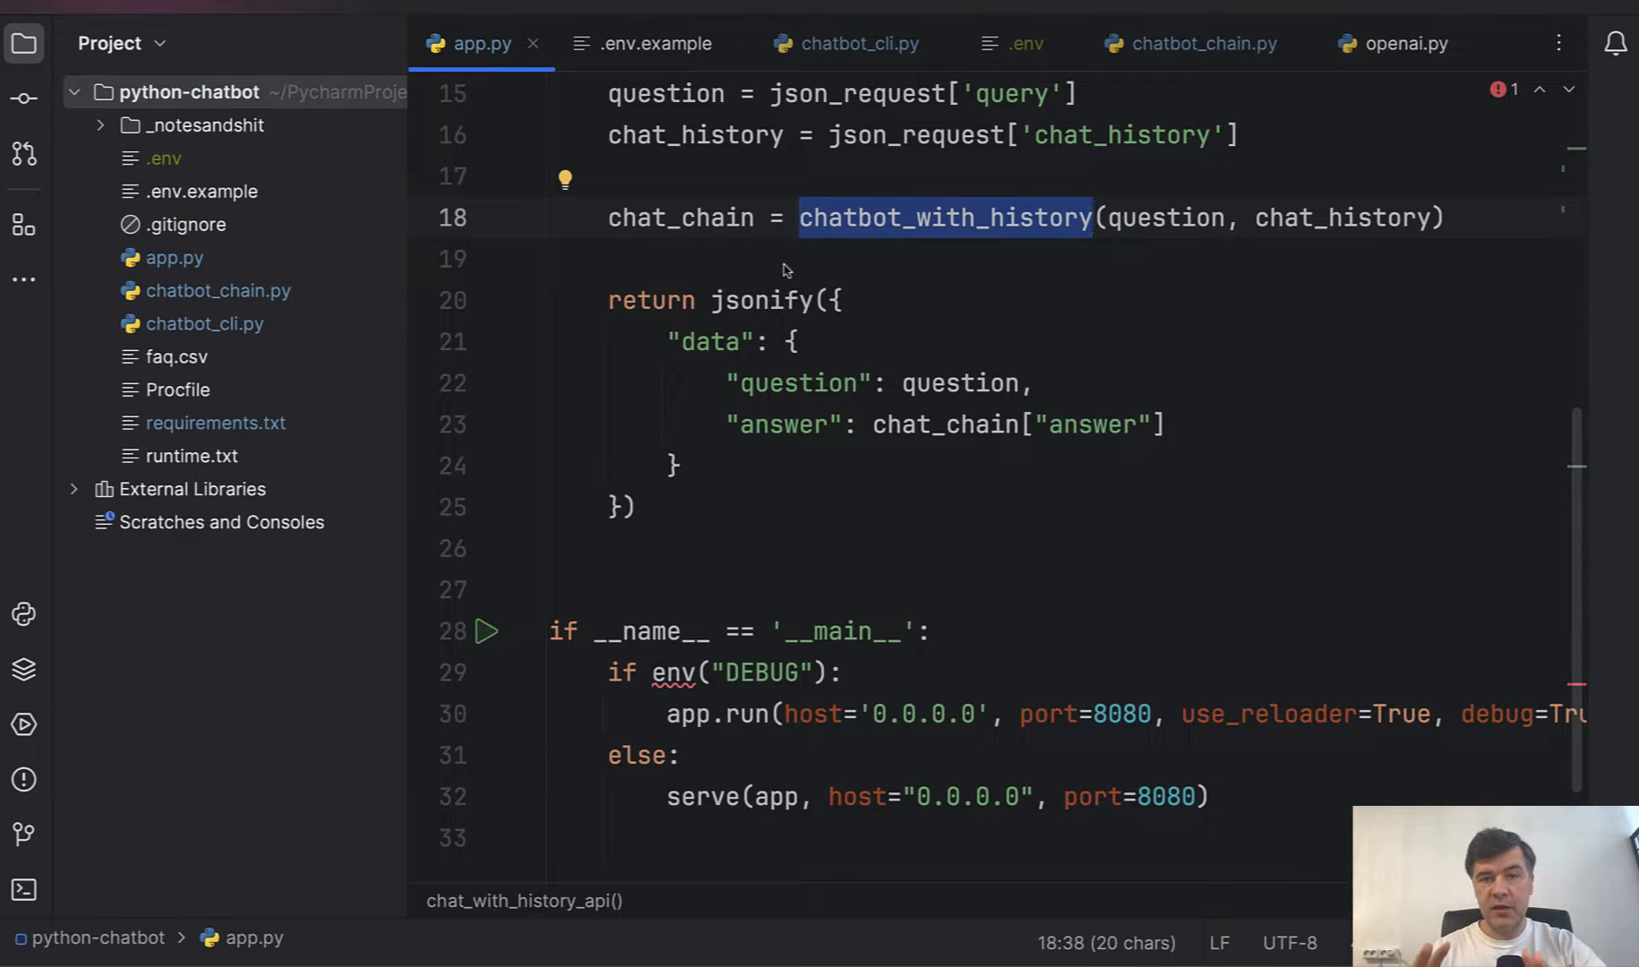
mouse_move(1199, 45)
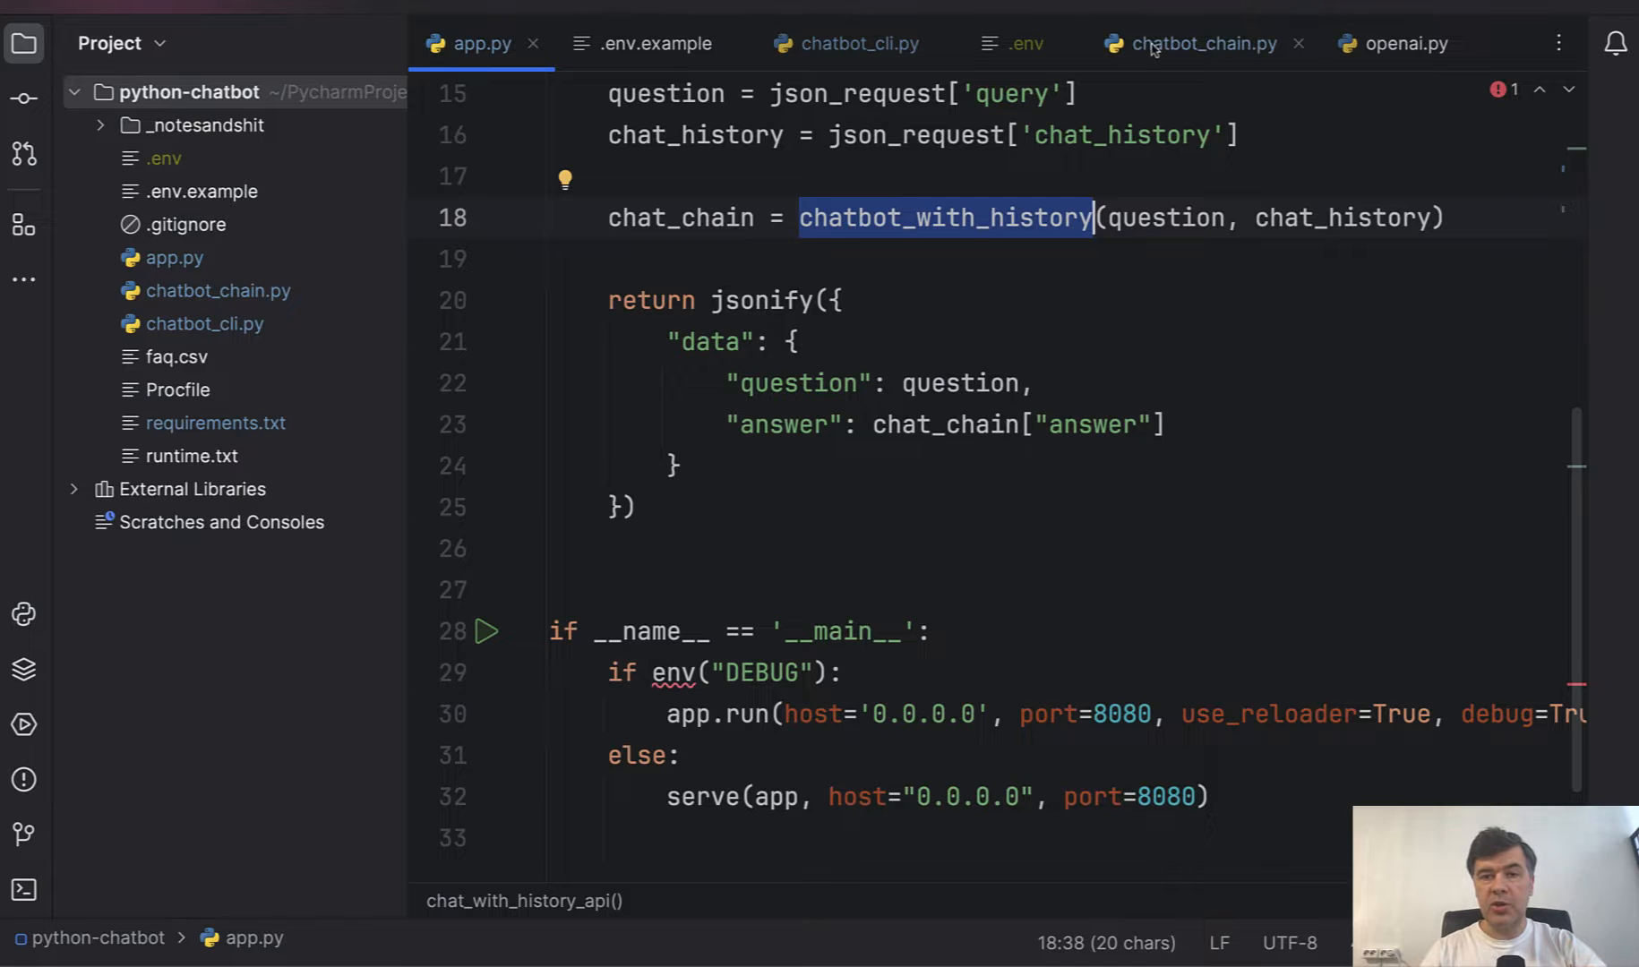
- Switch to chatbot_chain.py and glance at its memory setup
click(1193, 45)
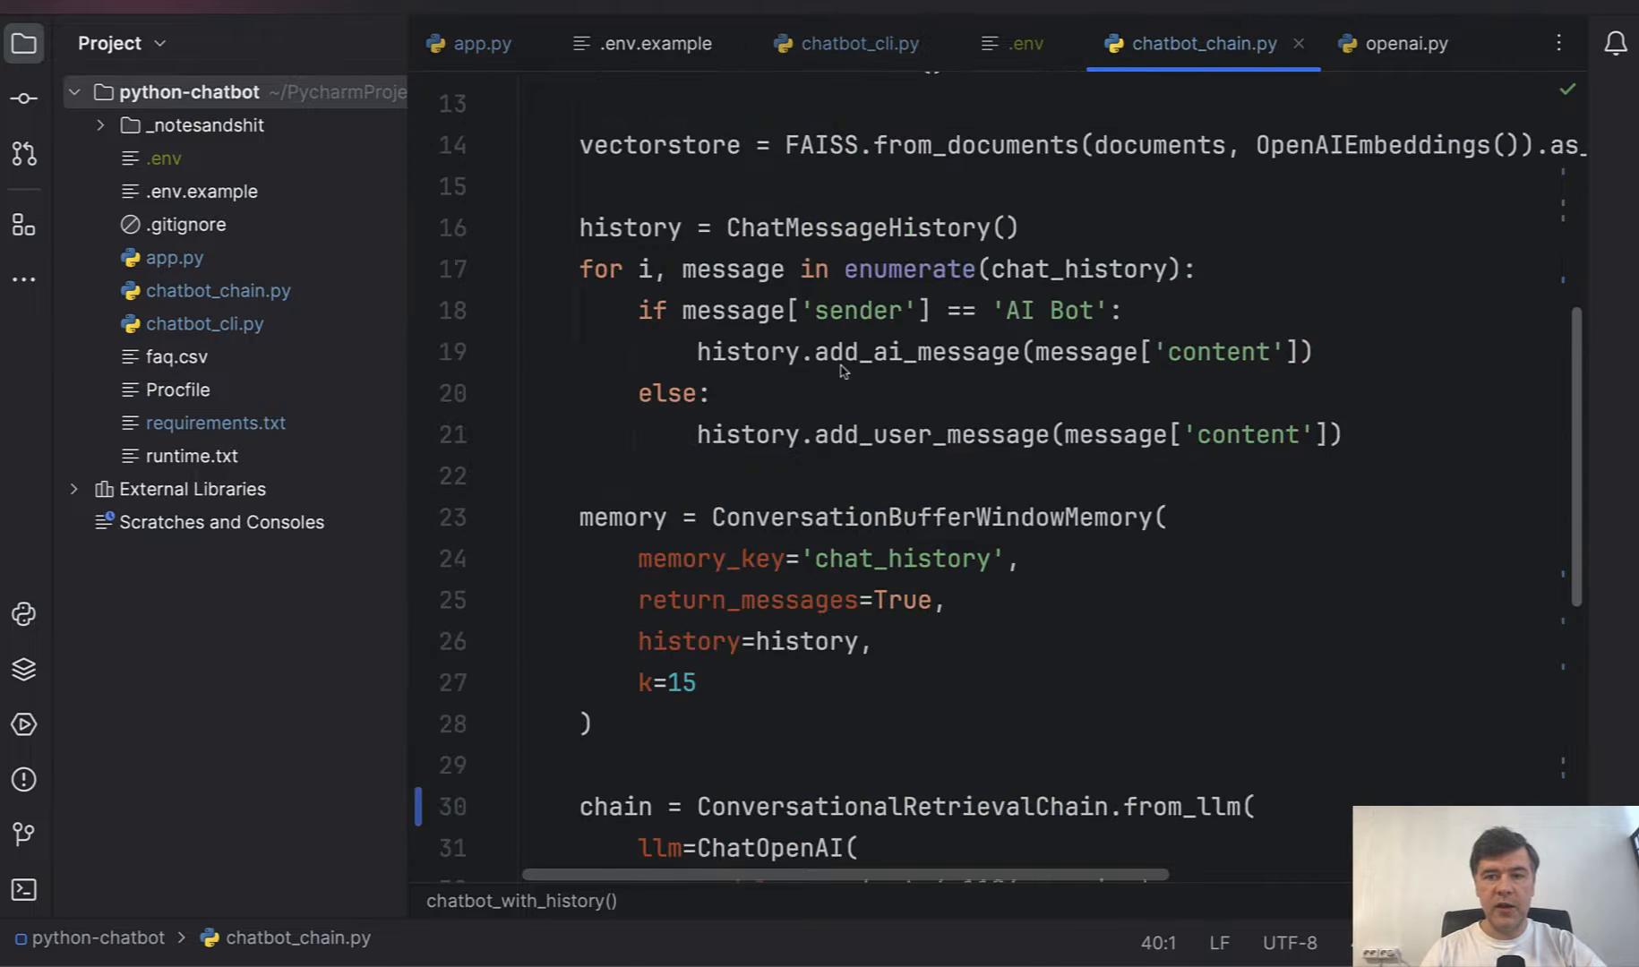
scroll(up, 3)
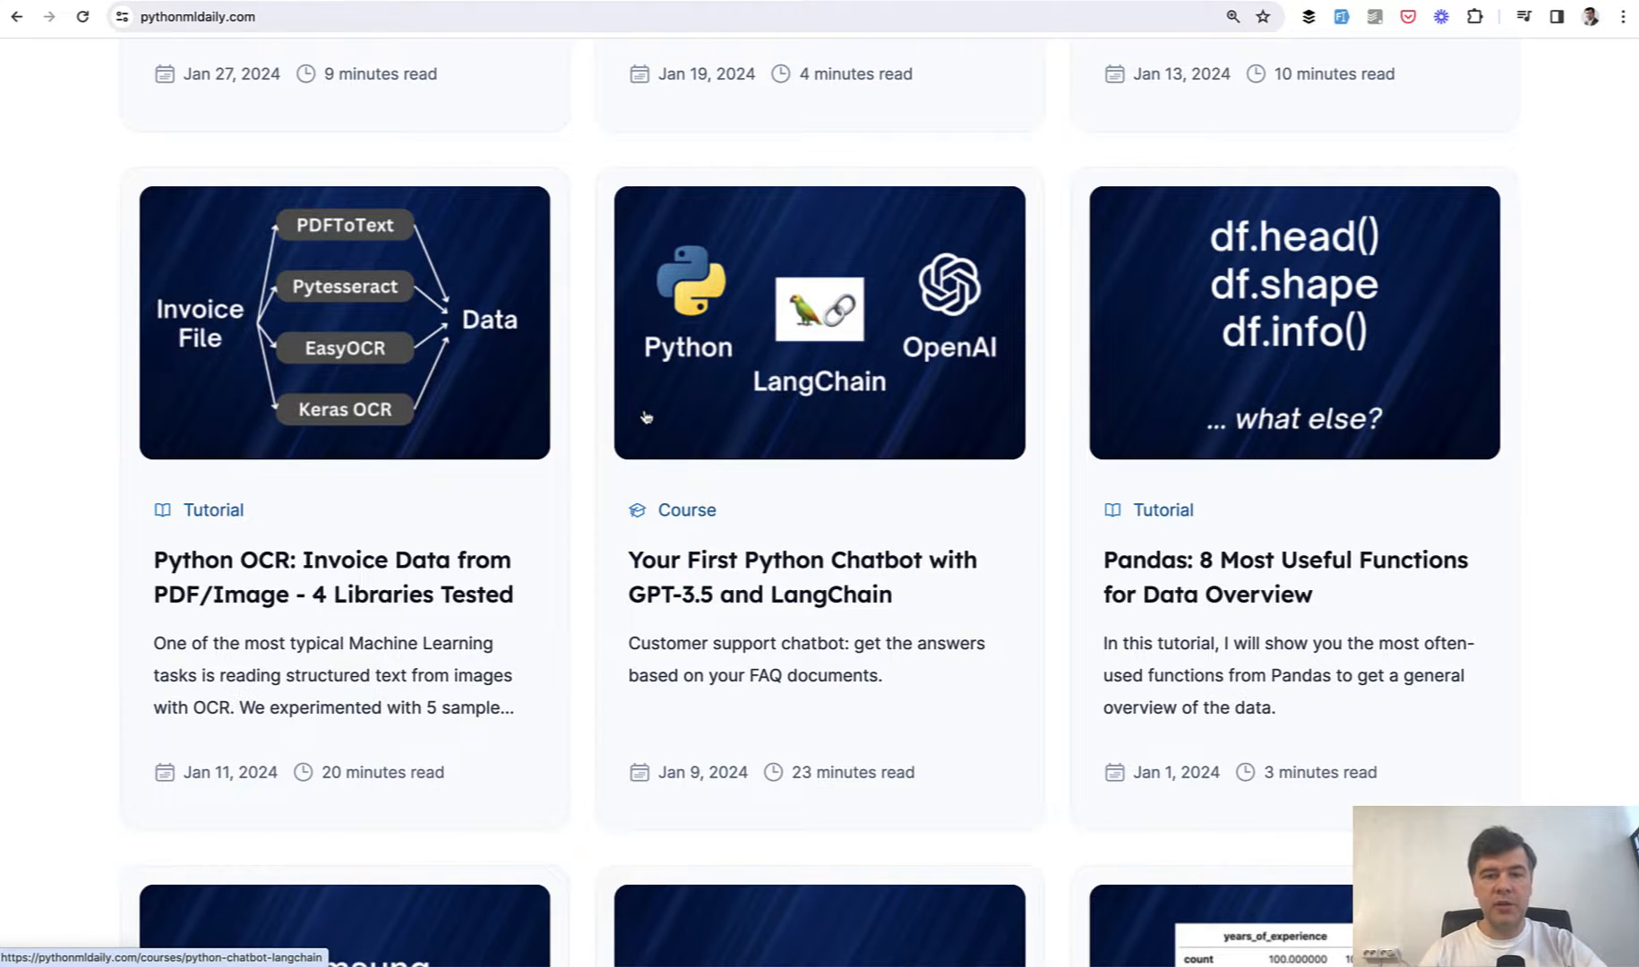
mouse_move(571, 662)
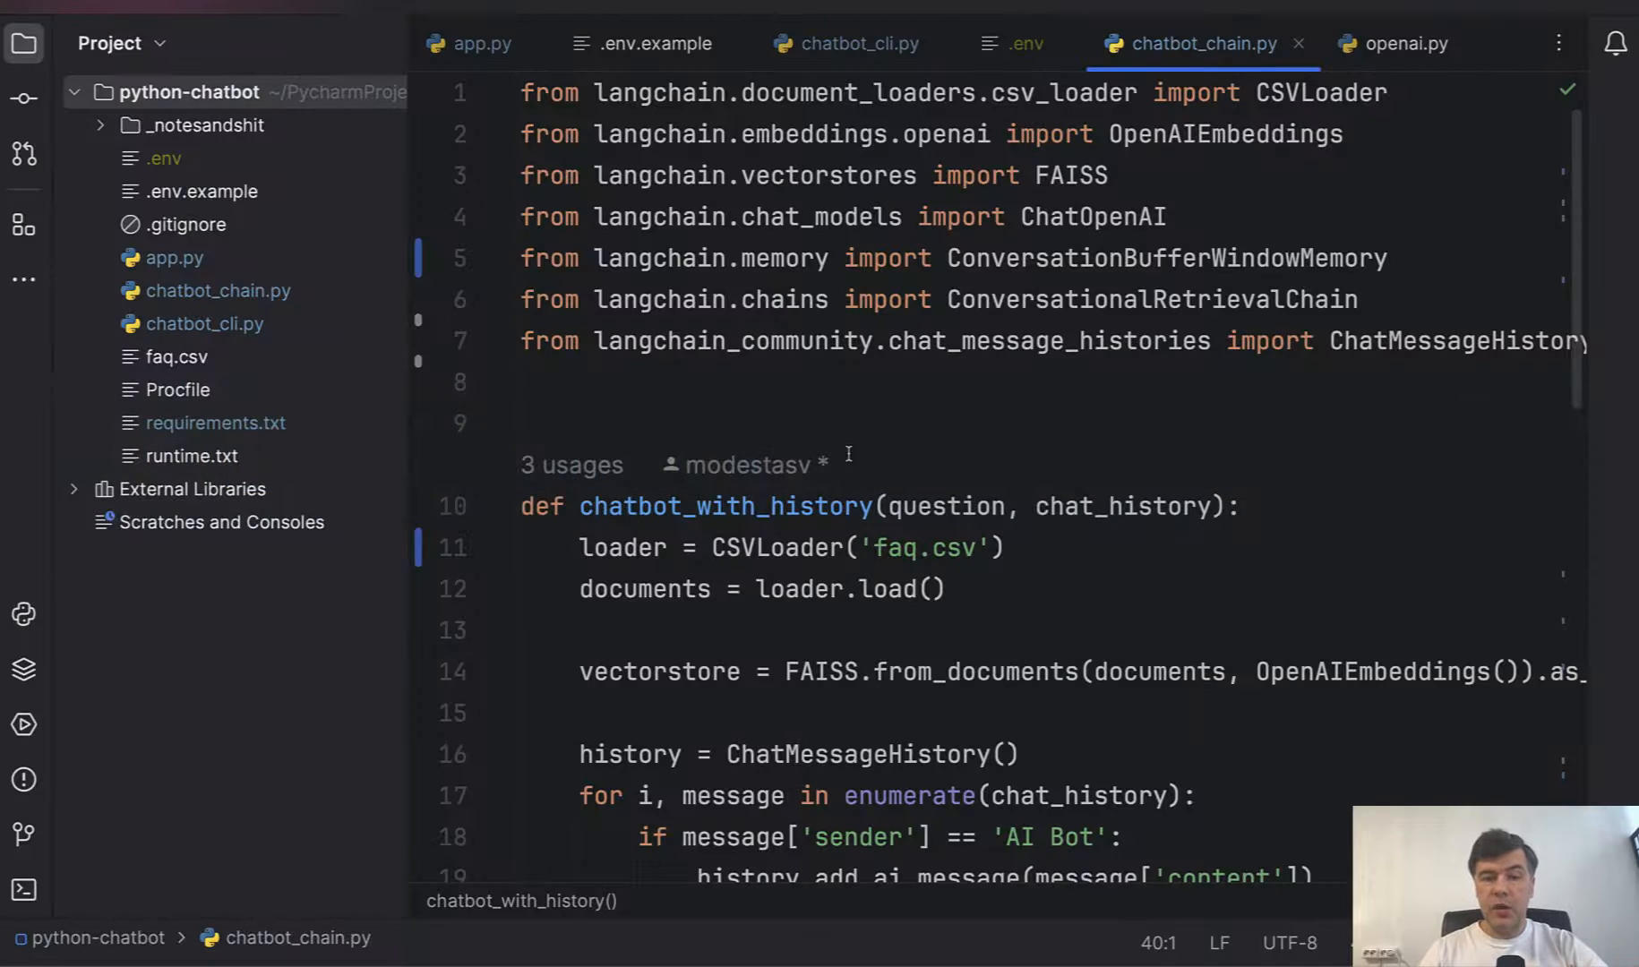
- Review chatbot_with_history's imports, CSV loader, FAISS store and window memory
scroll(down, 3)
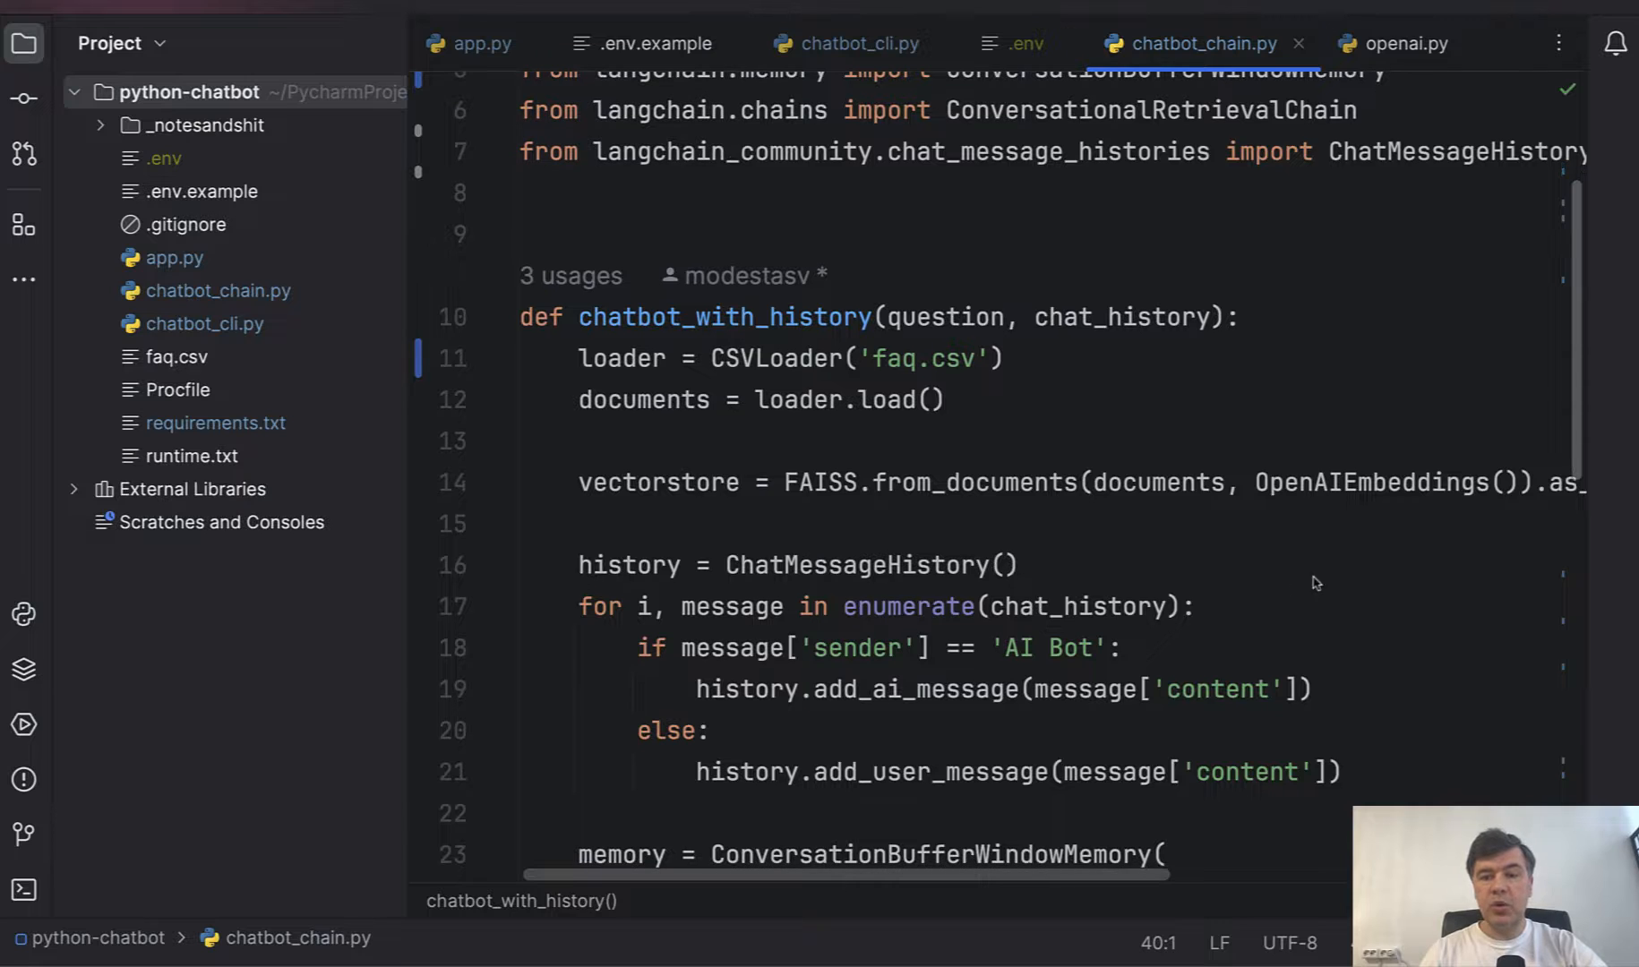
mouse_move(1207, 582)
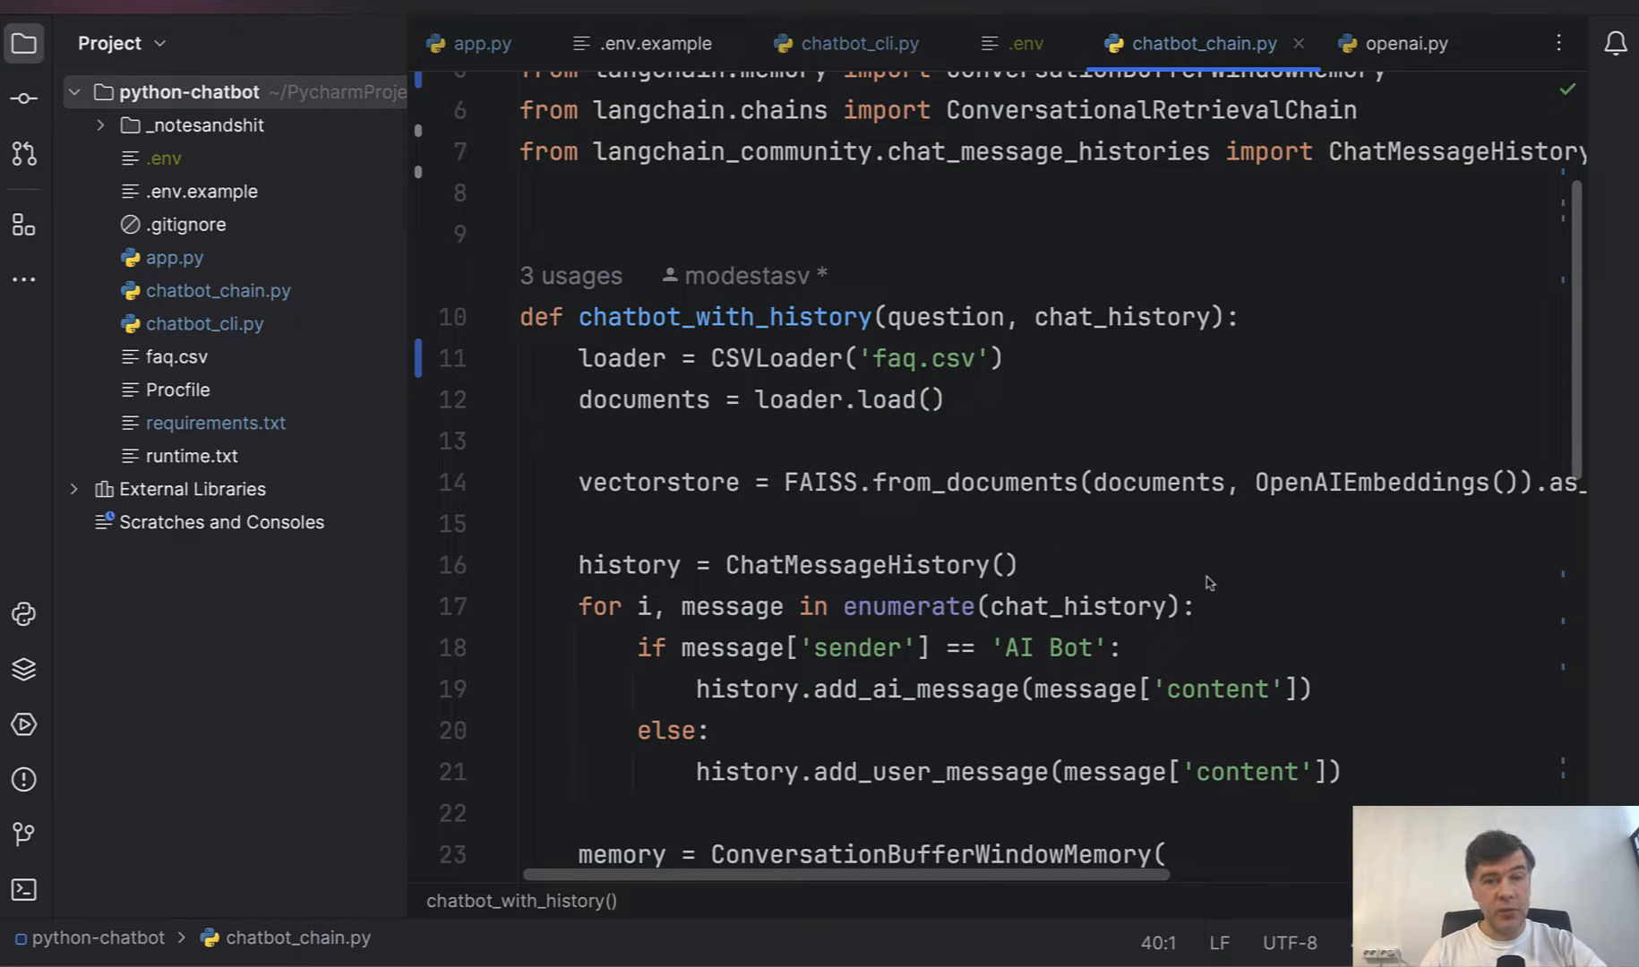
mouse_move(1191, 440)
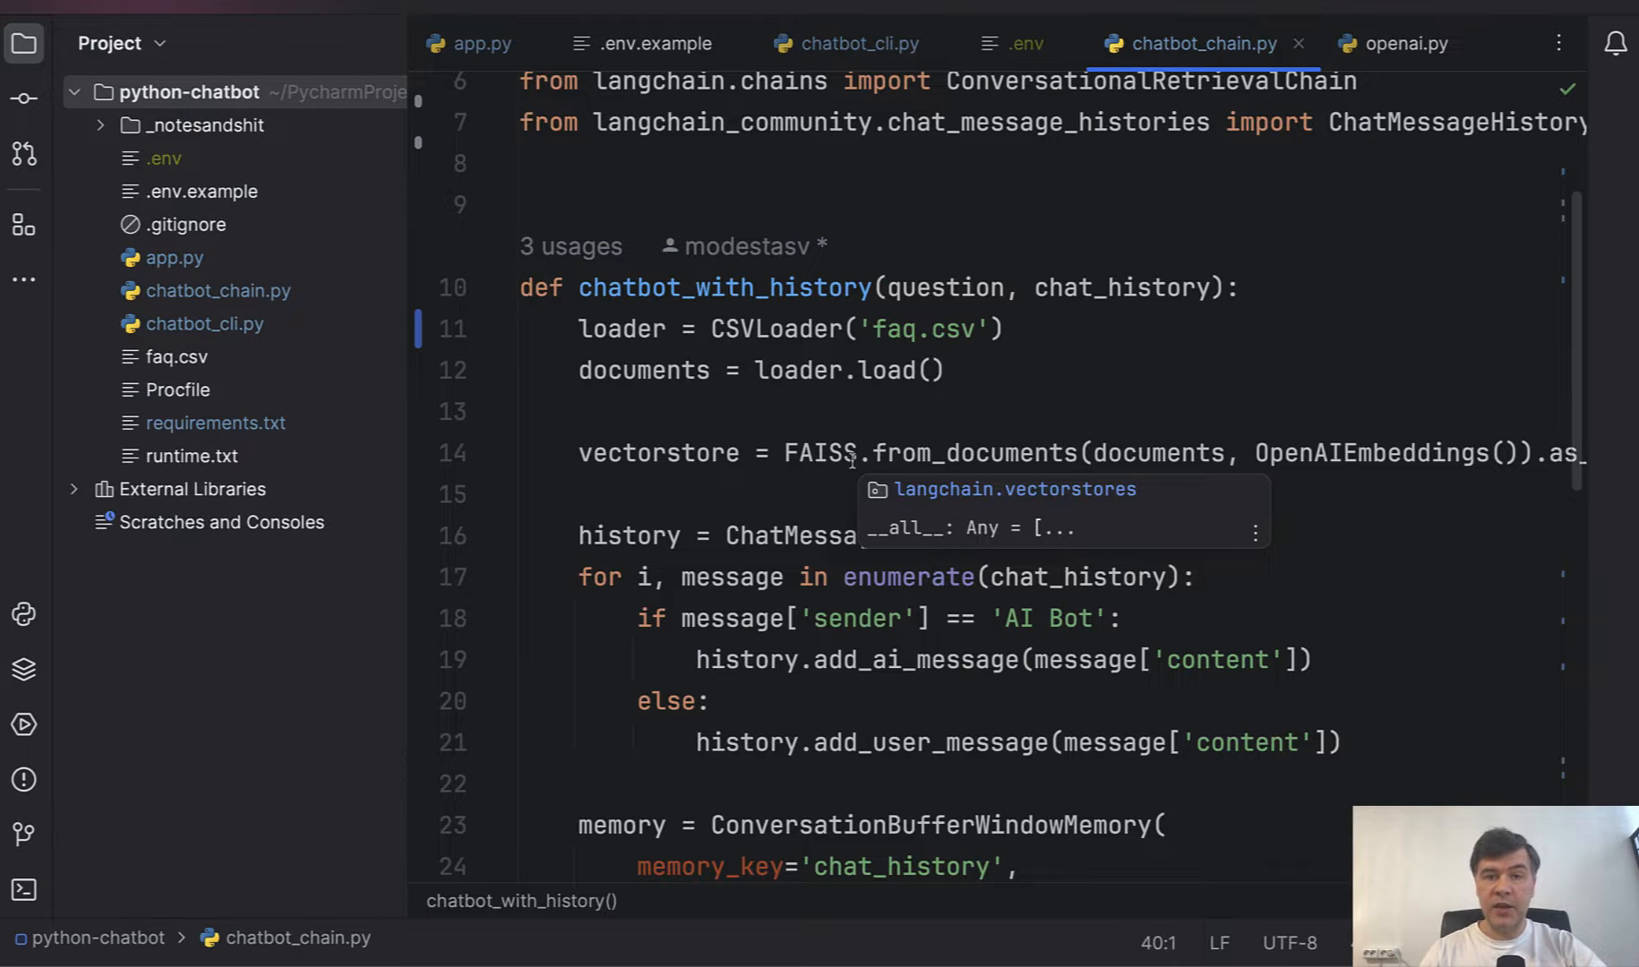
scroll(down, 3)
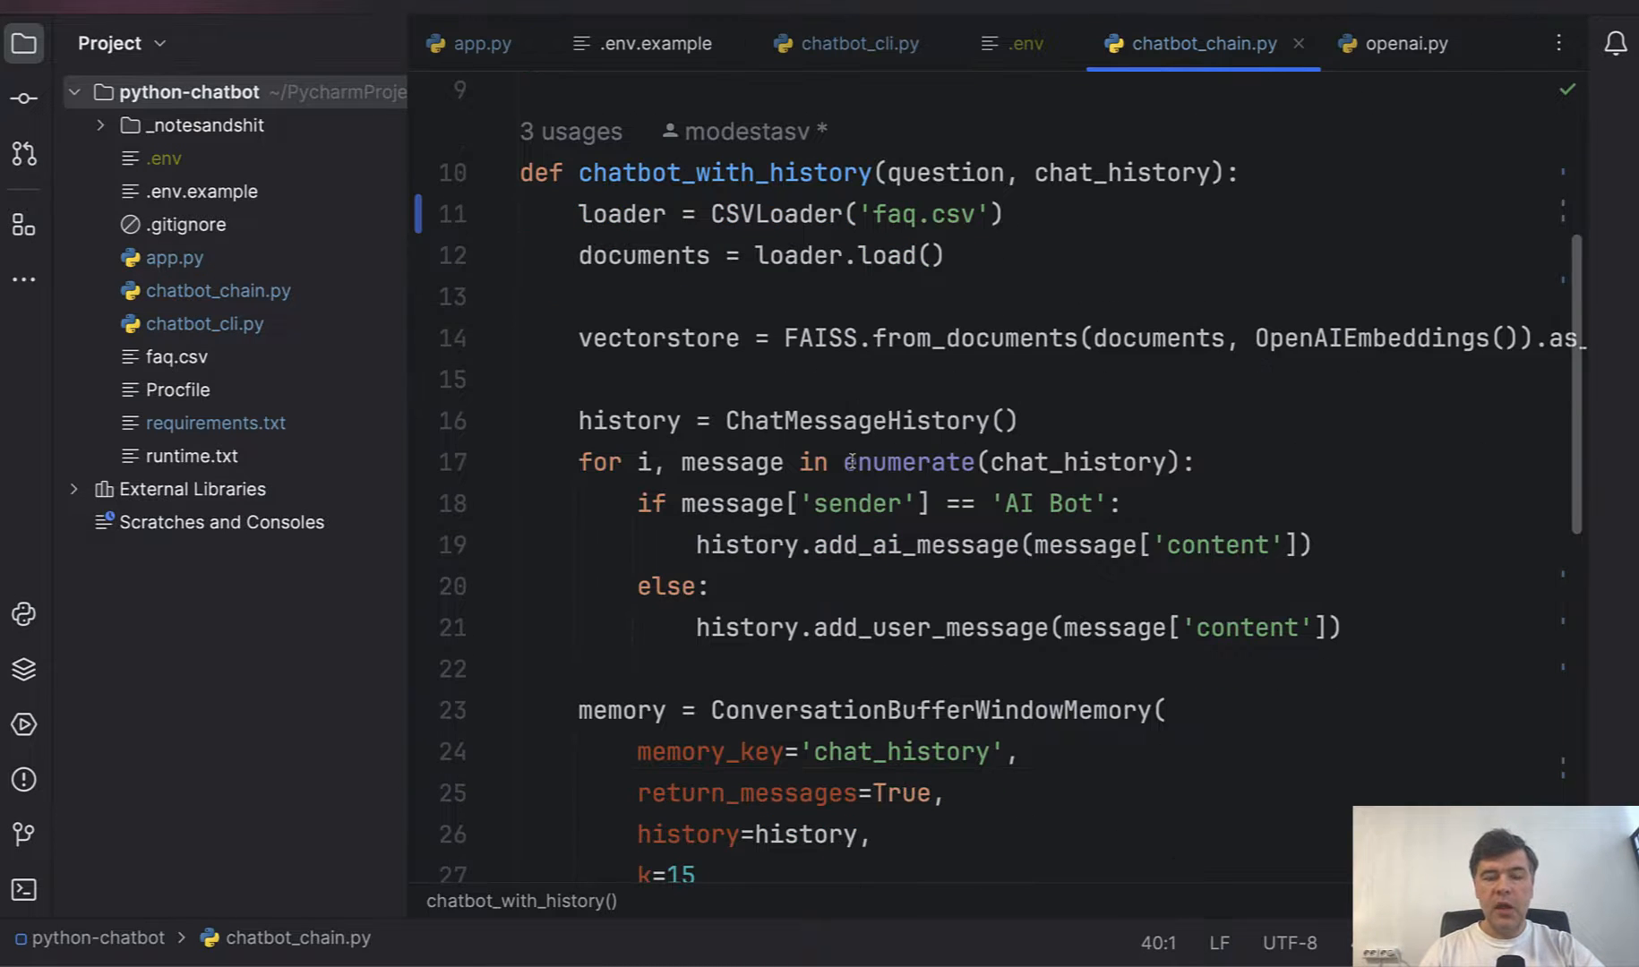
scroll(up, 3)
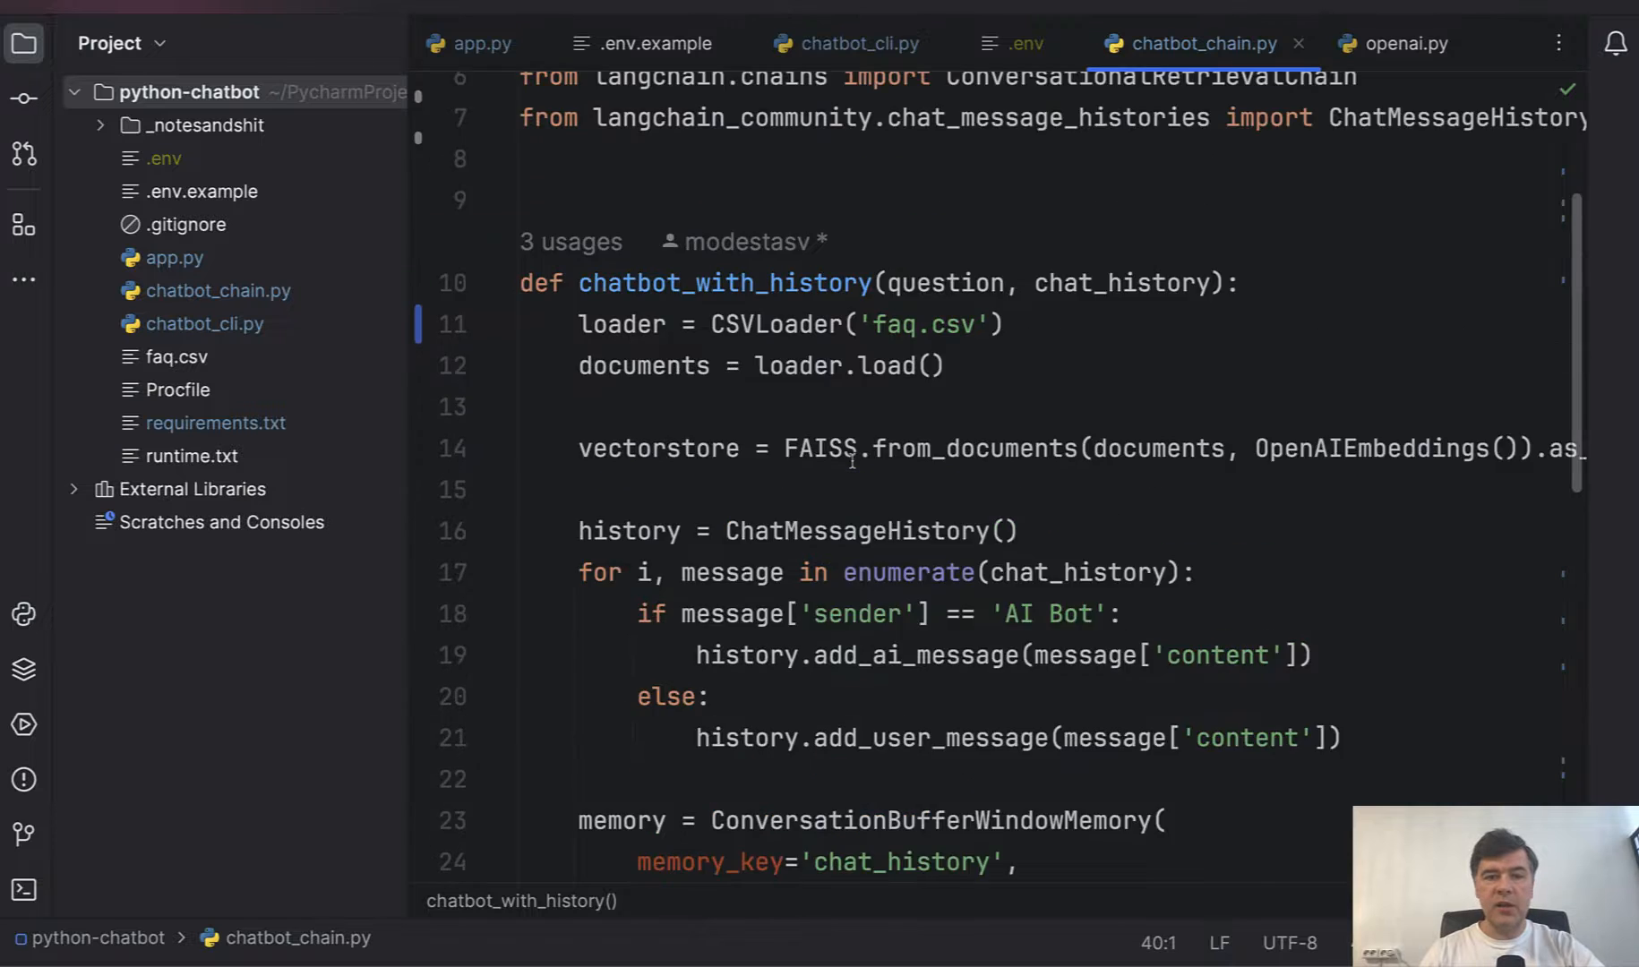
scroll(up, 3)
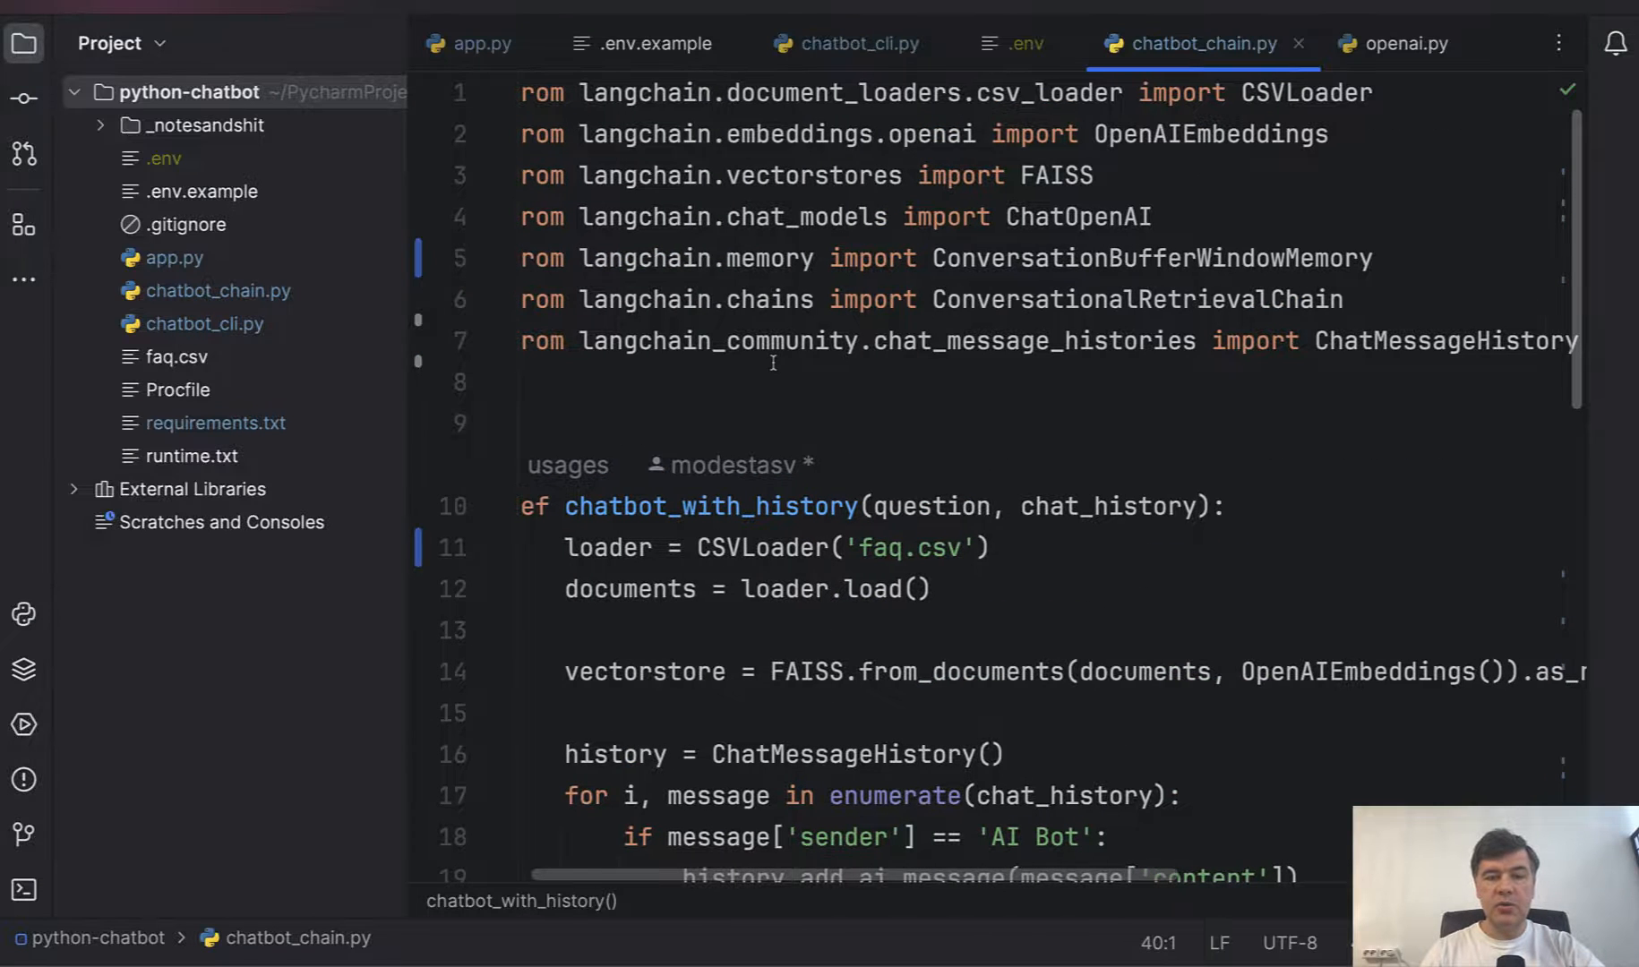
scroll(down, 3)
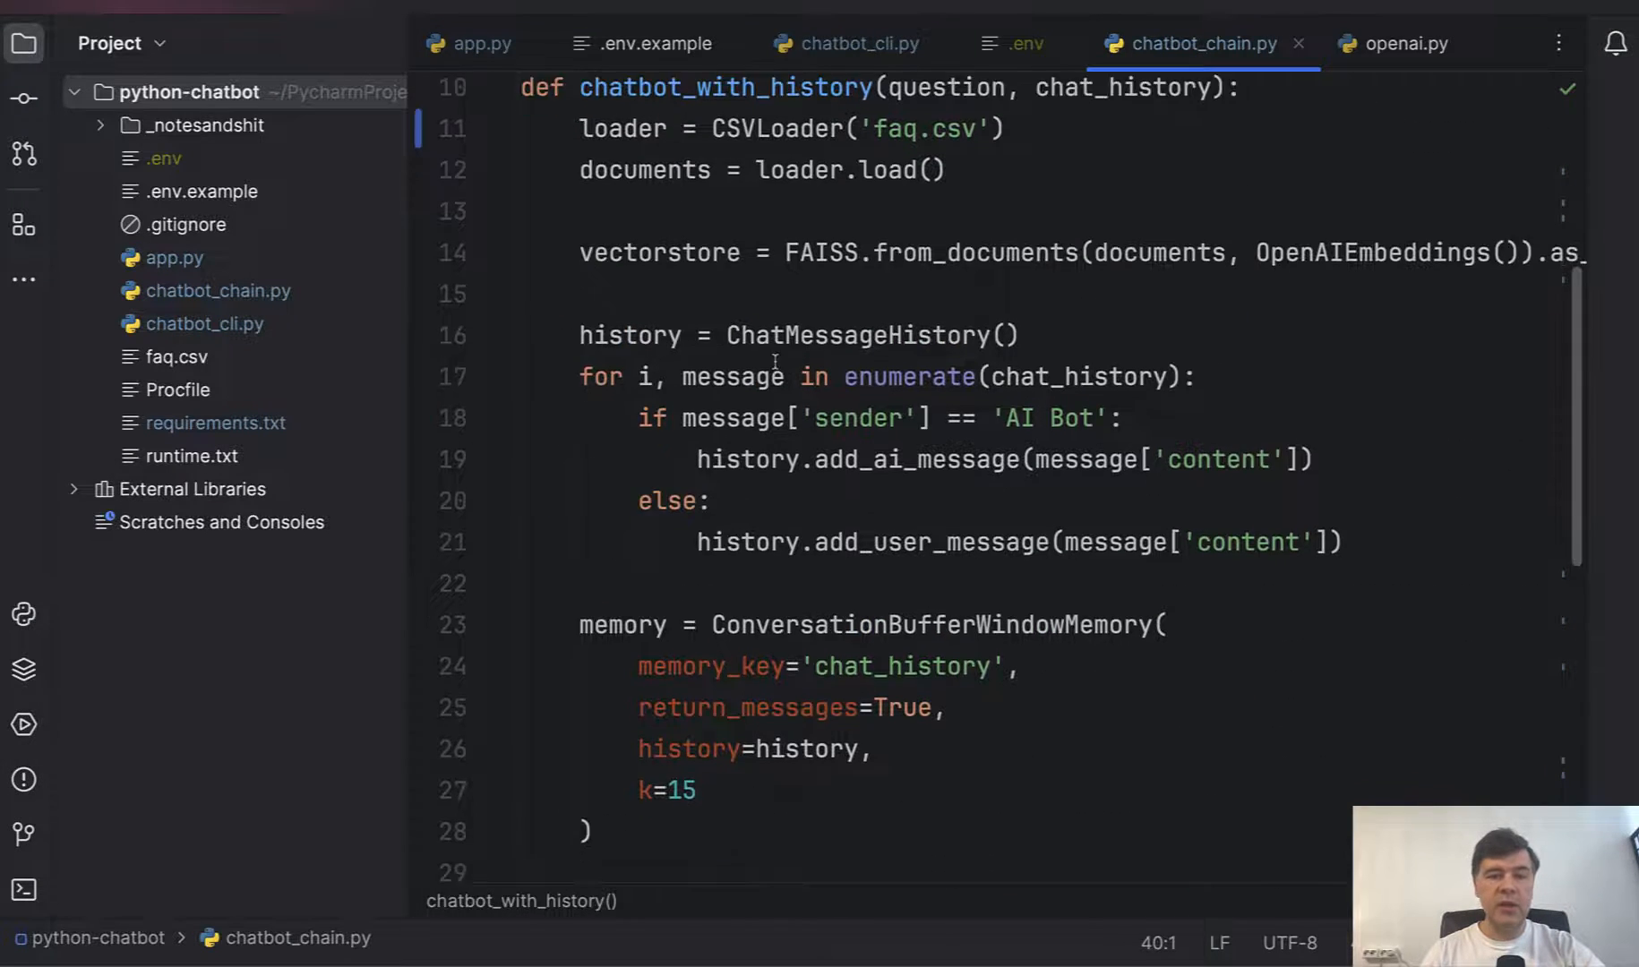
scroll(up, 3)
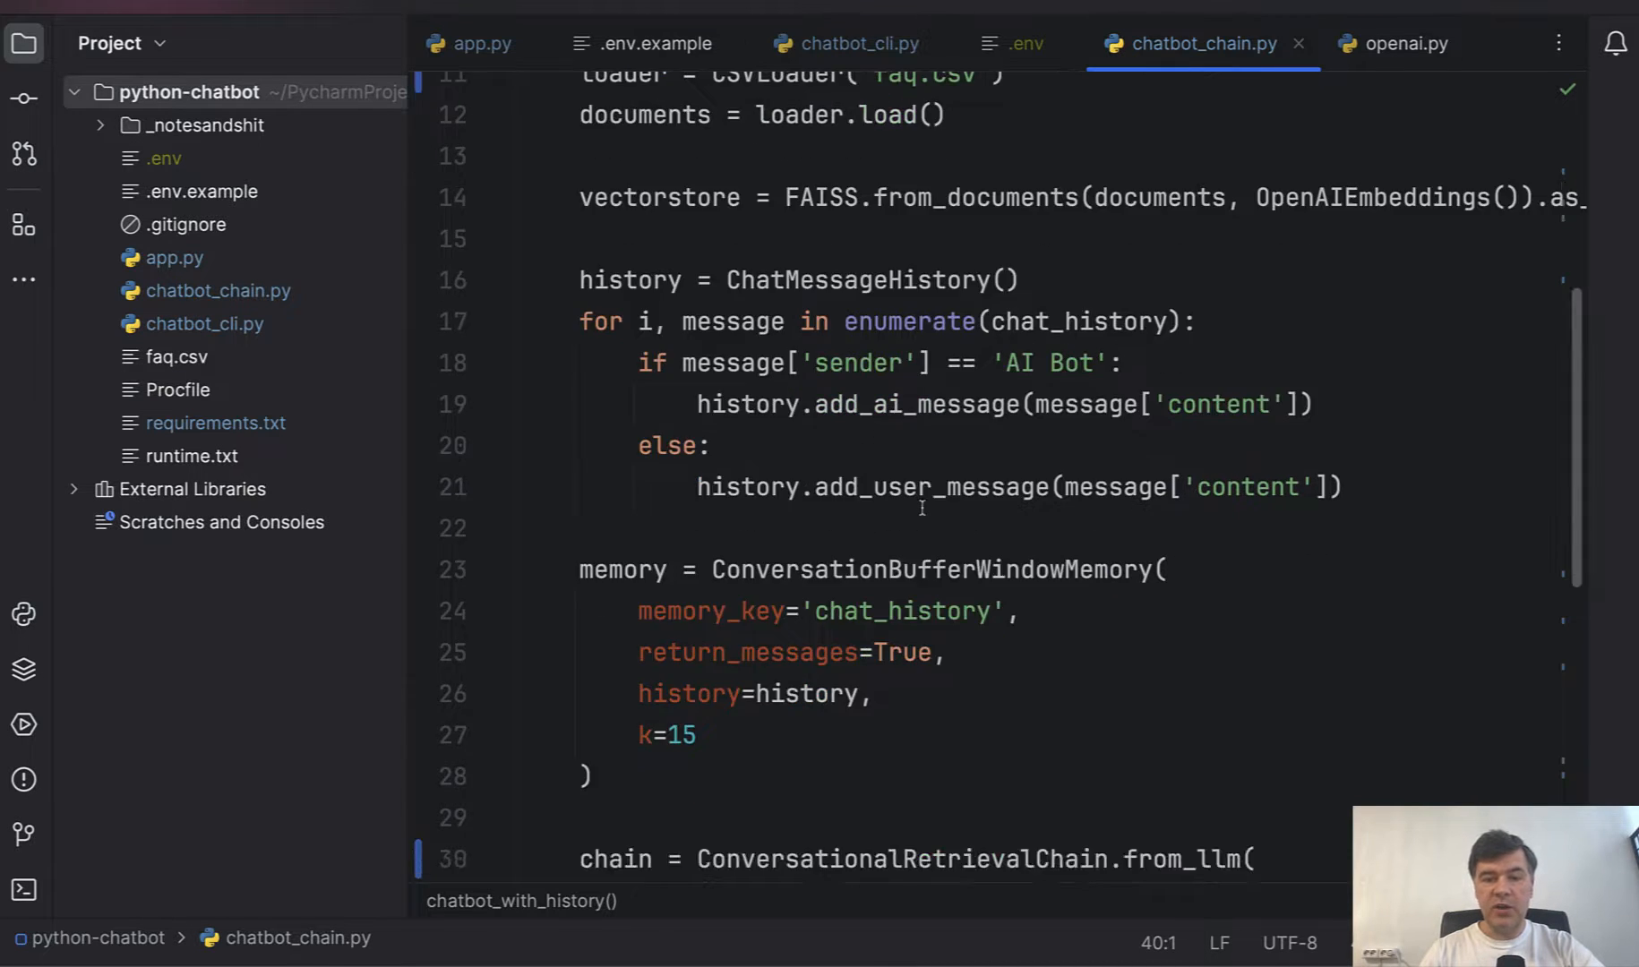
- Reach the ConversationalRetrievalChain using gpt-4-1106-preview and mark its memory argument
scroll(down, 3)
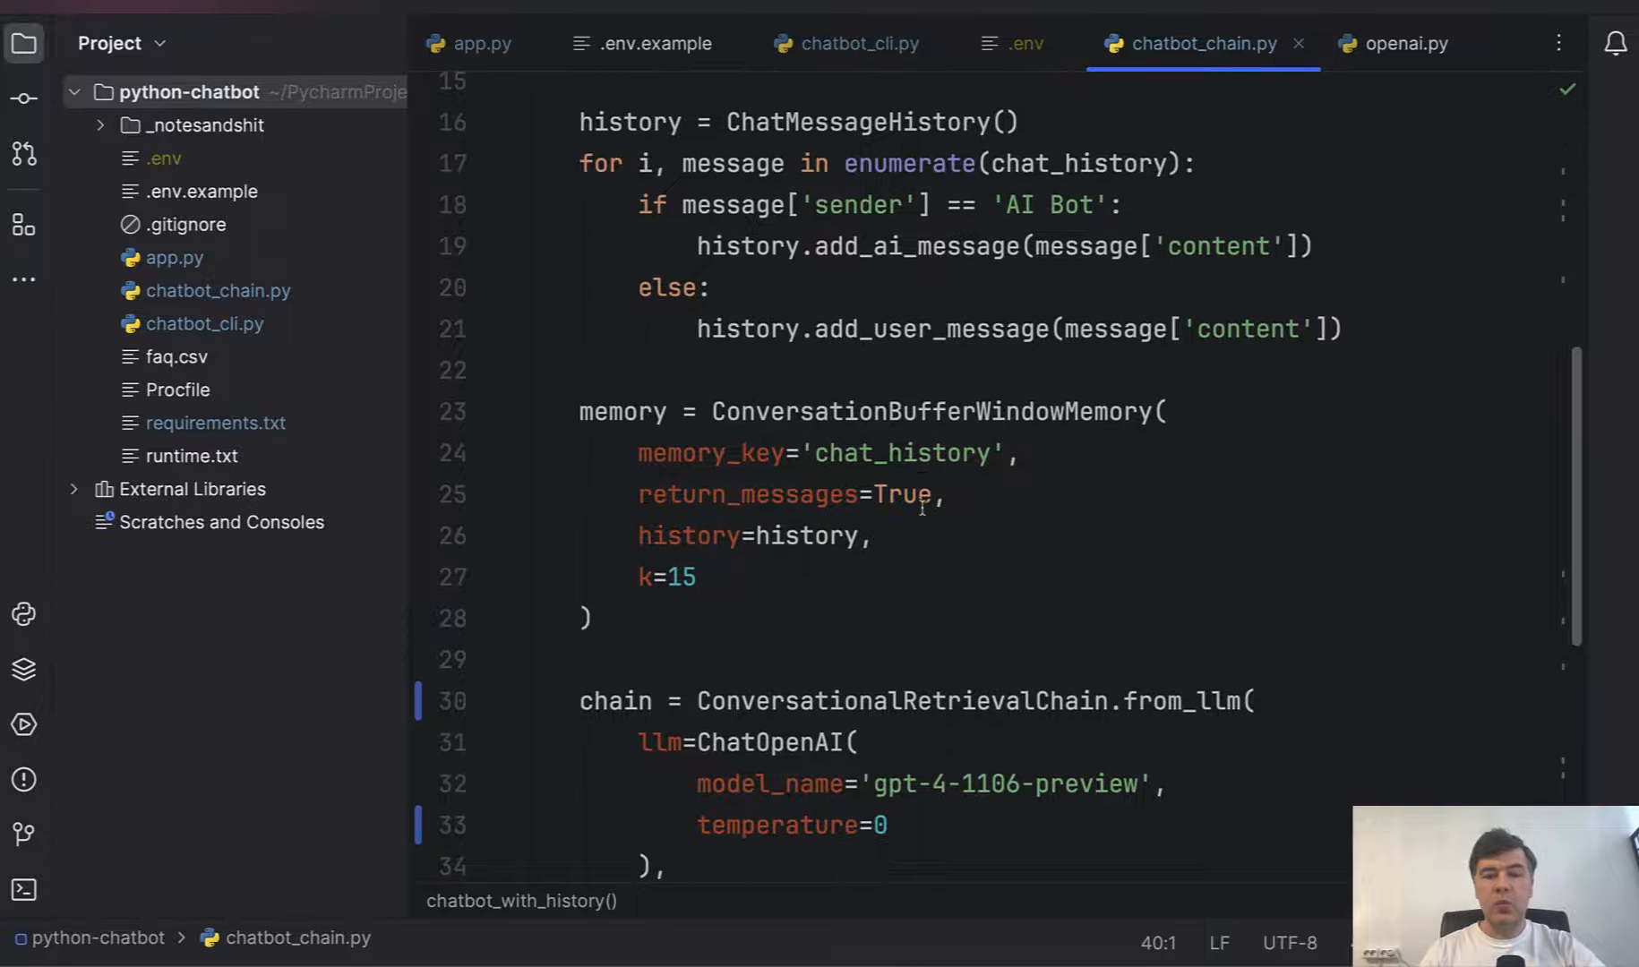
mouse_move(978, 533)
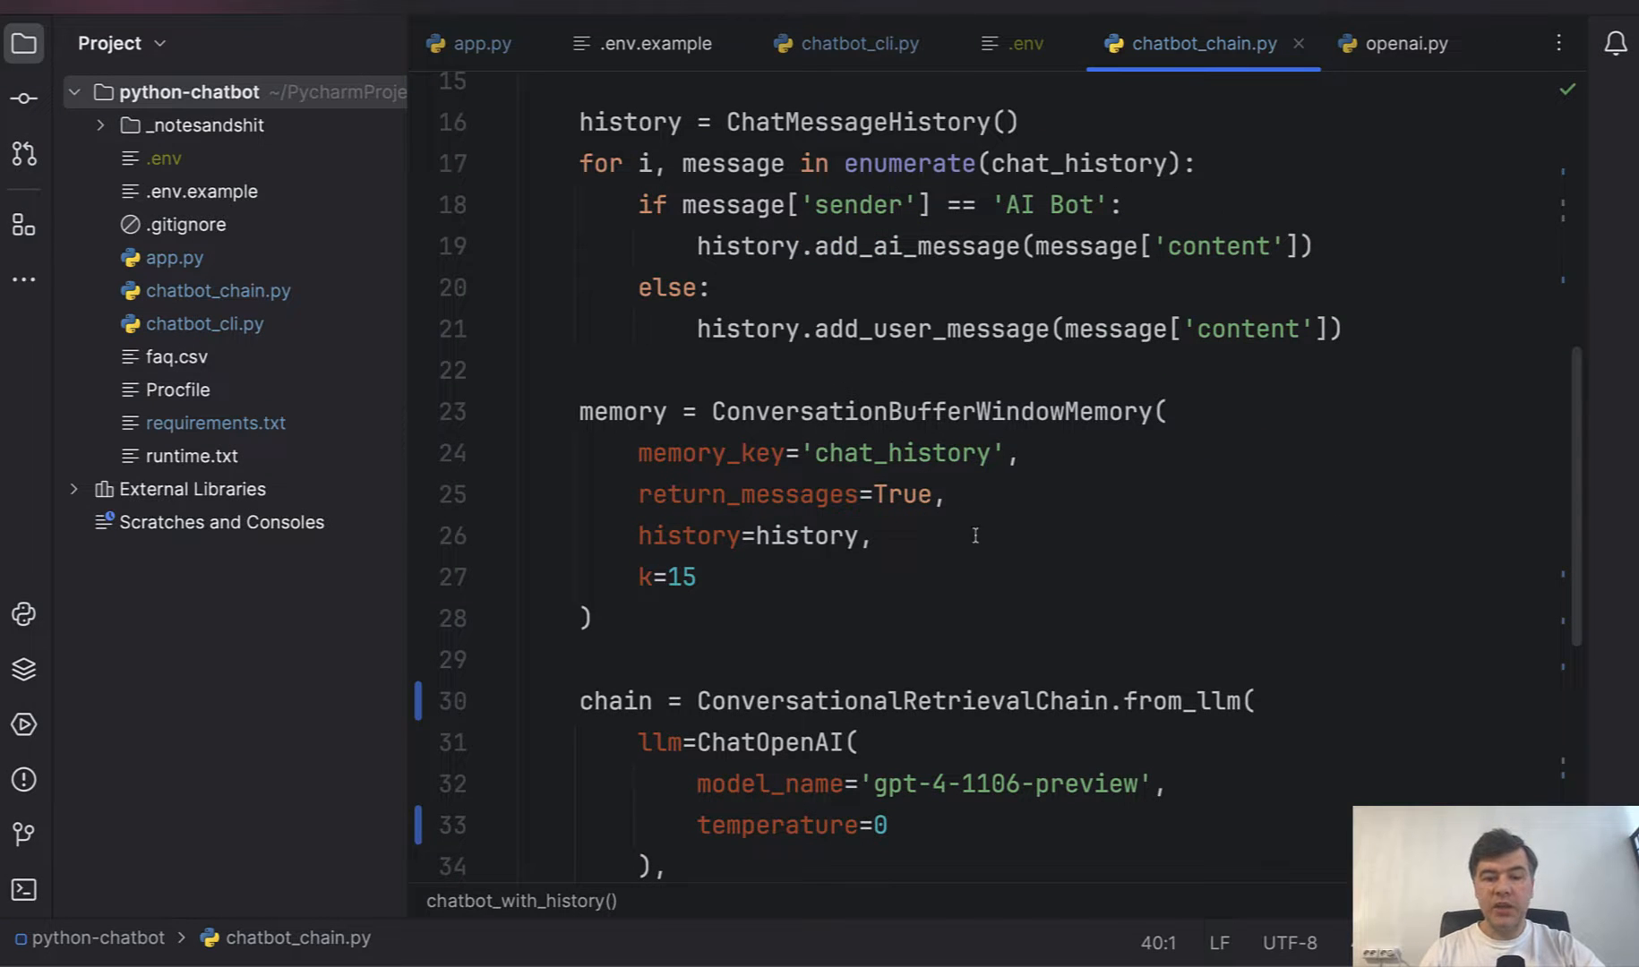
scroll(down, 3)
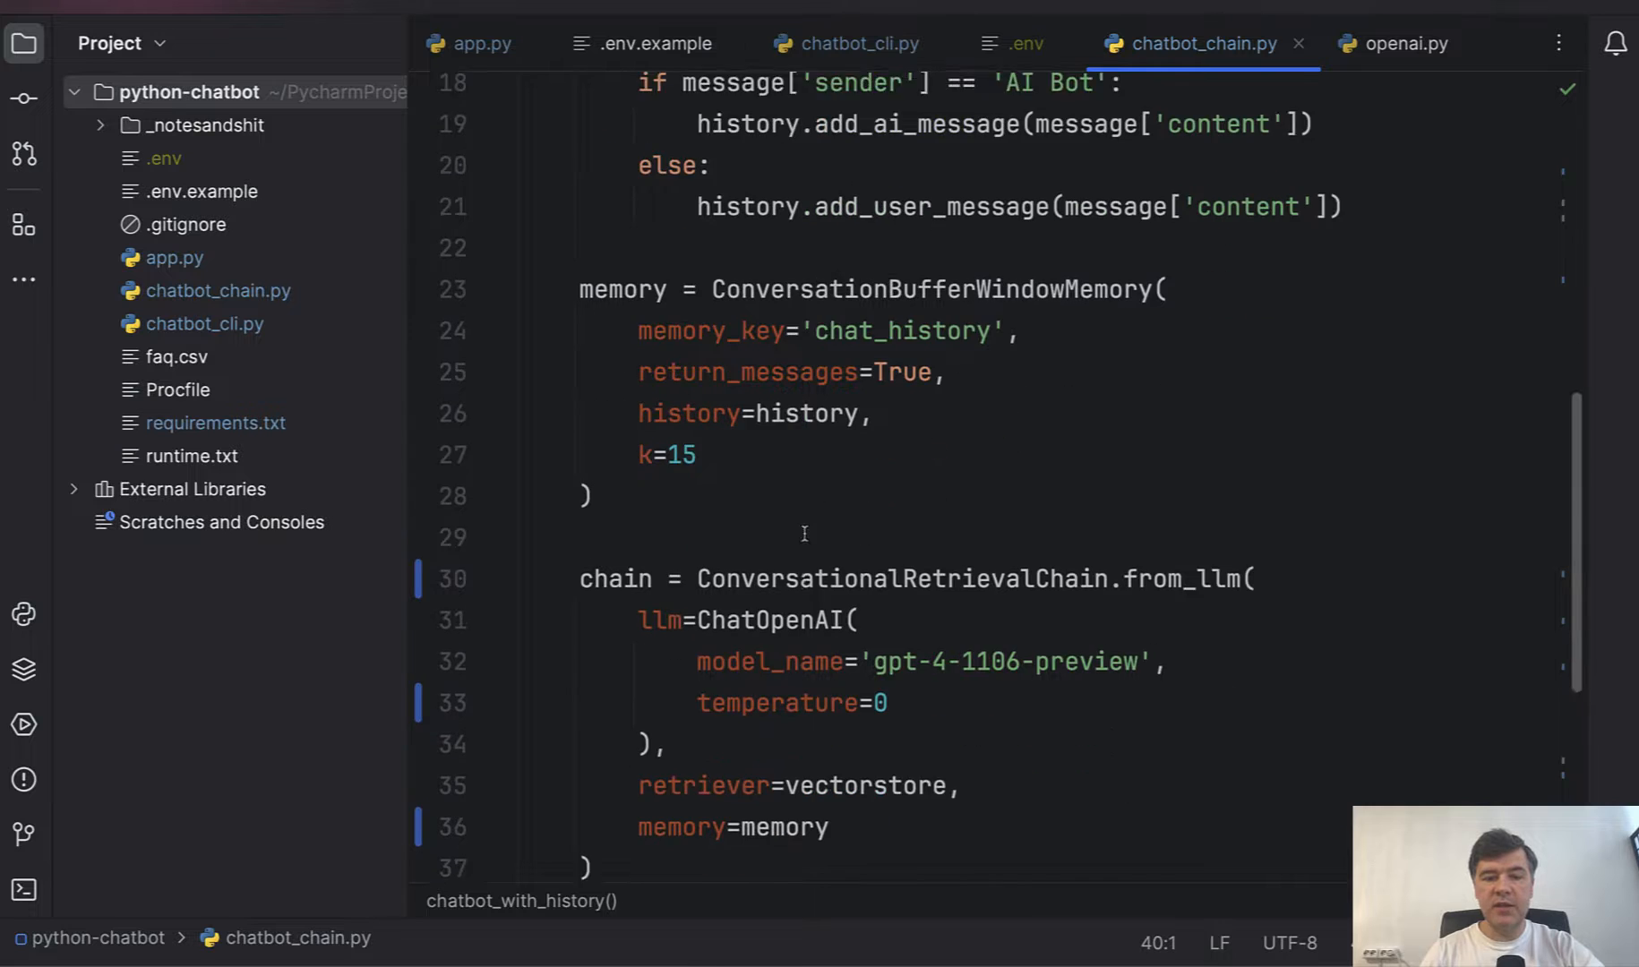
scroll(down, 3)
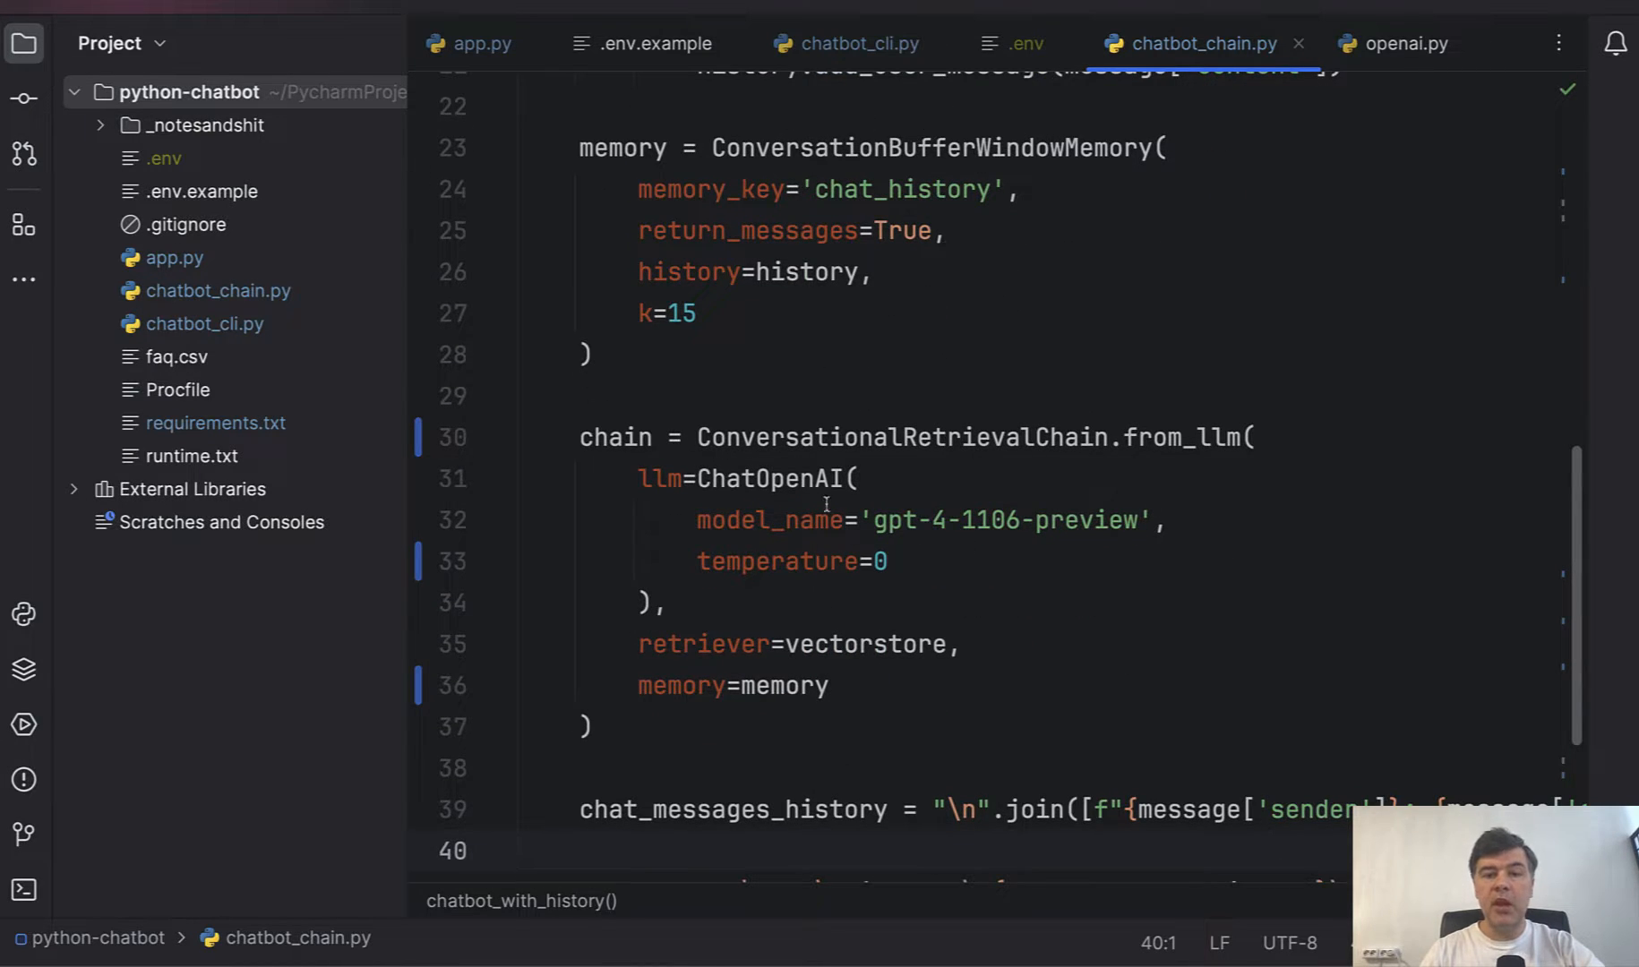
mouse_move(784, 690)
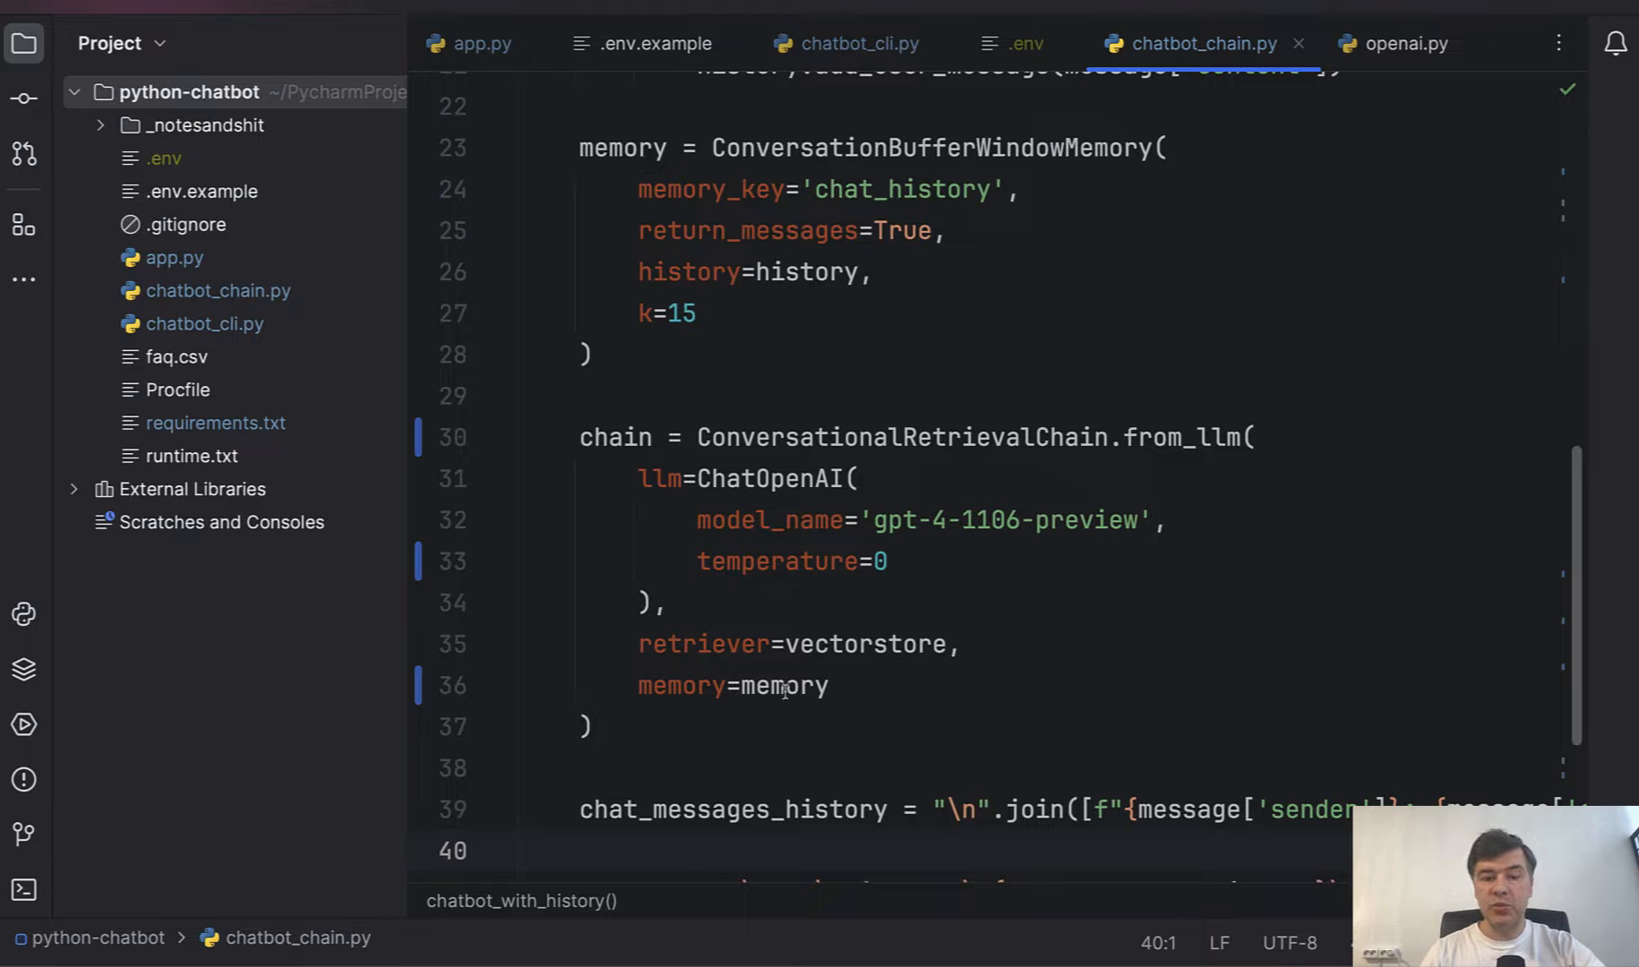
click(786, 686)
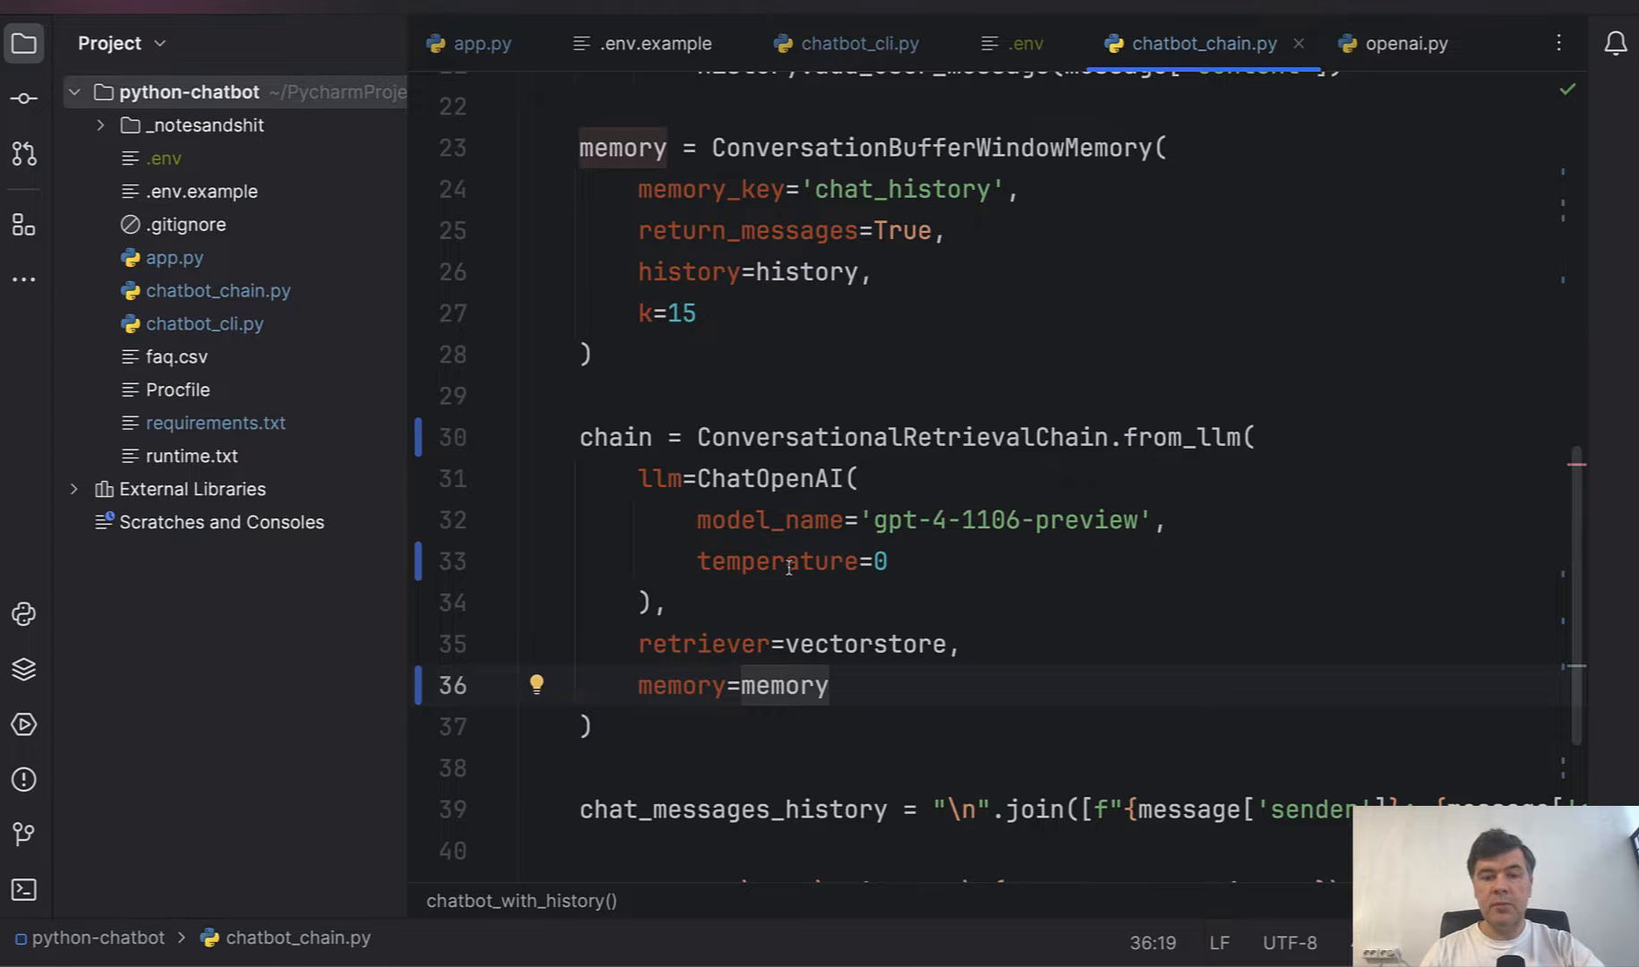
scroll(down, 3)
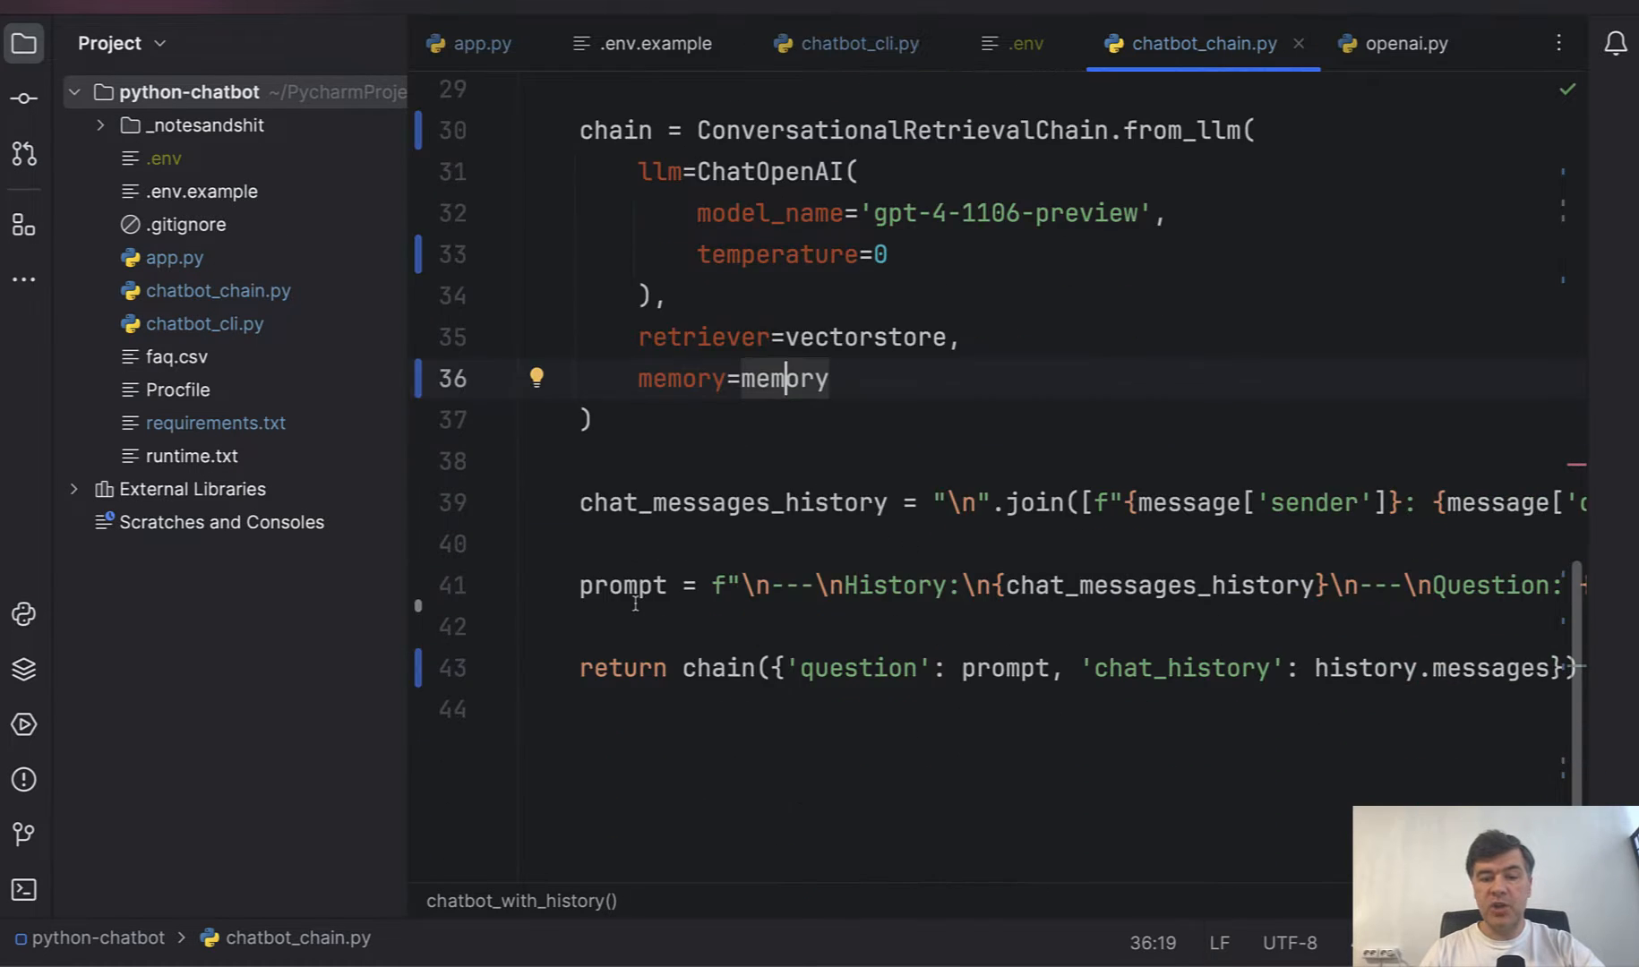
click(623, 586)
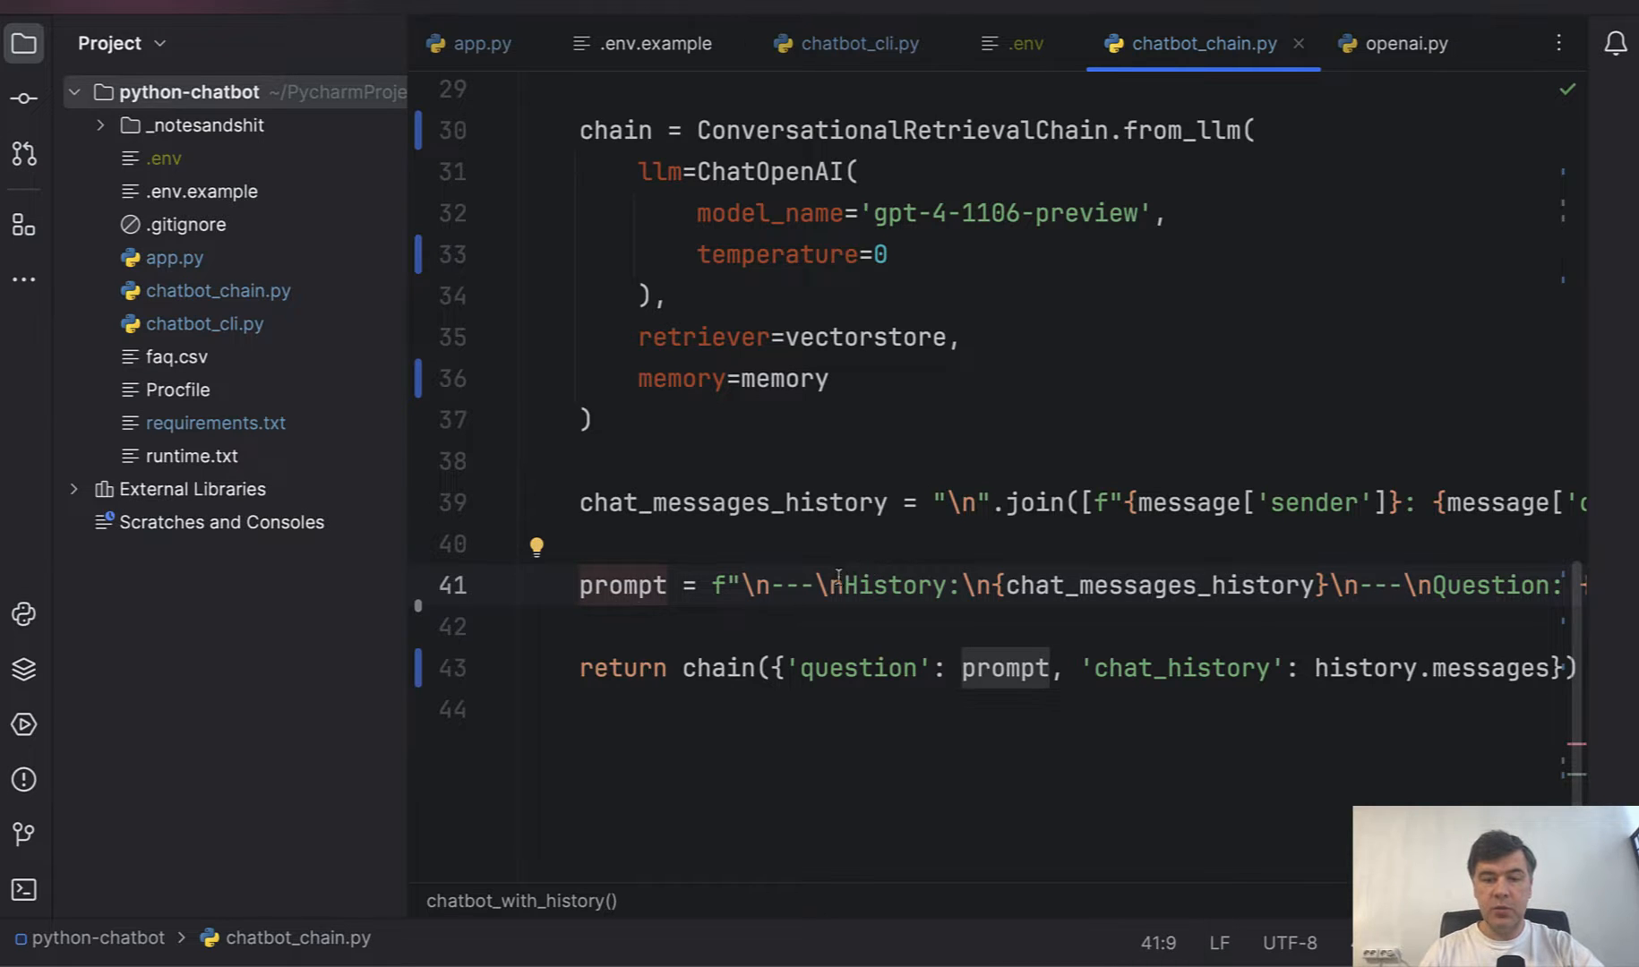
scroll(right, 3)
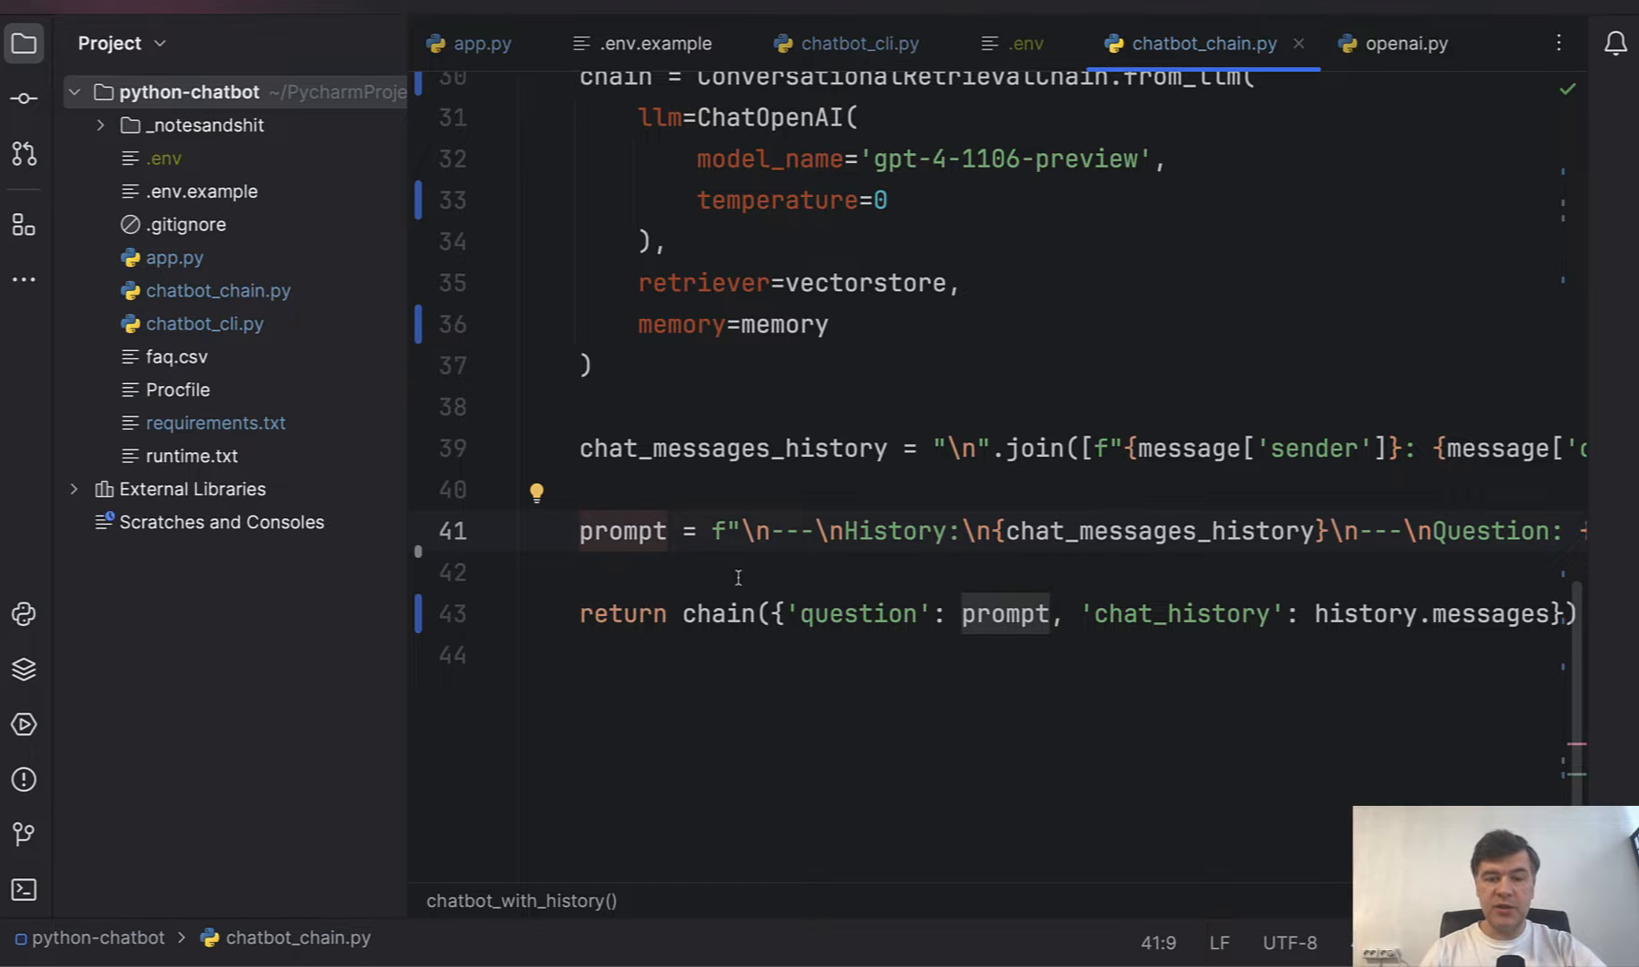
- Return to app.py's route returning the question and answer as JSON
click(483, 43)
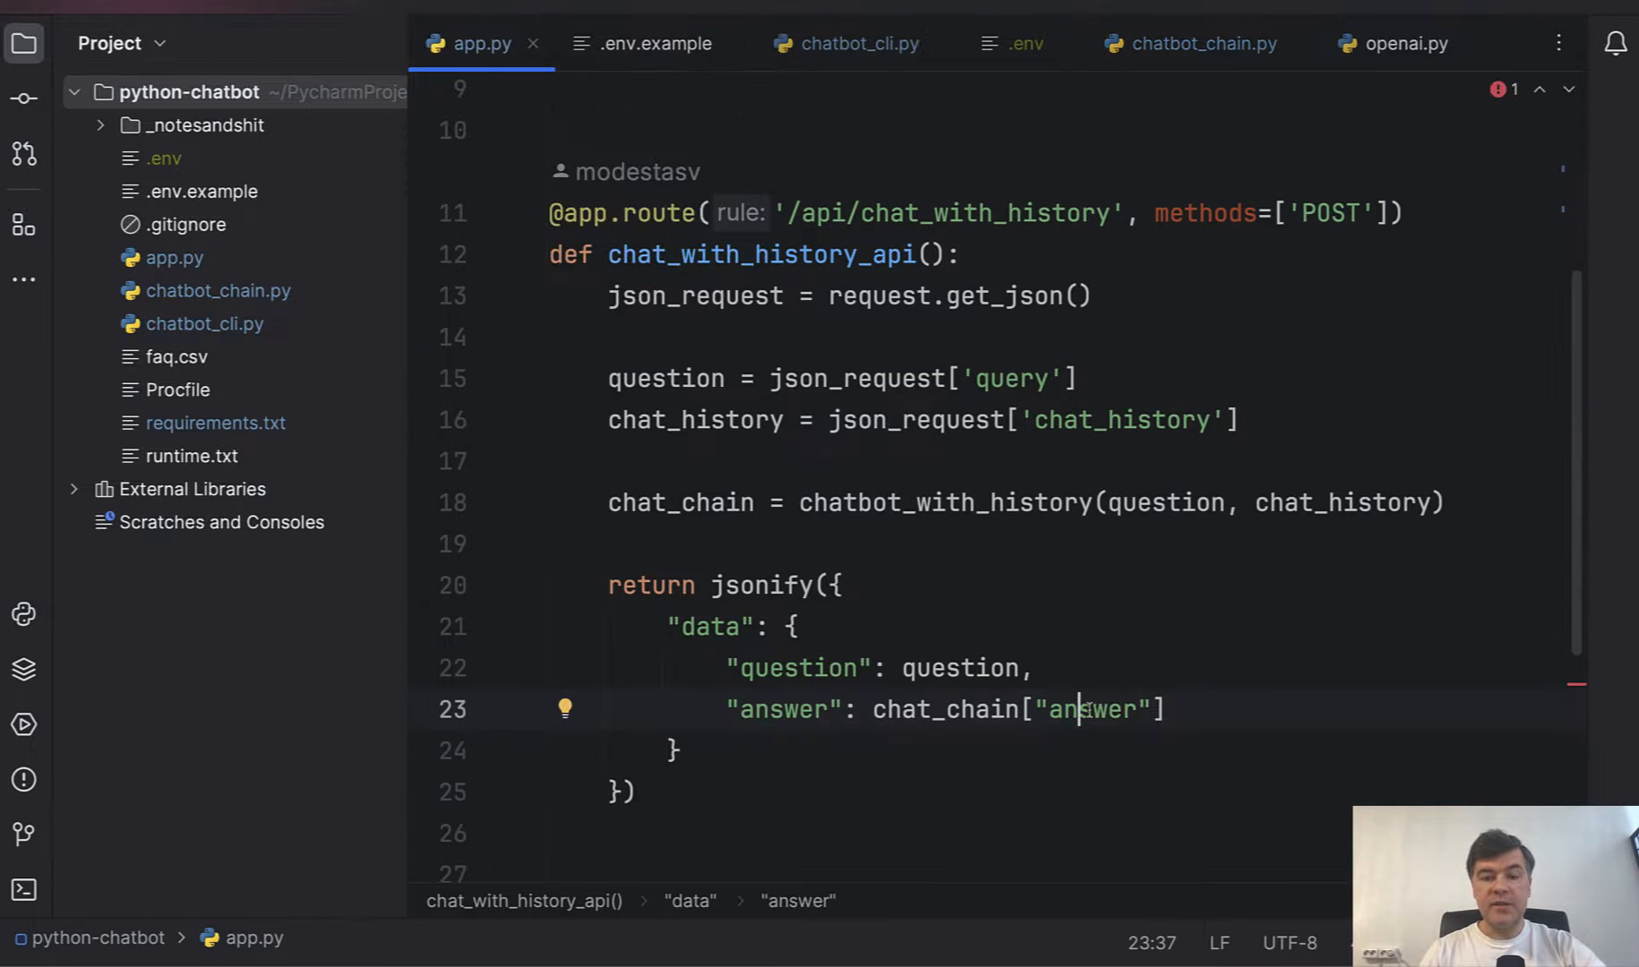
mouse_move(708, 527)
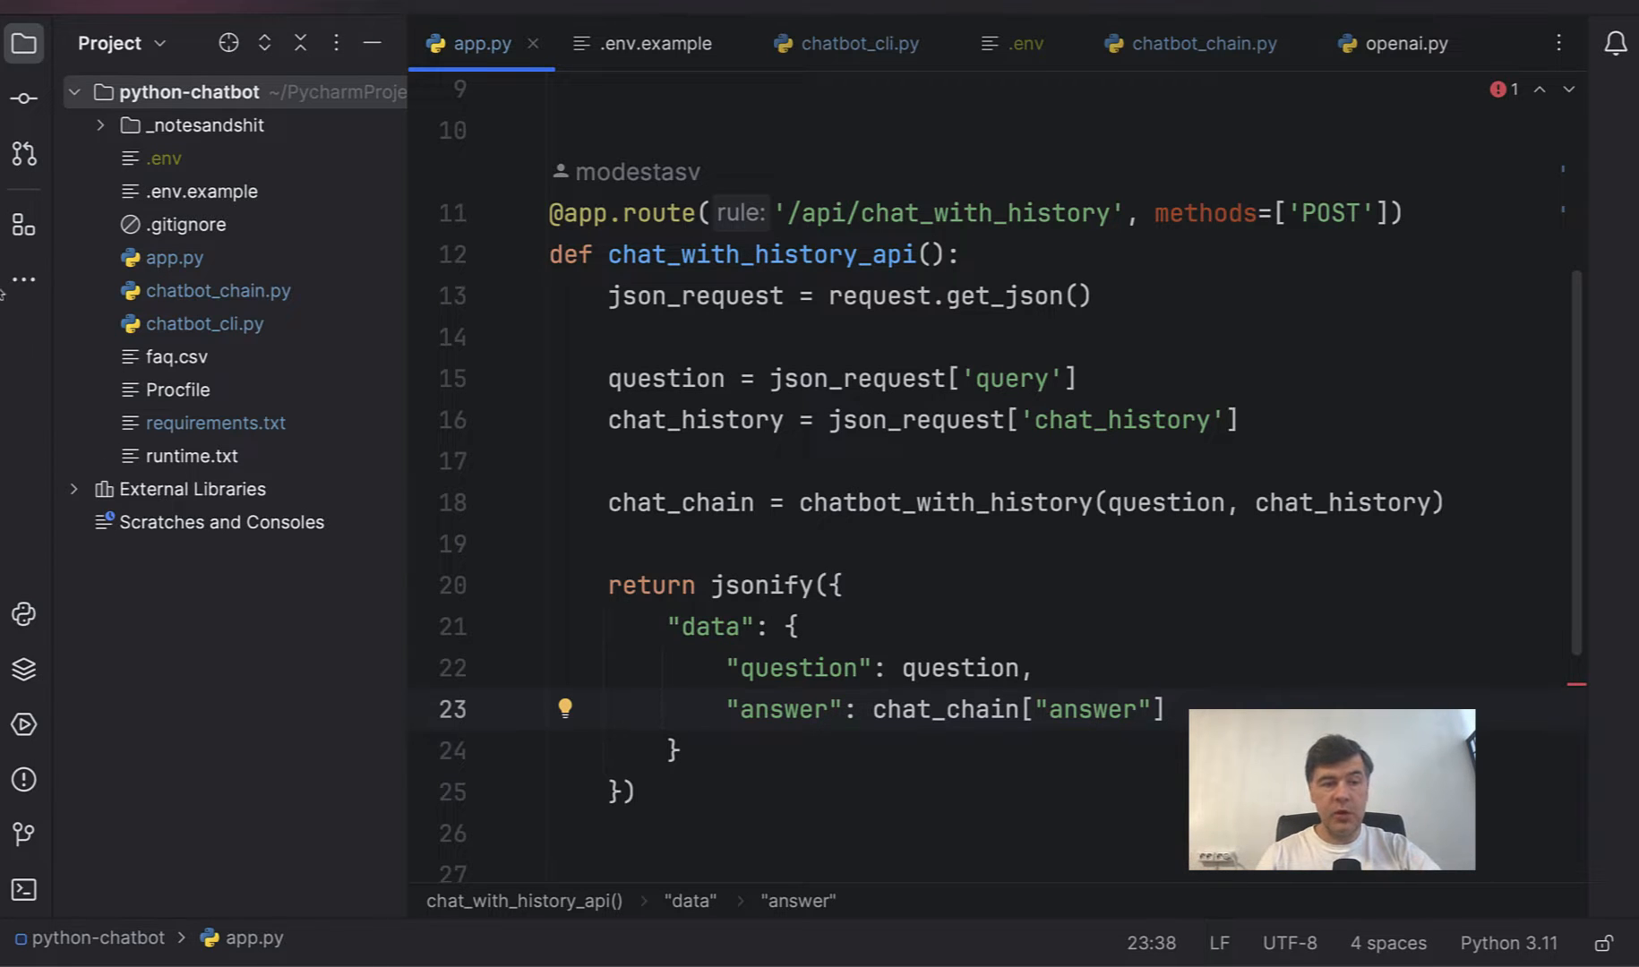
mouse_move(174, 321)
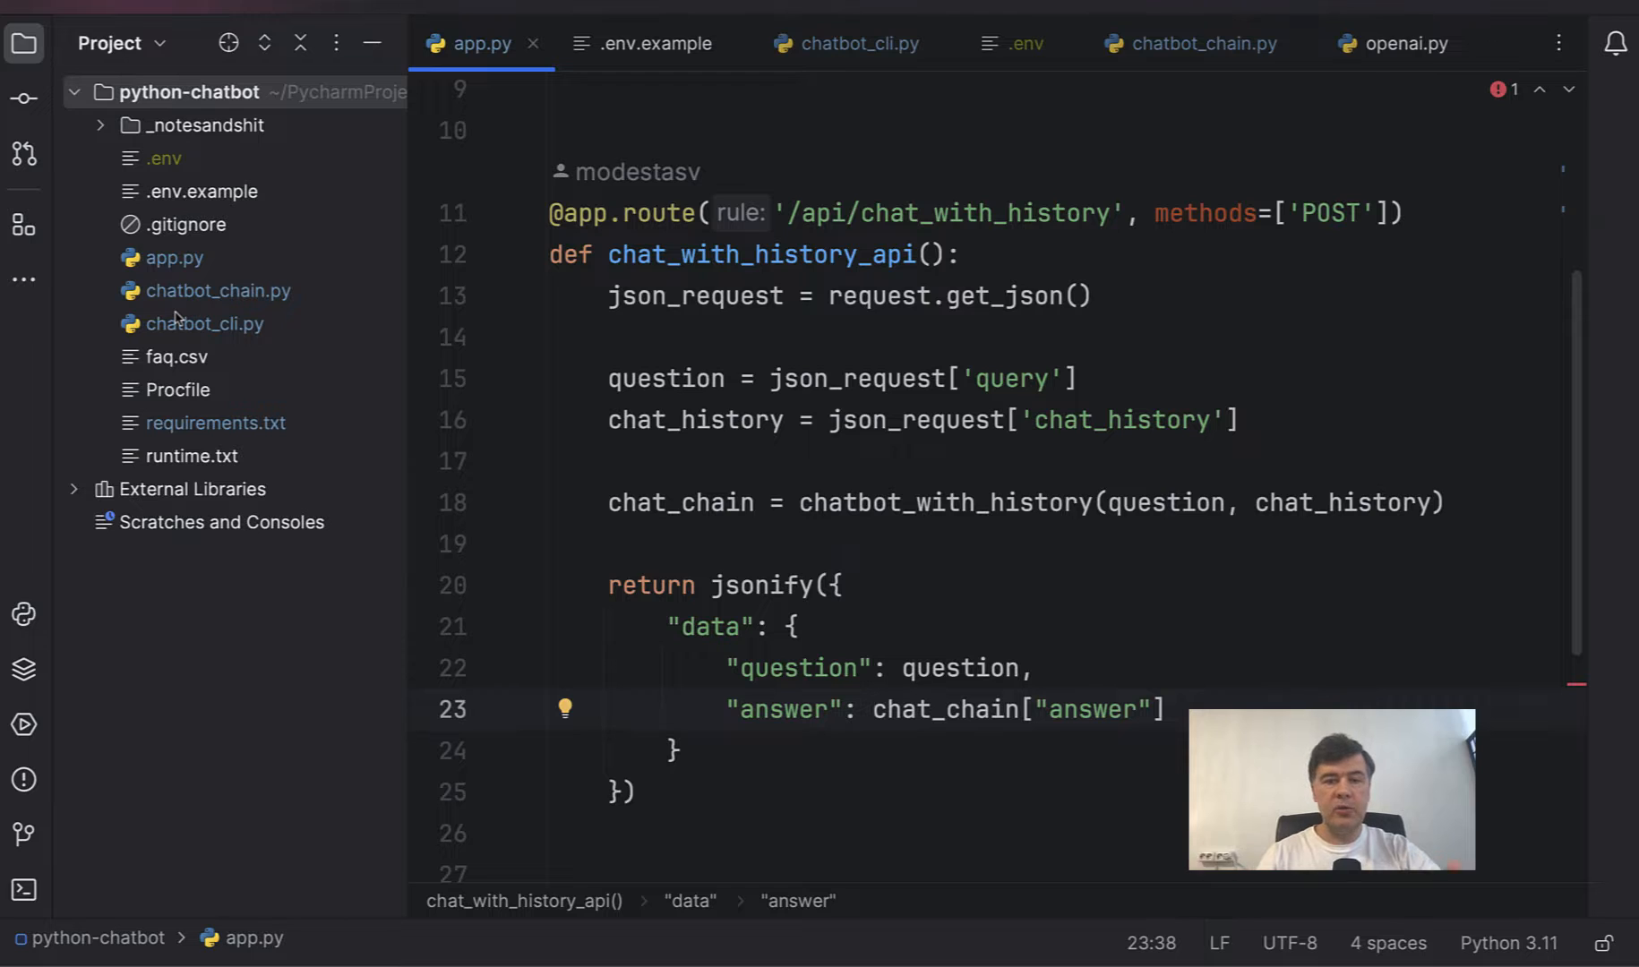